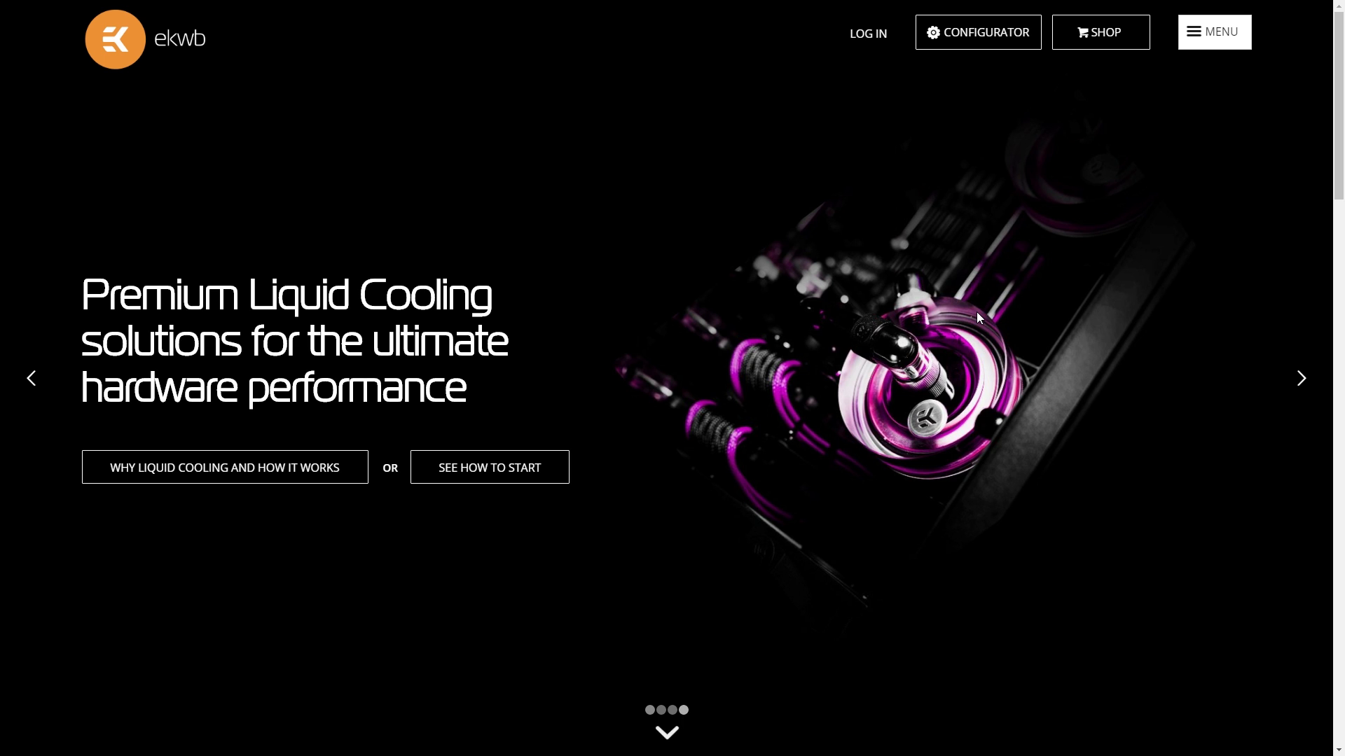
Launch the custom loop configurator from the CONFIGURATOR button in the EKWB top bar.
left_click(977, 31)
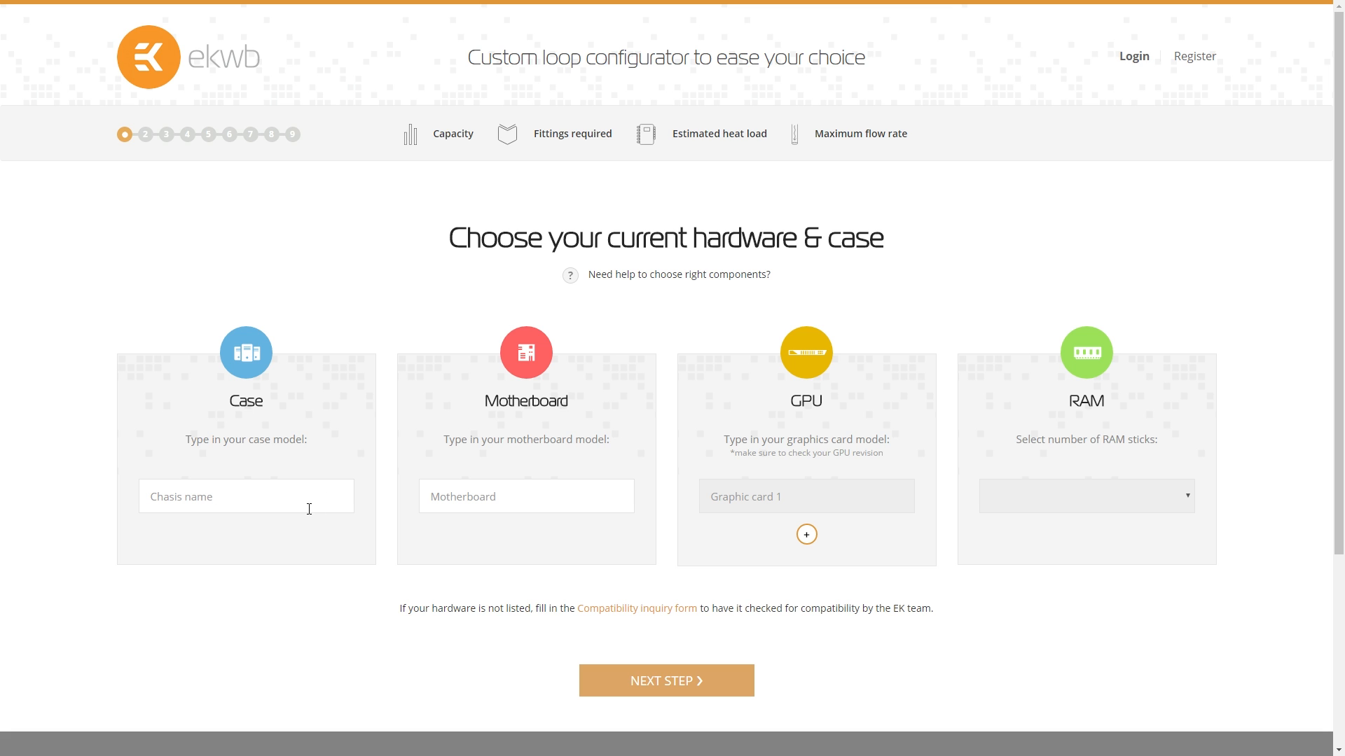
Search the Case field and select Fractal Design Define S.
type("de")
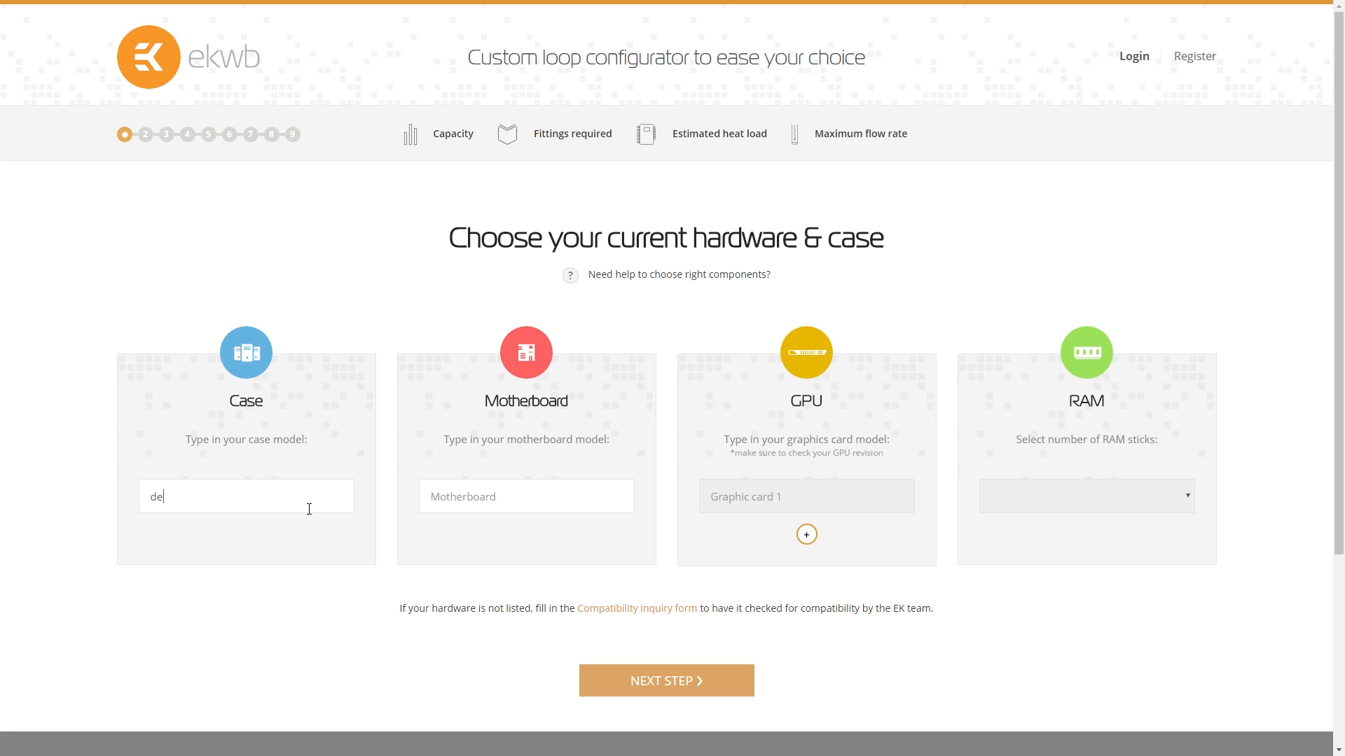
type("fine s")
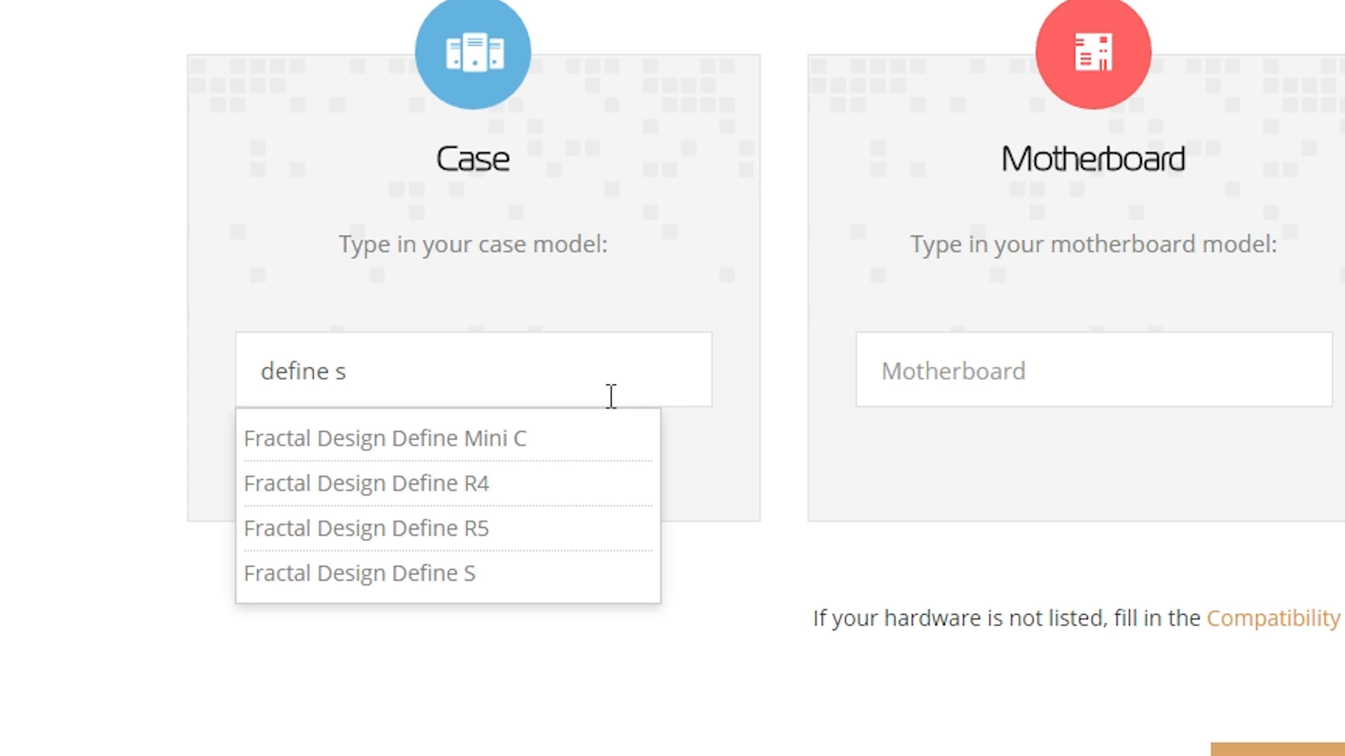
mouse_move(554, 387)
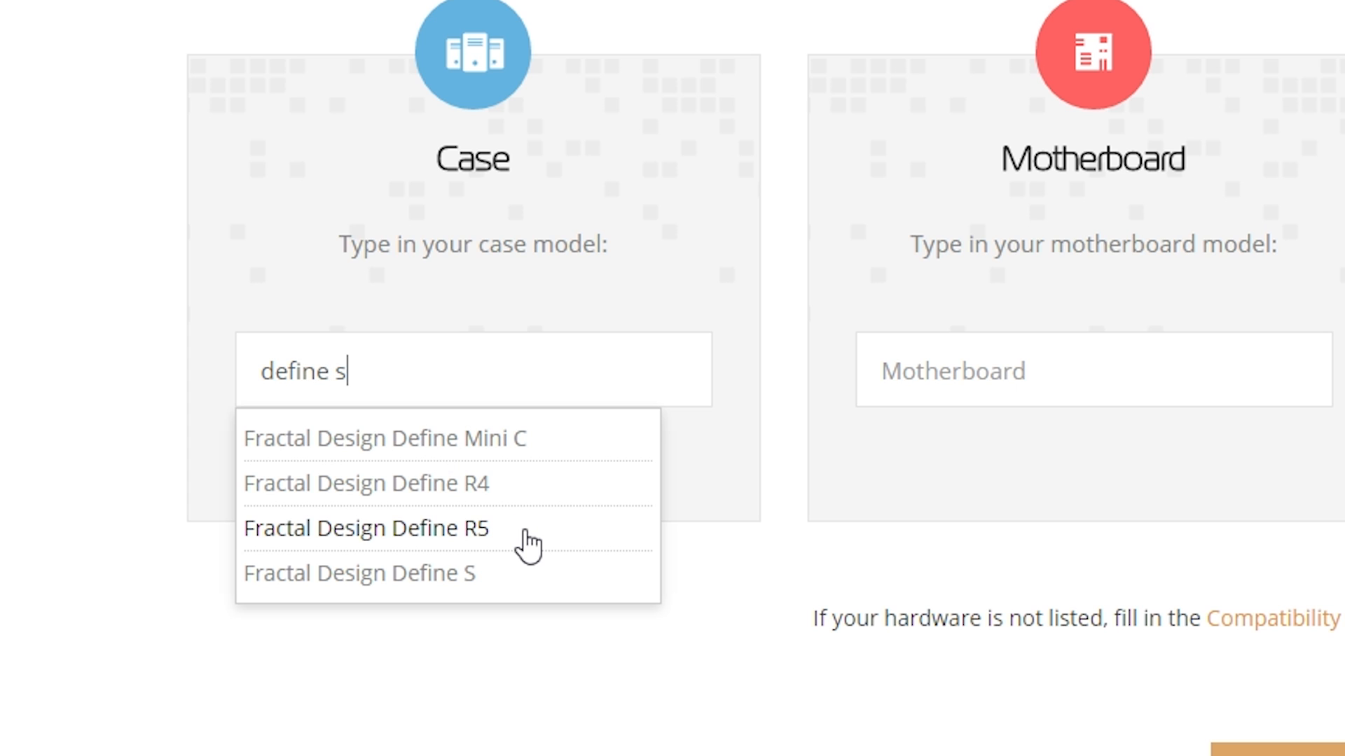
left_click(358, 573)
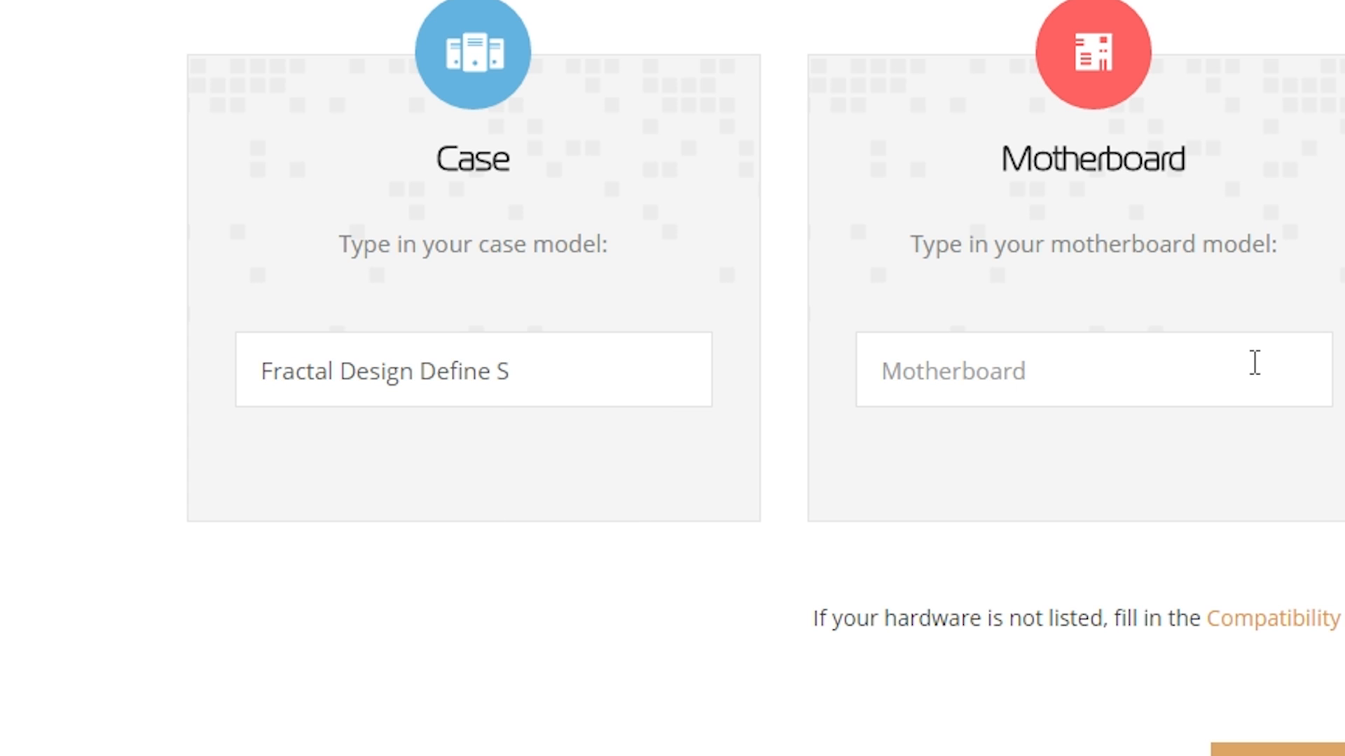
Search 'gigabyte' and select the GIGABYTE GA-Z170-Gaming K3-EU (rev. 1.0) motherboard.
scroll("right", 3)
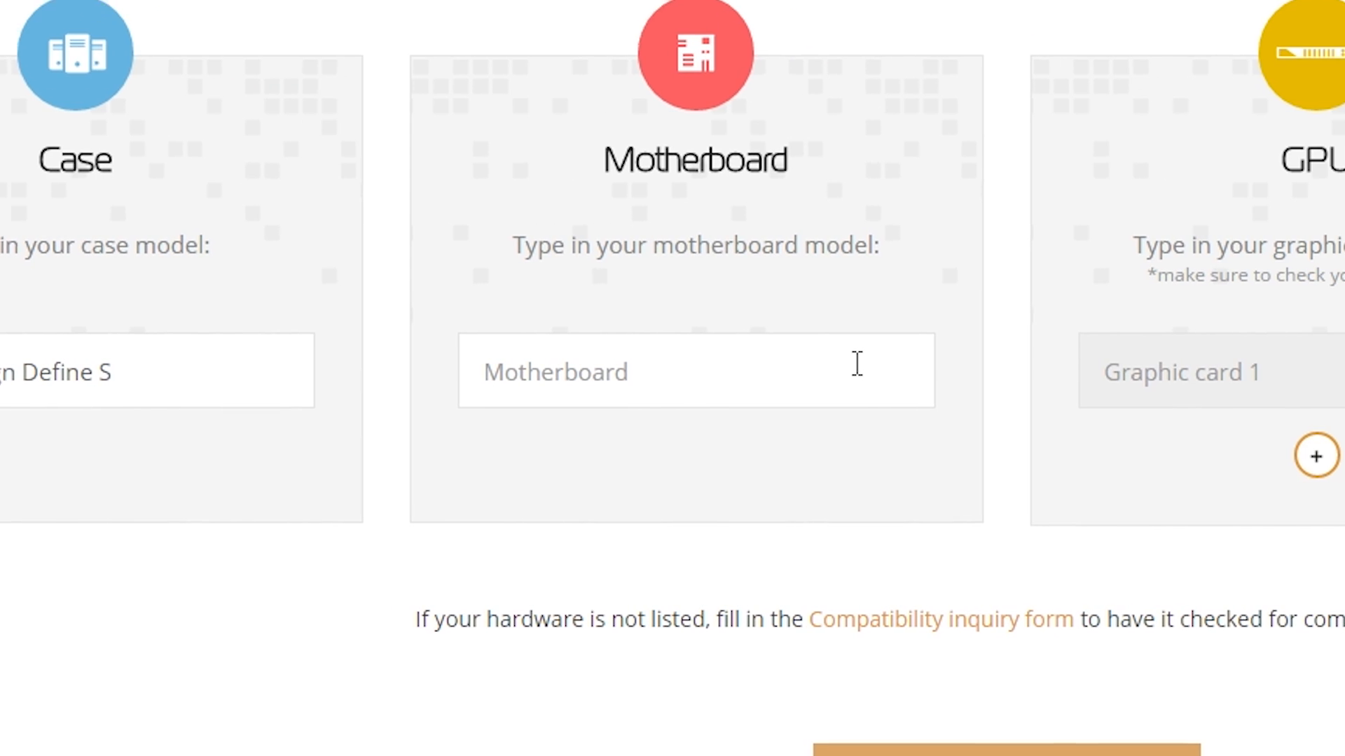
type("gigabyte z170")
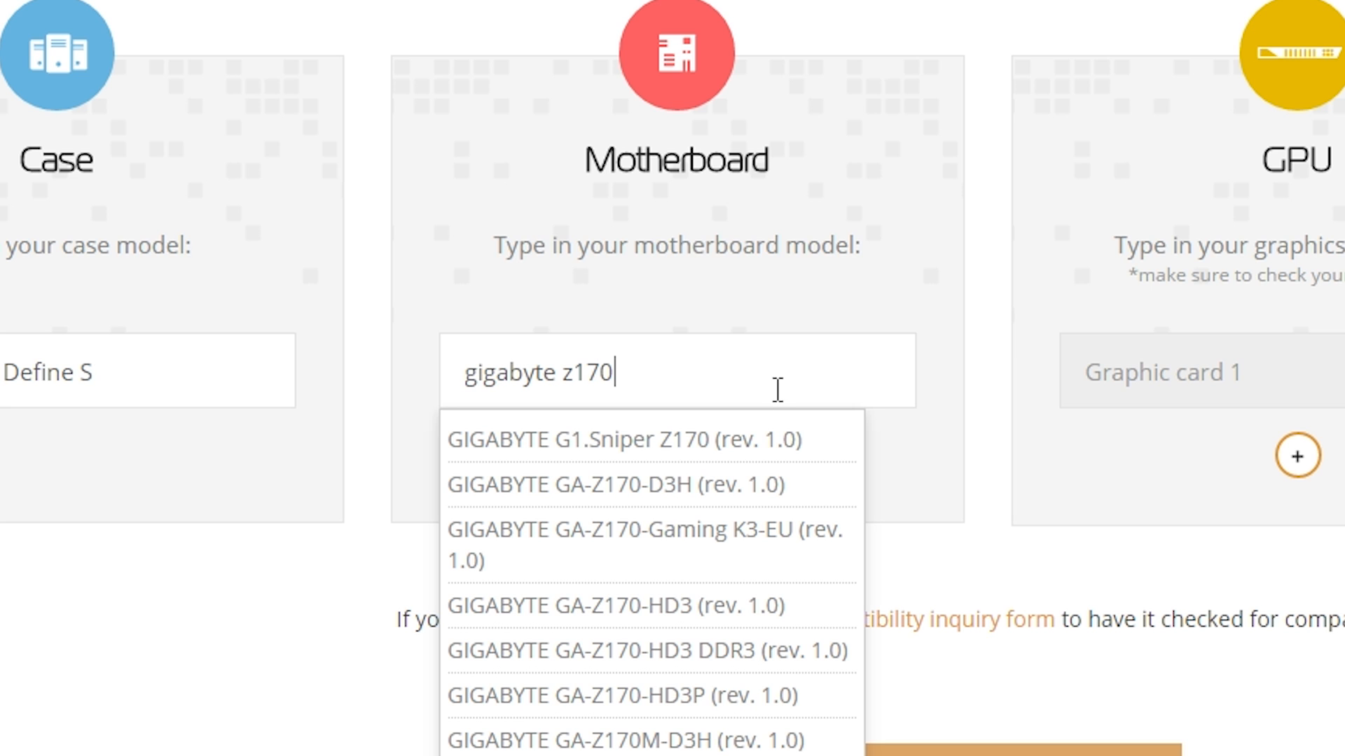
scroll("down", 3)
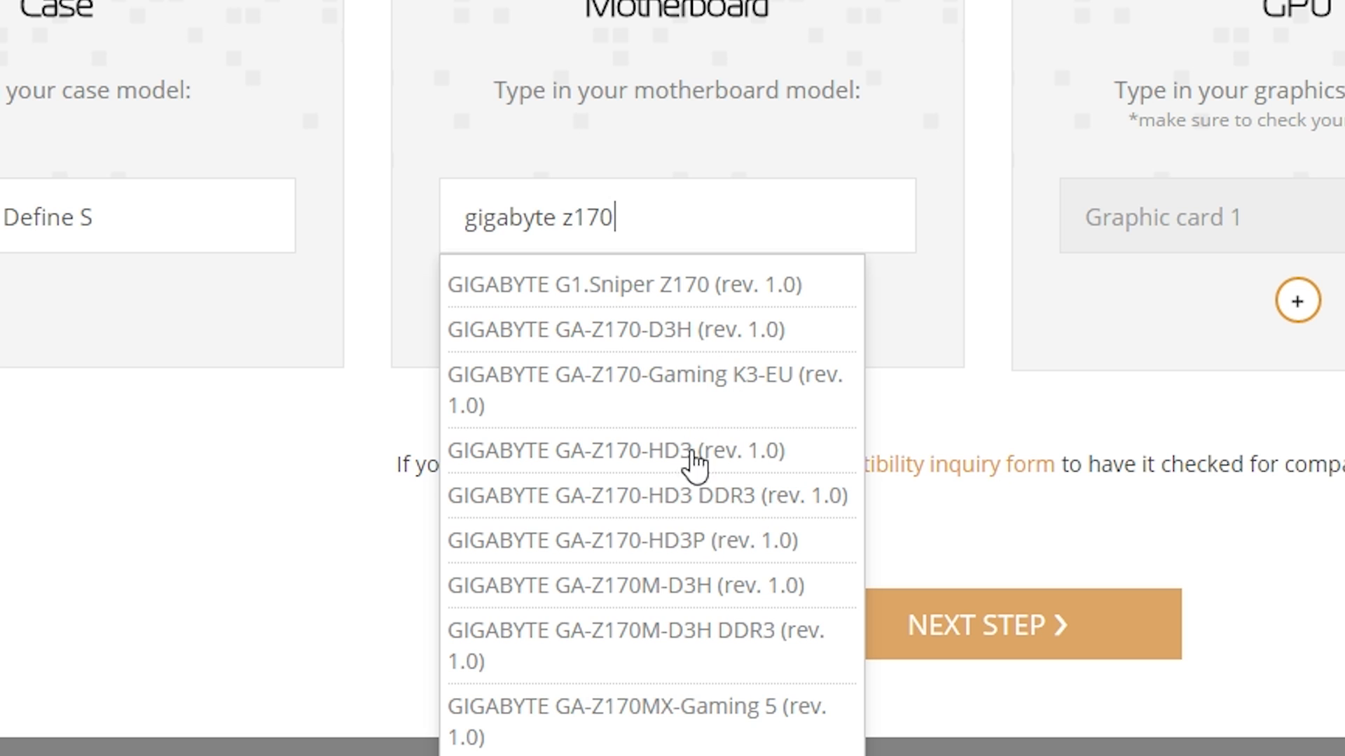
scroll("down", 3)
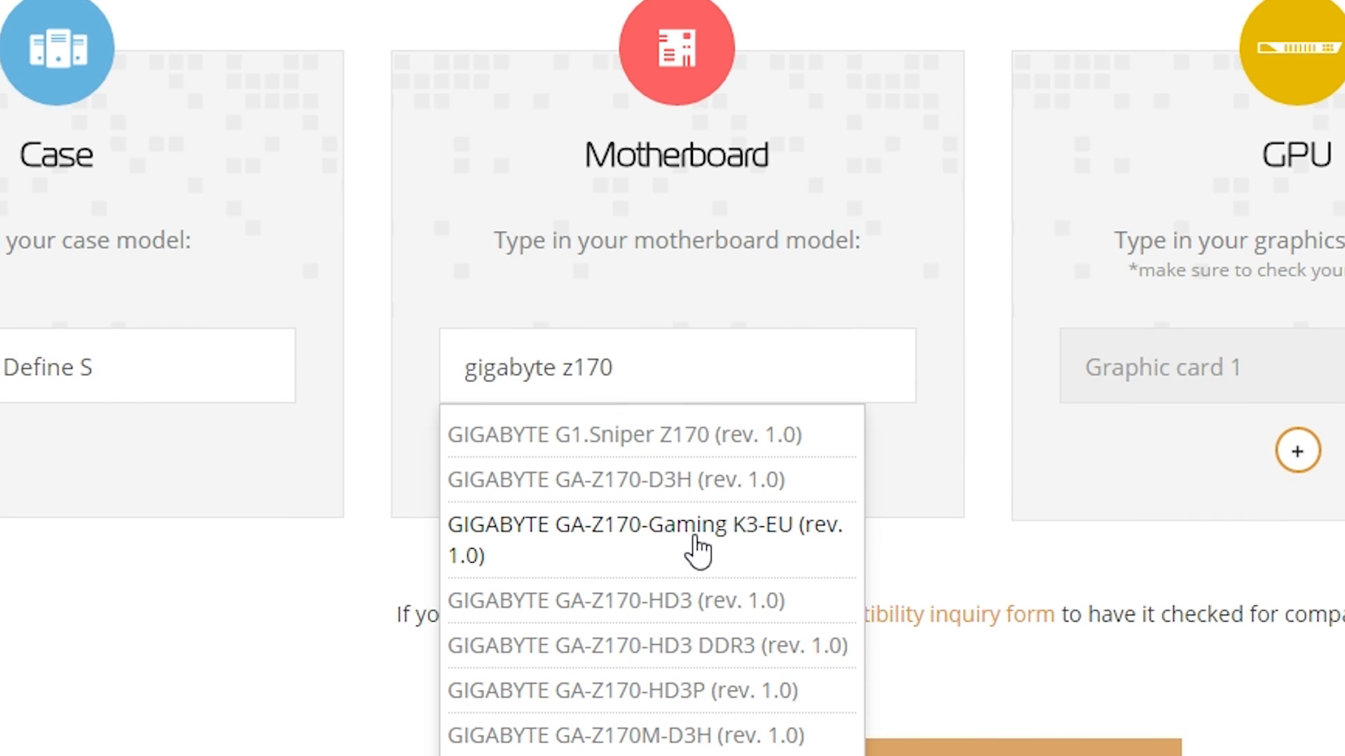
left_click(647, 539)
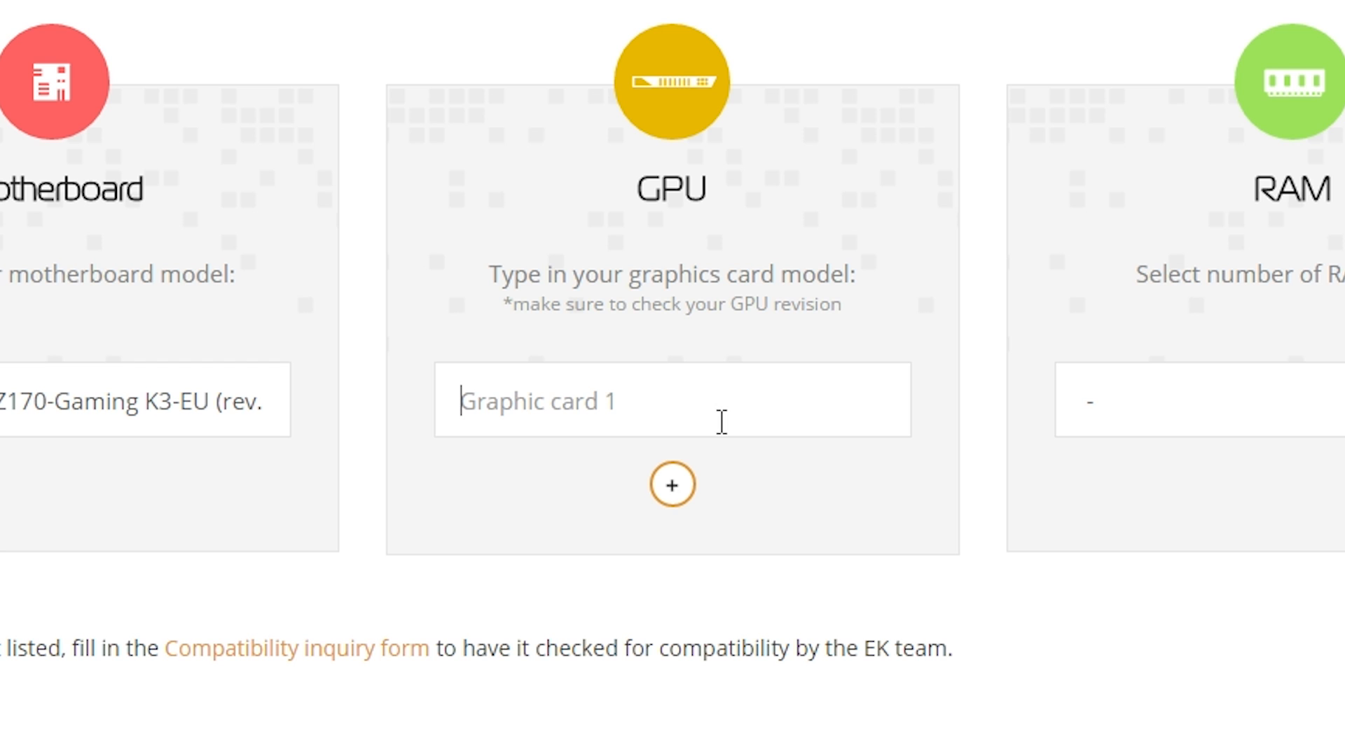
Search 'strix 1080' and select the ASUS ROG Strix GeForce GTX 1080 OC graphics card.
type("nvidia 1080")
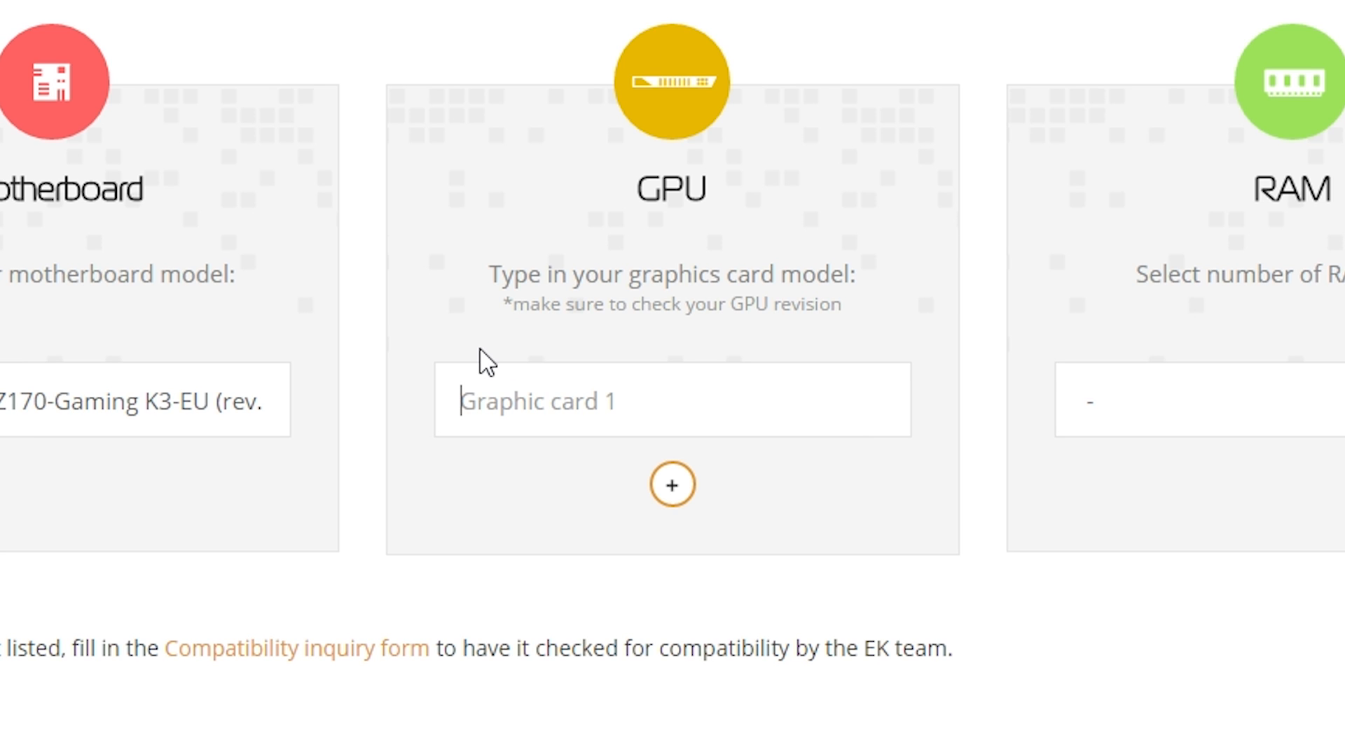
type("strix 1080")
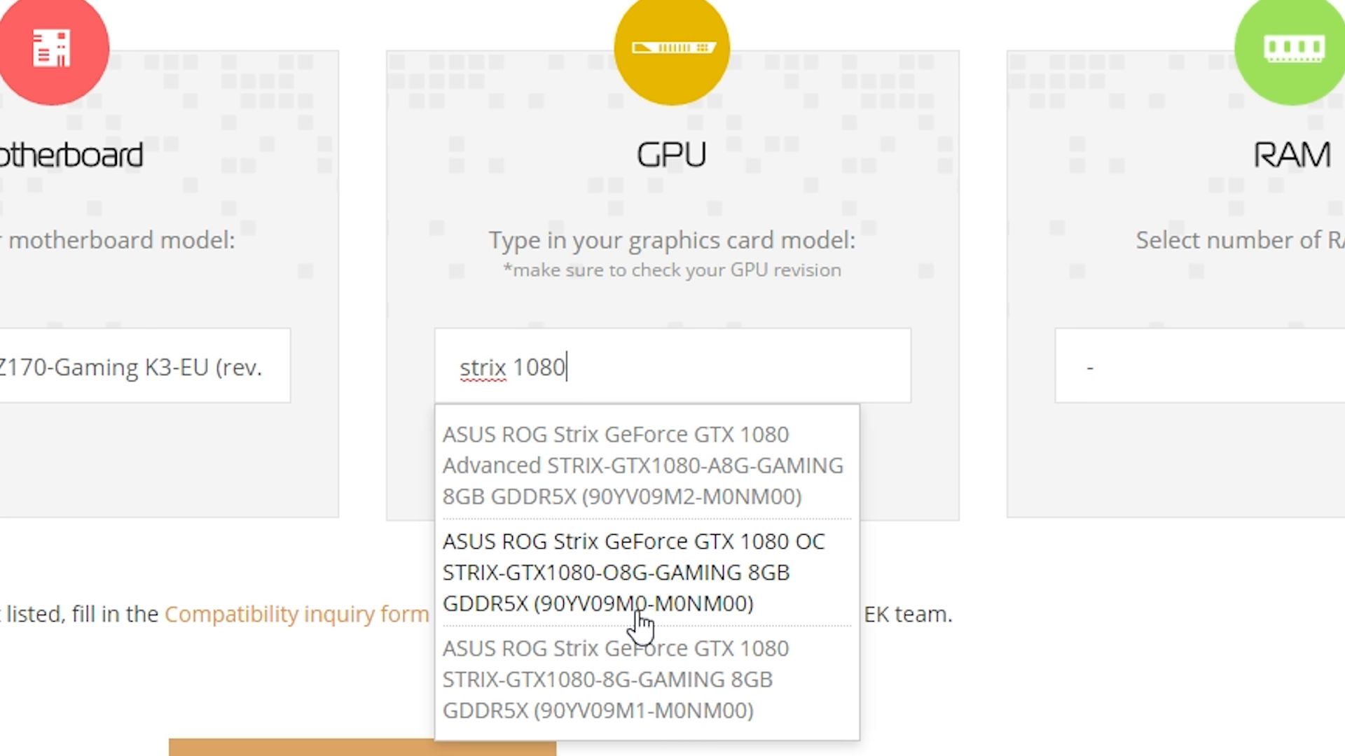
mouse_move(769, 611)
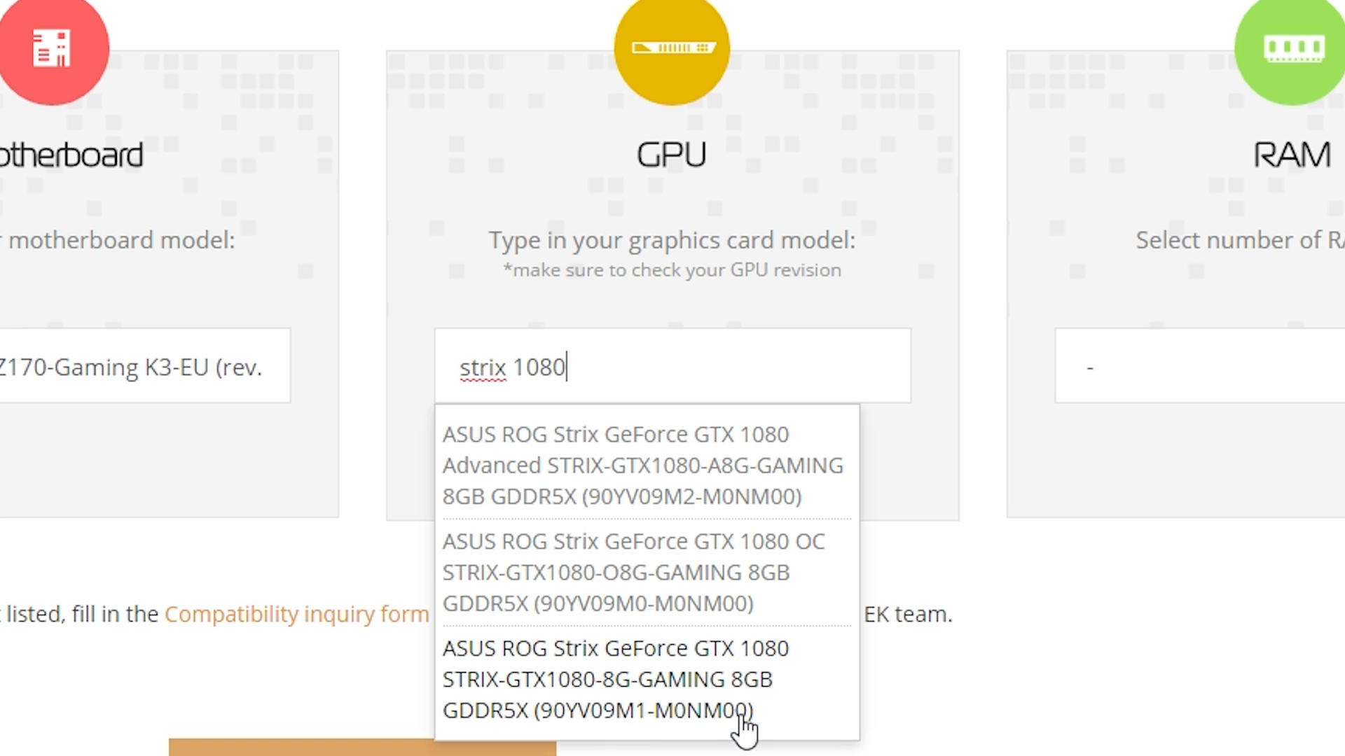
mouse_move(719, 622)
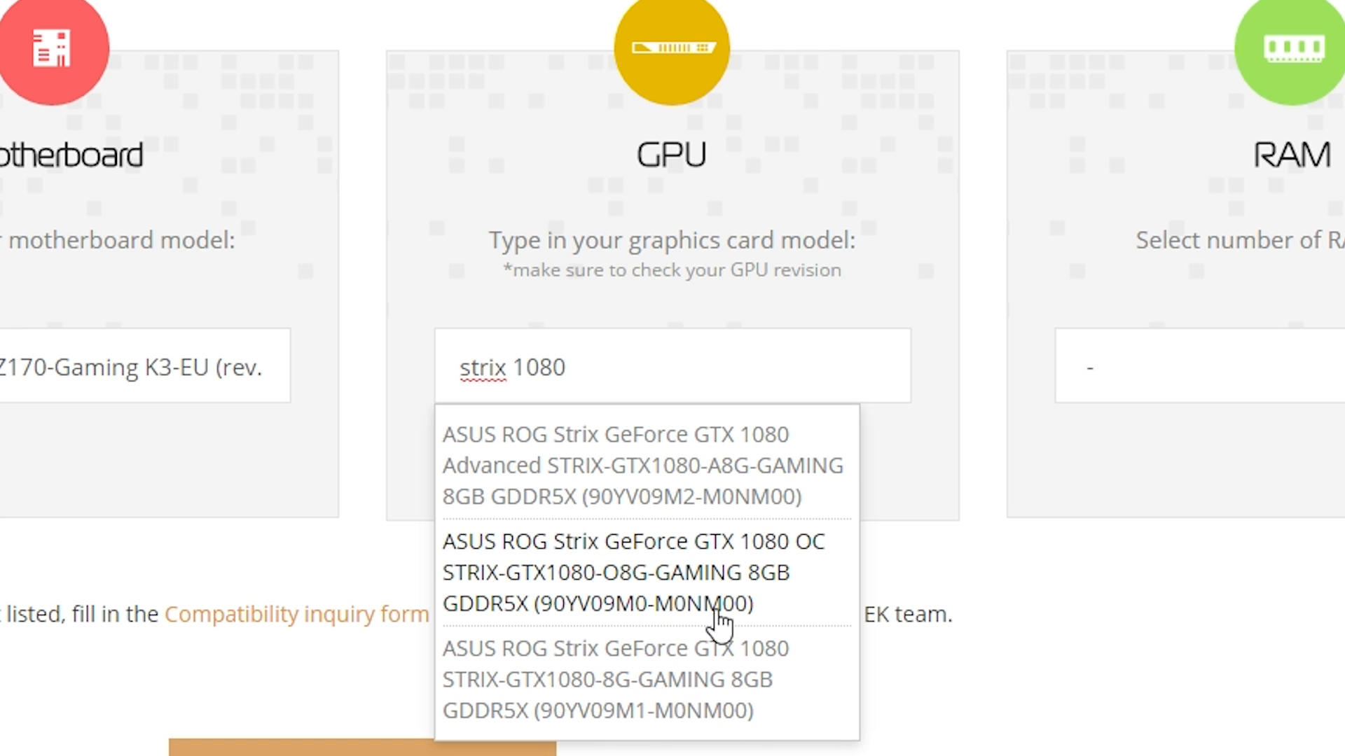
left_click(633, 572)
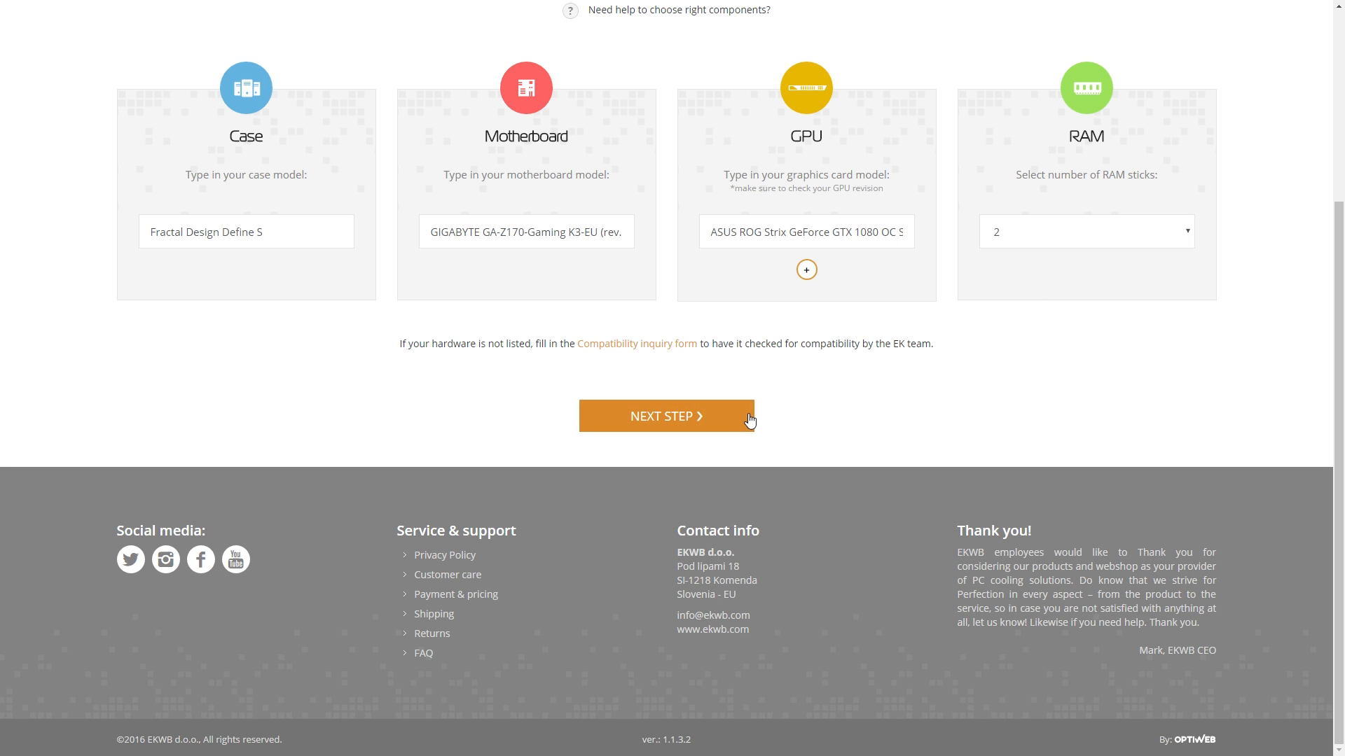
Turn on liquid cooling for both GPU and CPU, then advance to the cooling-purpose step.
left_click(666, 416)
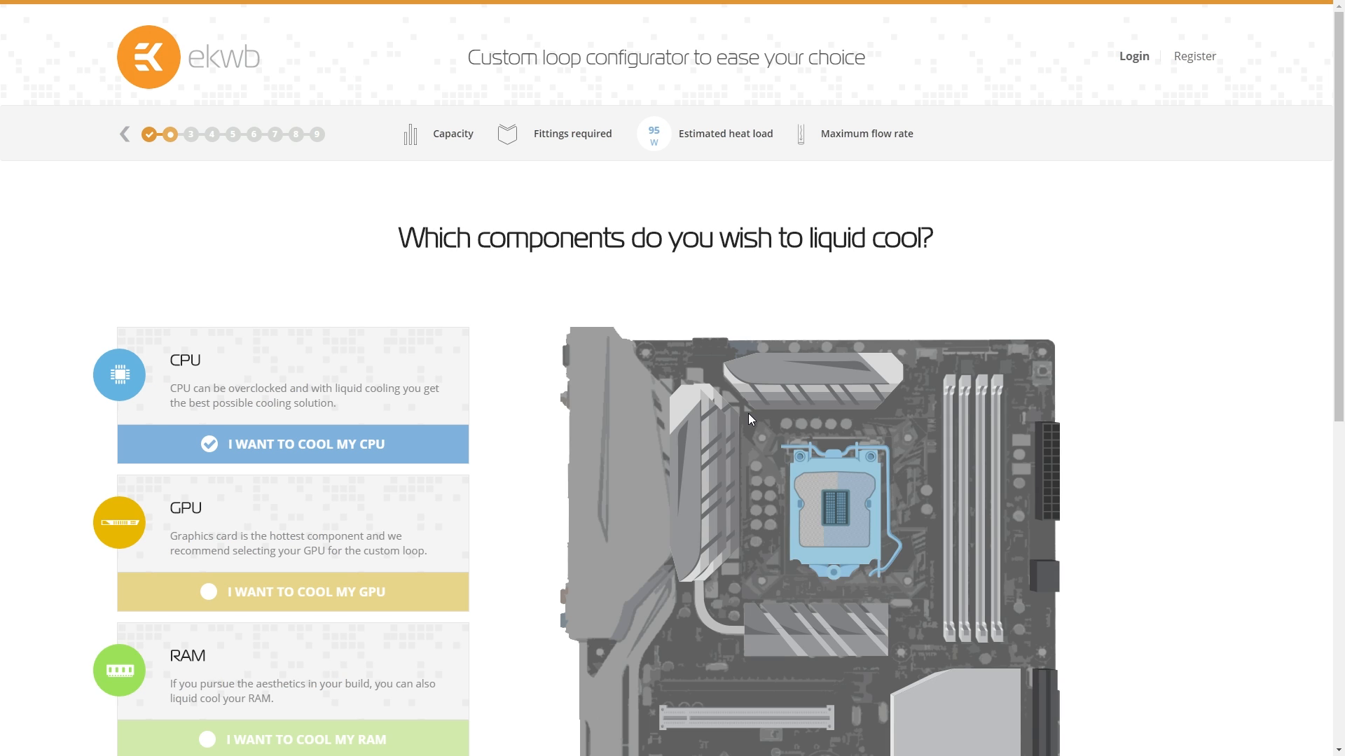
scroll("down", 3)
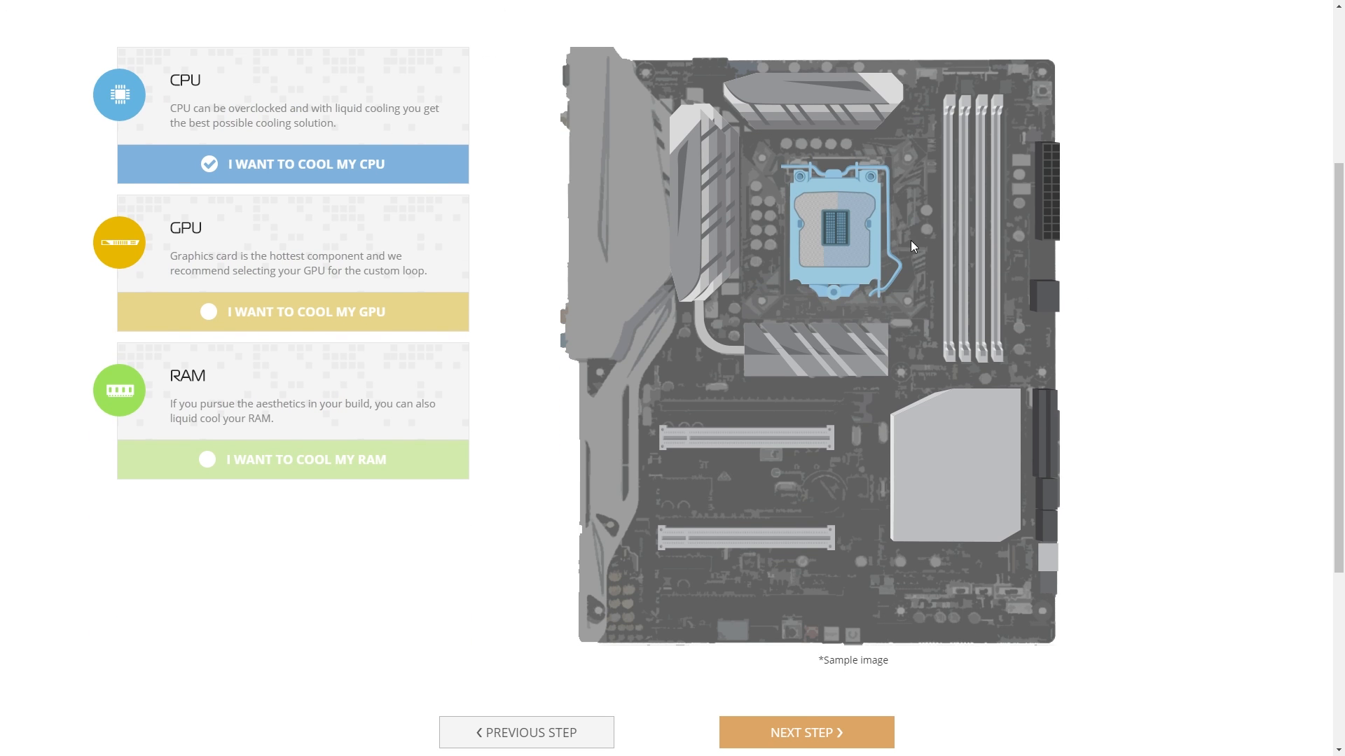
mouse_move(294, 79)
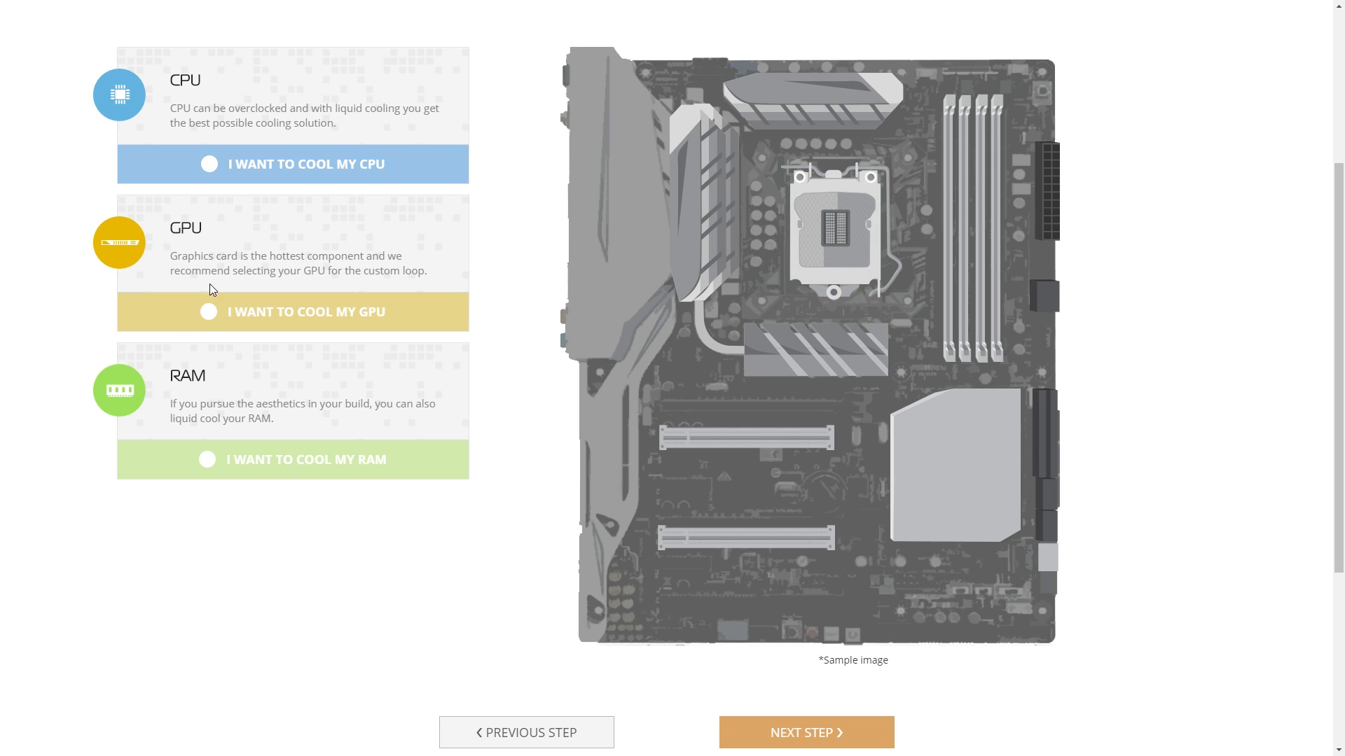
left_click(291, 311)
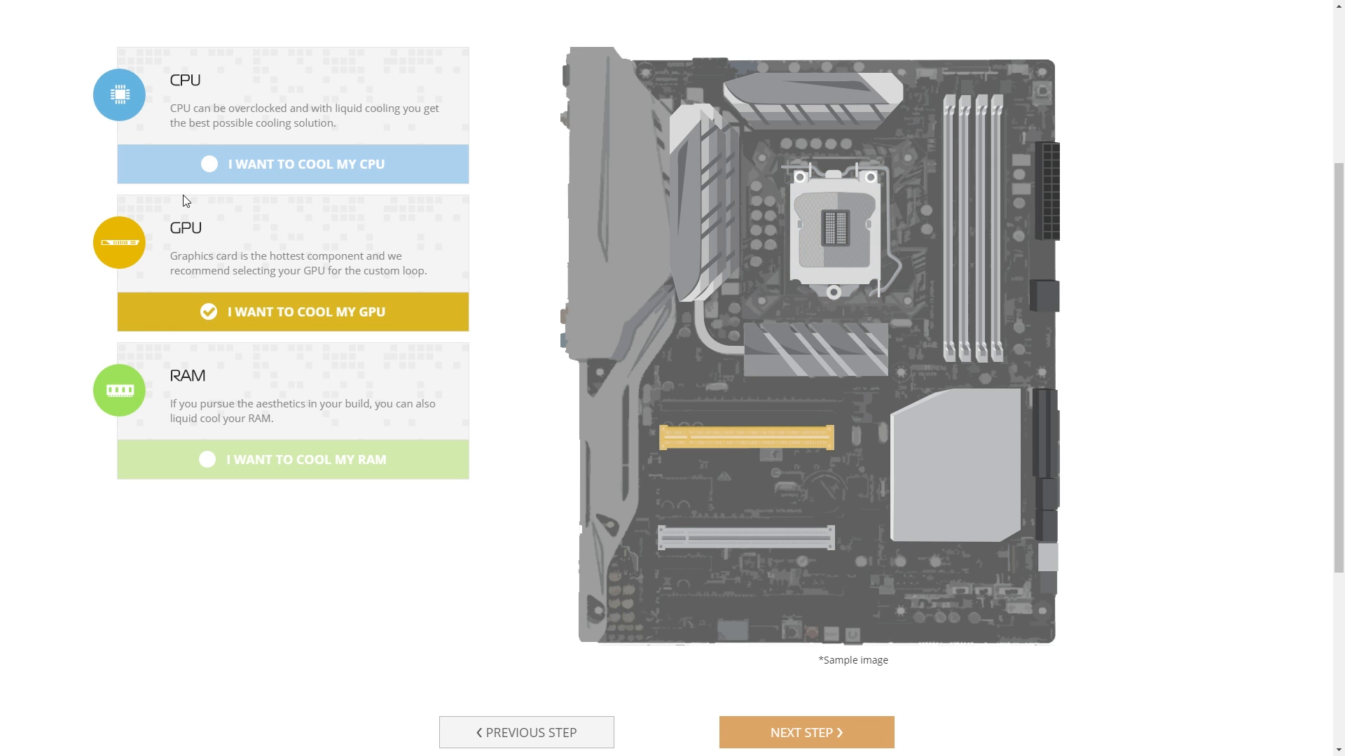
left_click(292, 164)
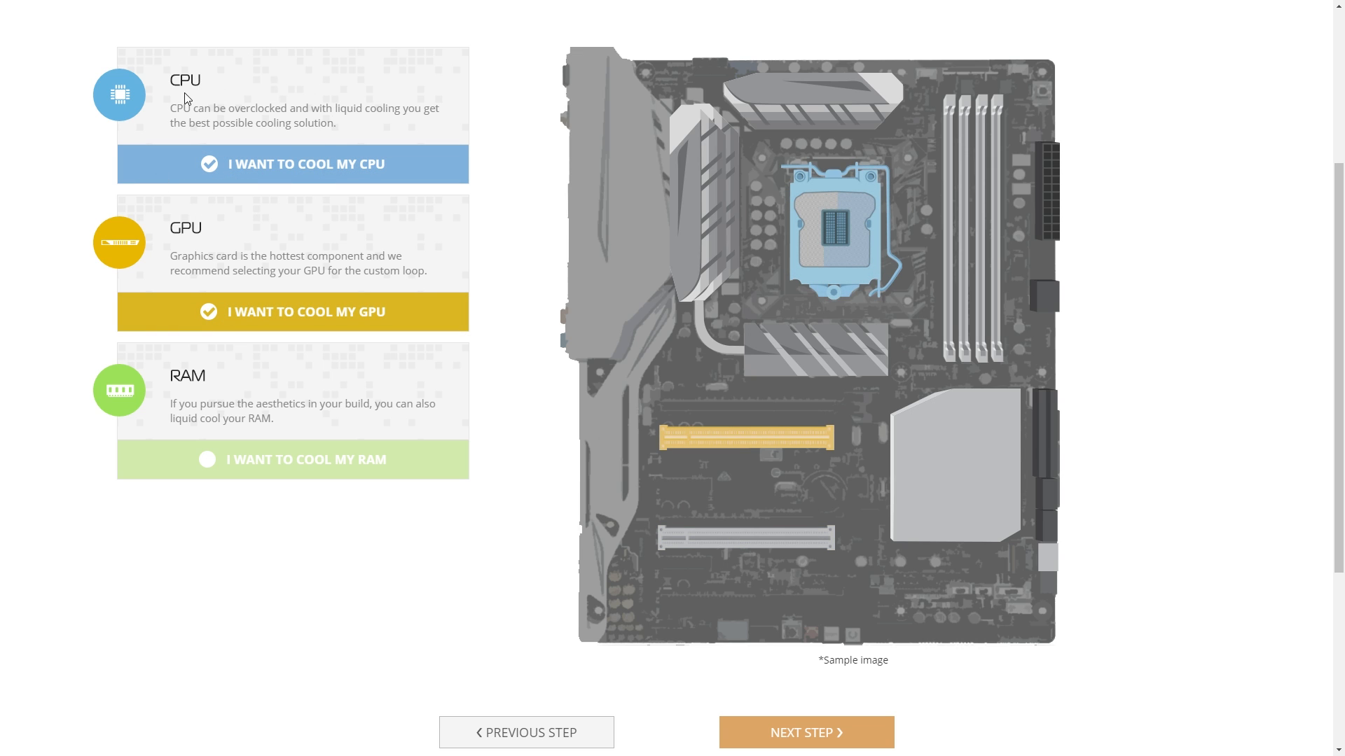
left_click(804, 731)
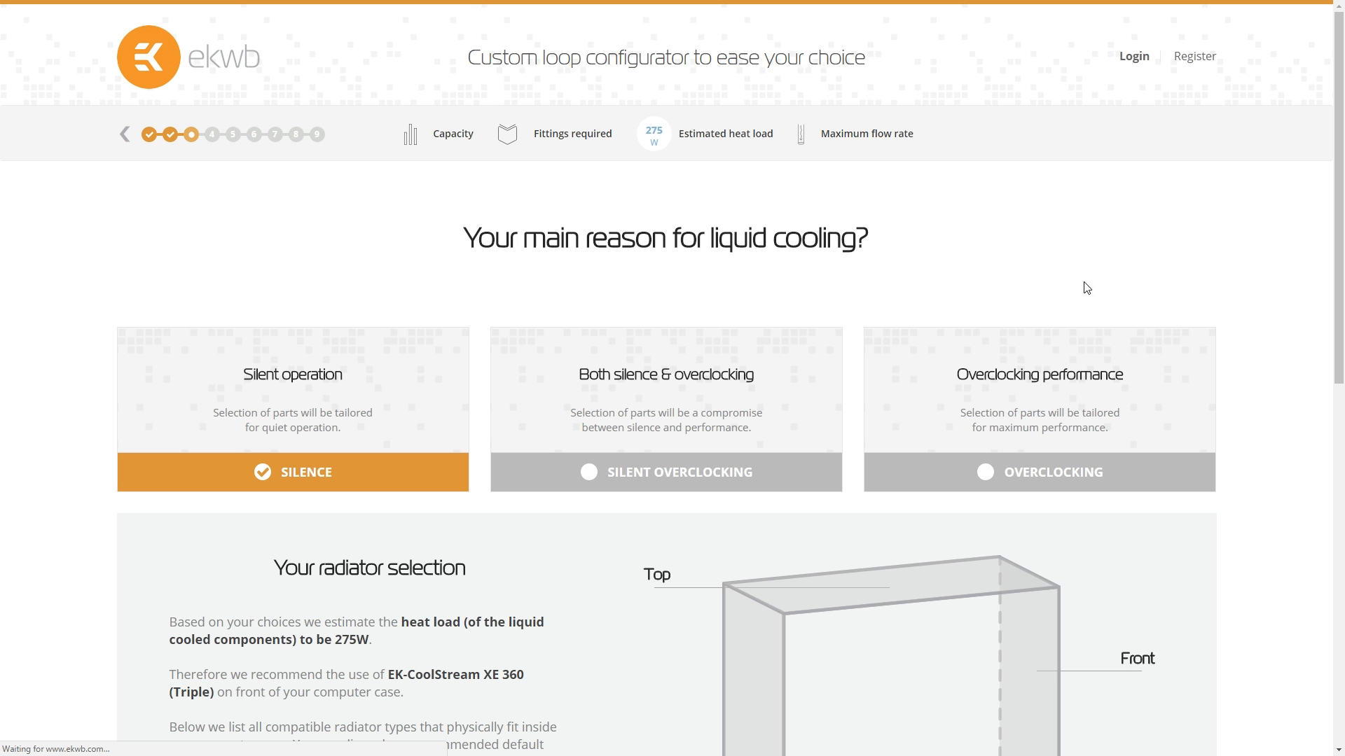
scroll("down", 3)
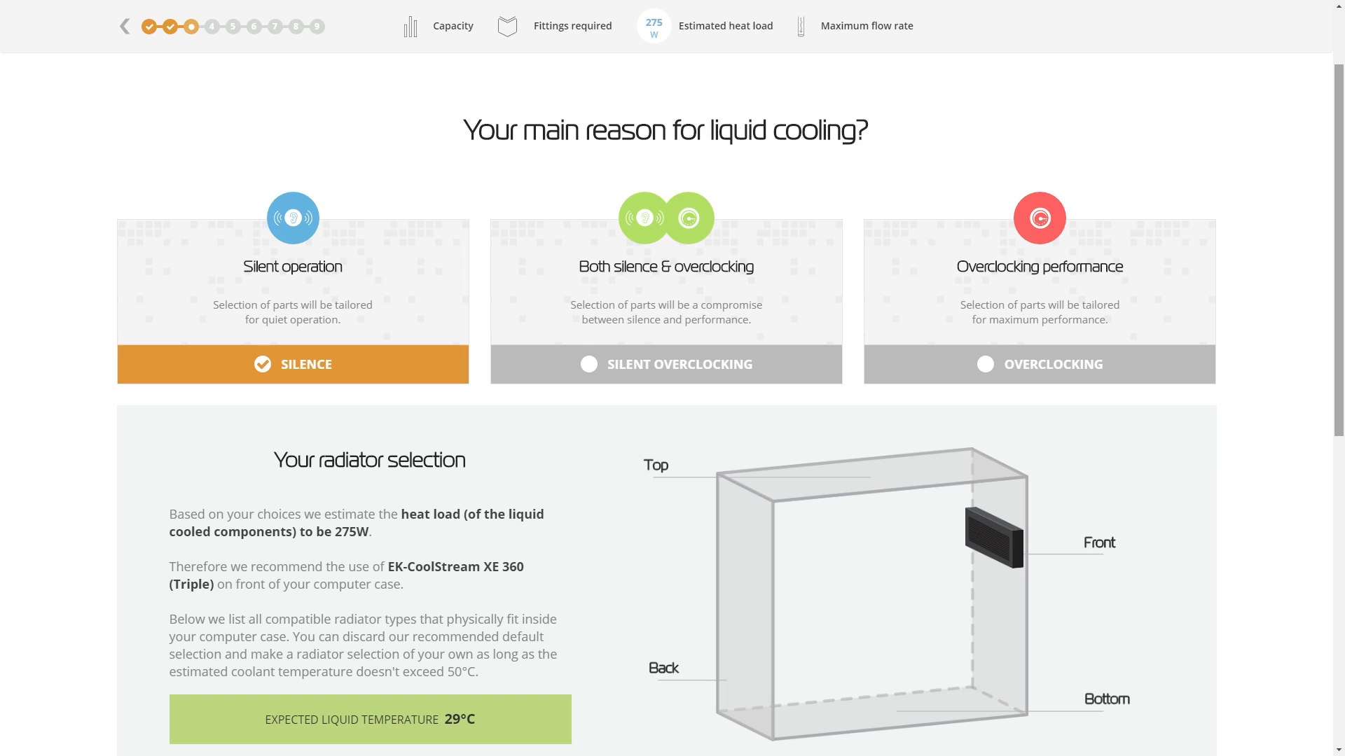
mouse_move(270, 287)
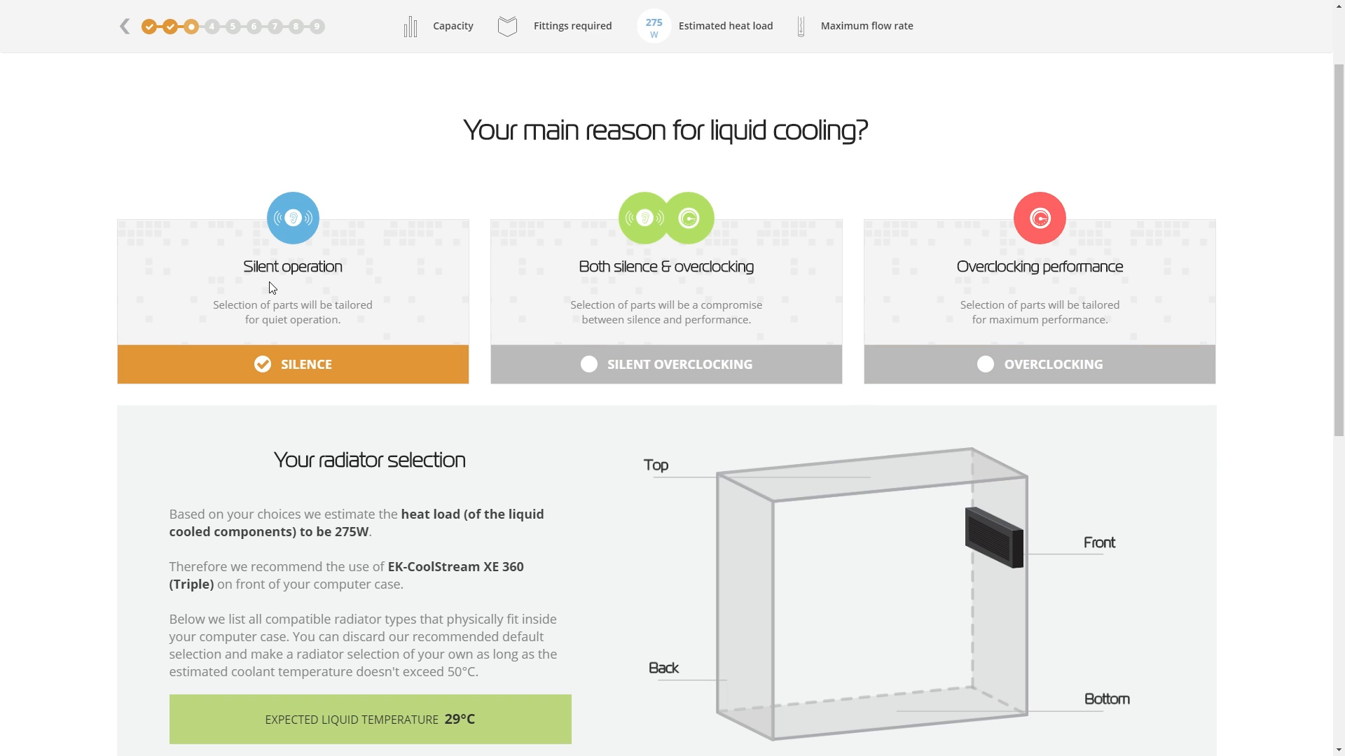
mouse_move(653, 283)
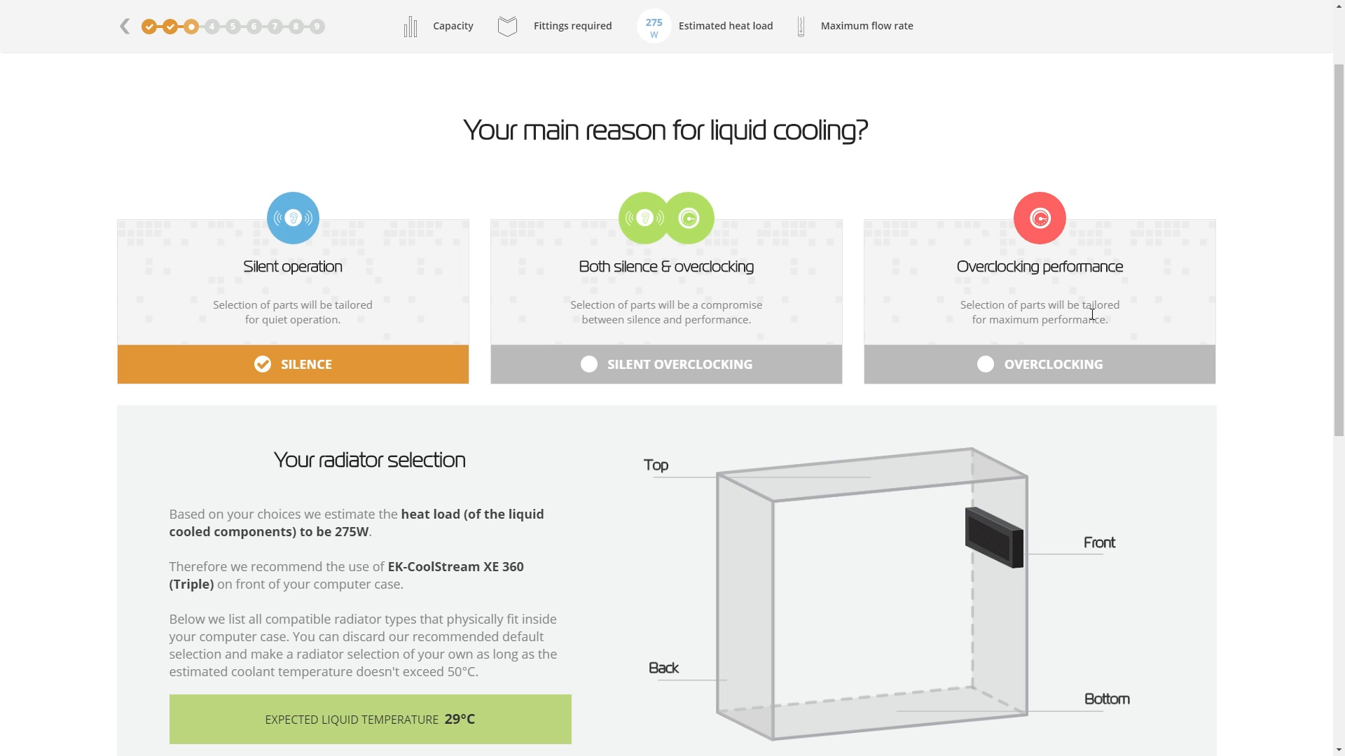
left_click(665, 364)
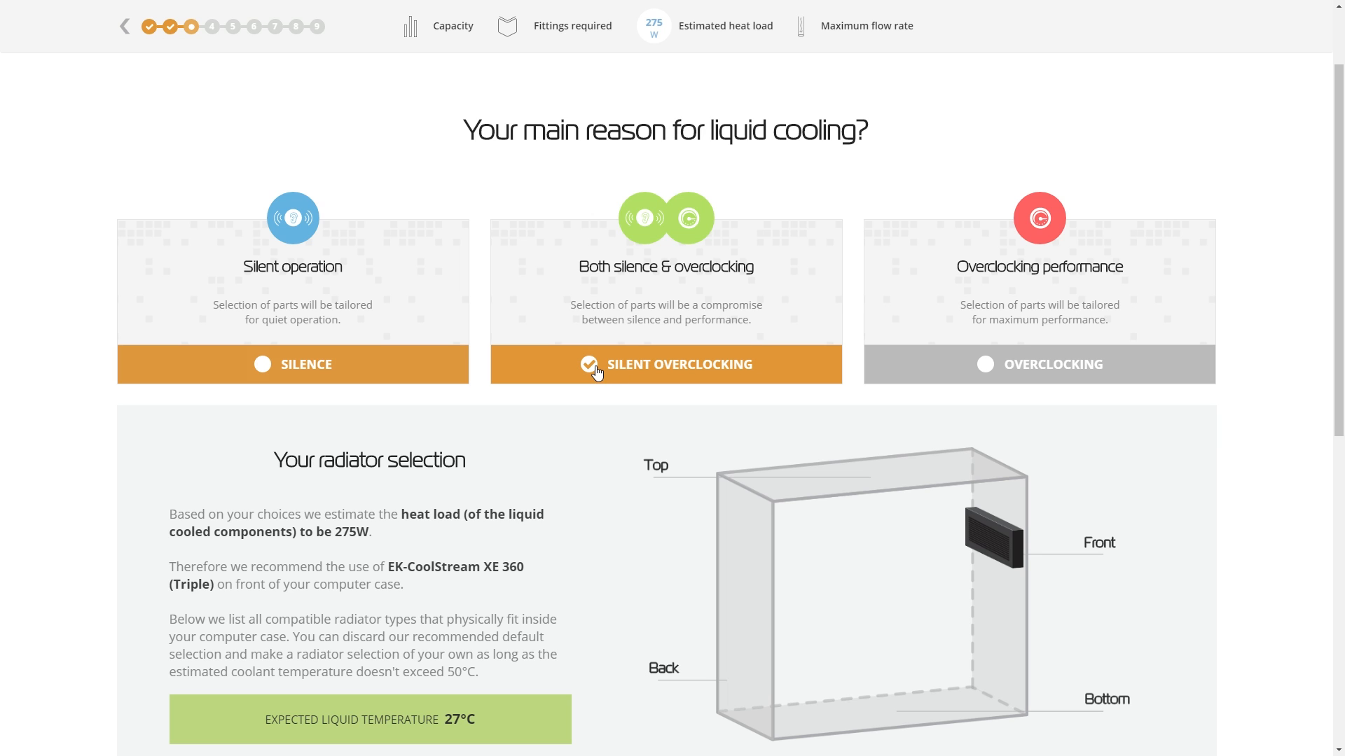
scroll("down", 3)
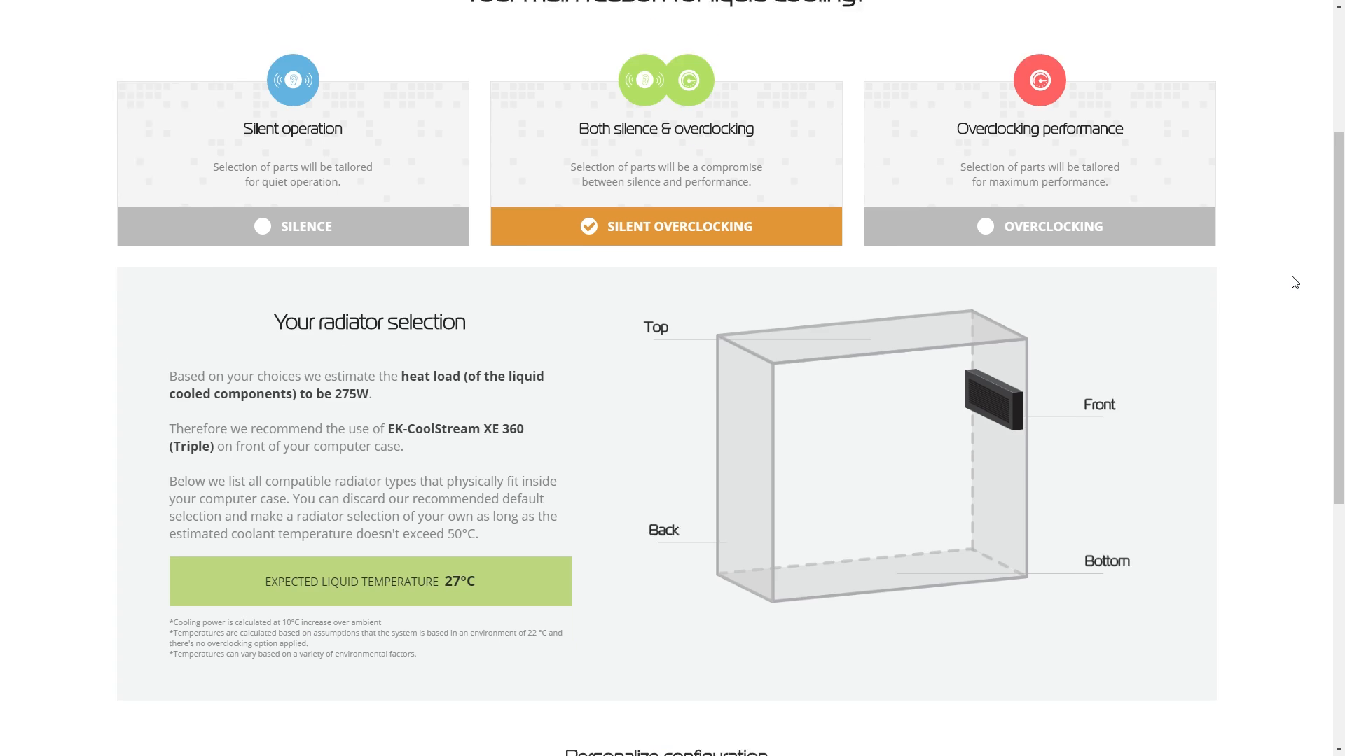
scroll("down", 3)
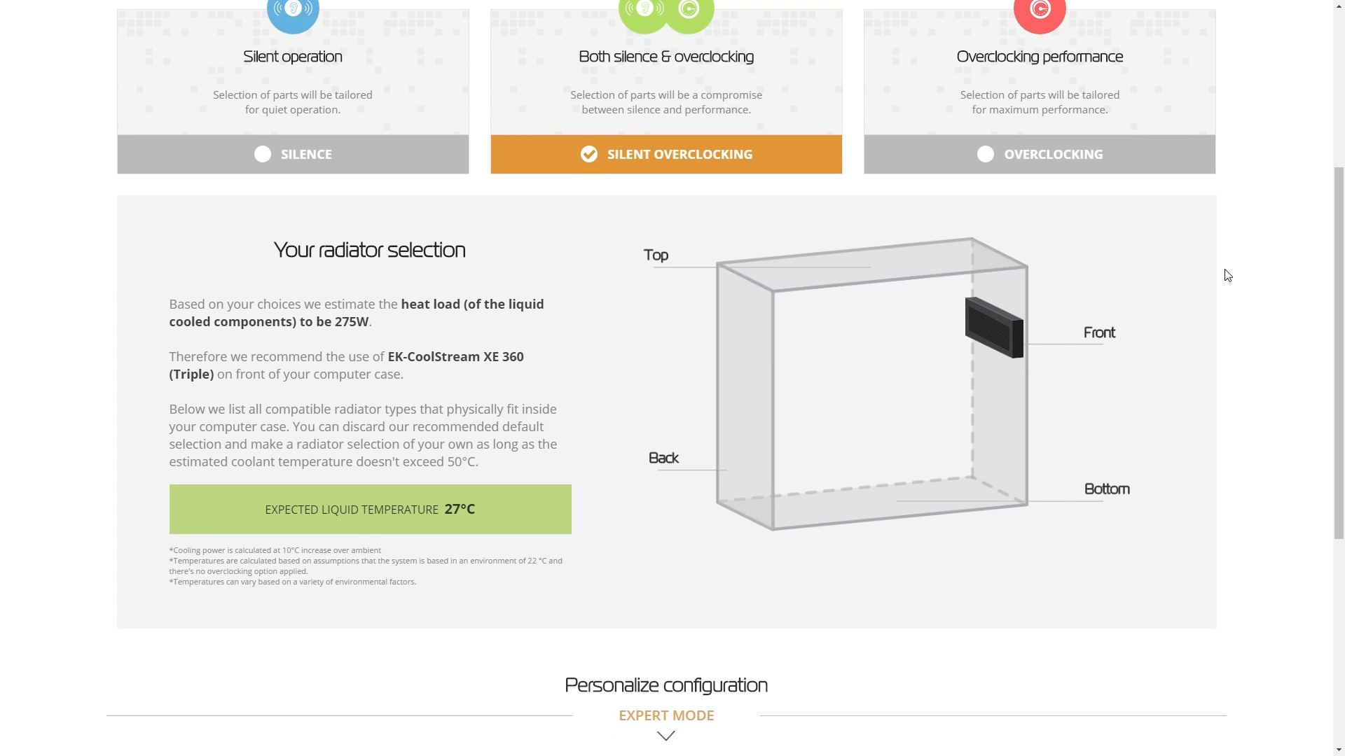
mouse_move(1067, 272)
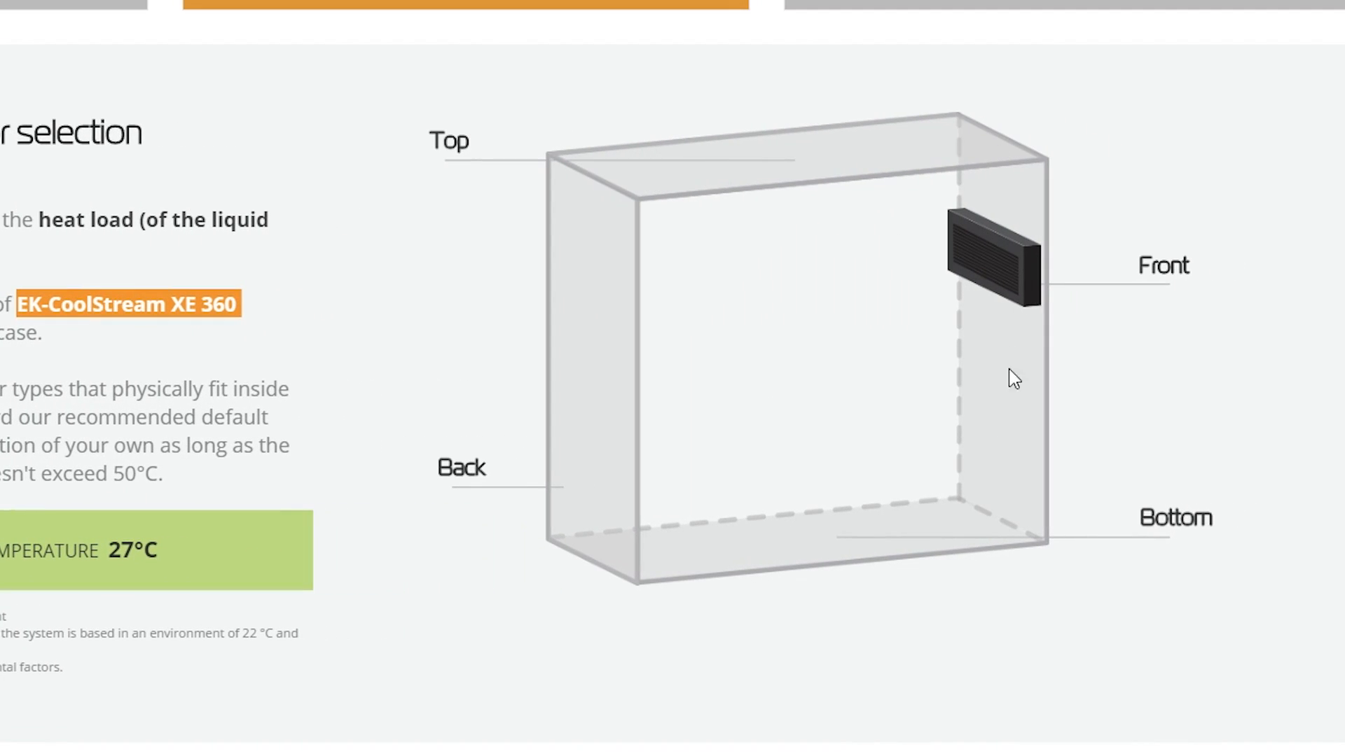
mouse_move(997, 198)
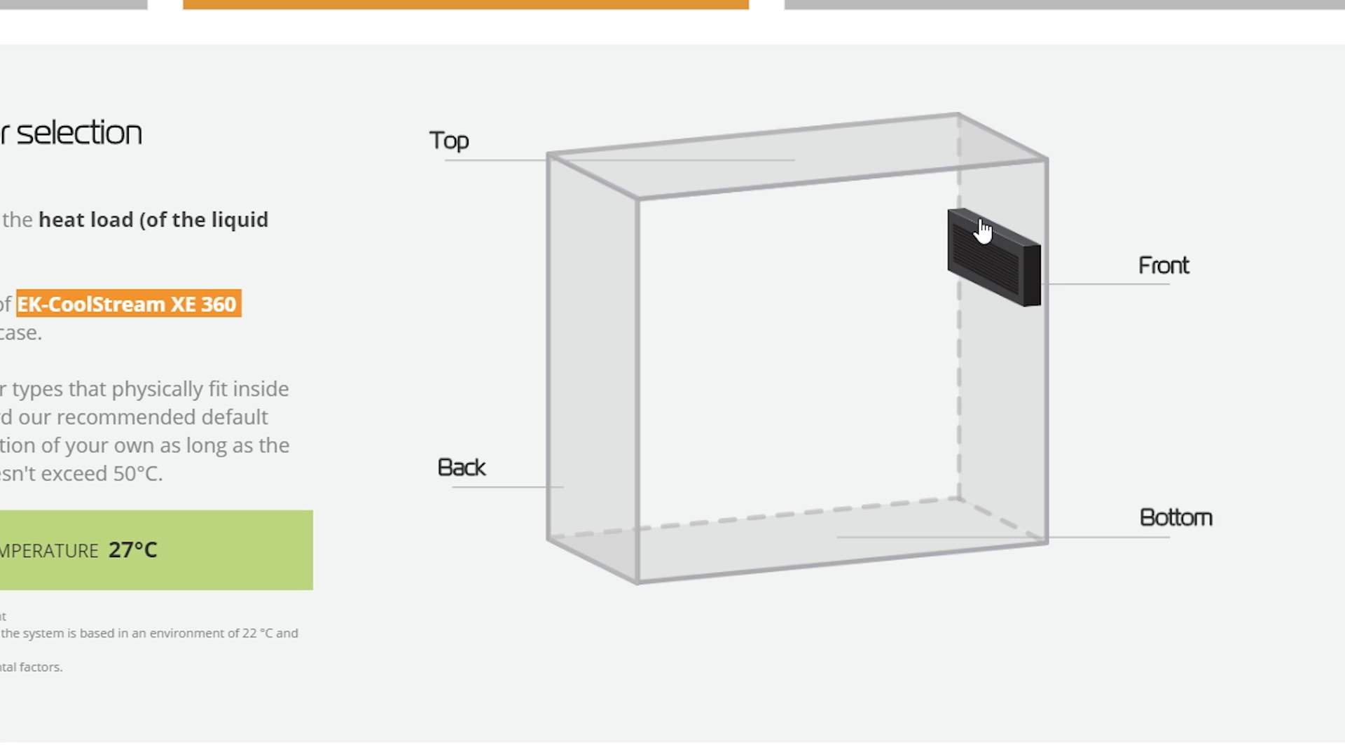
mouse_move(1038, 260)
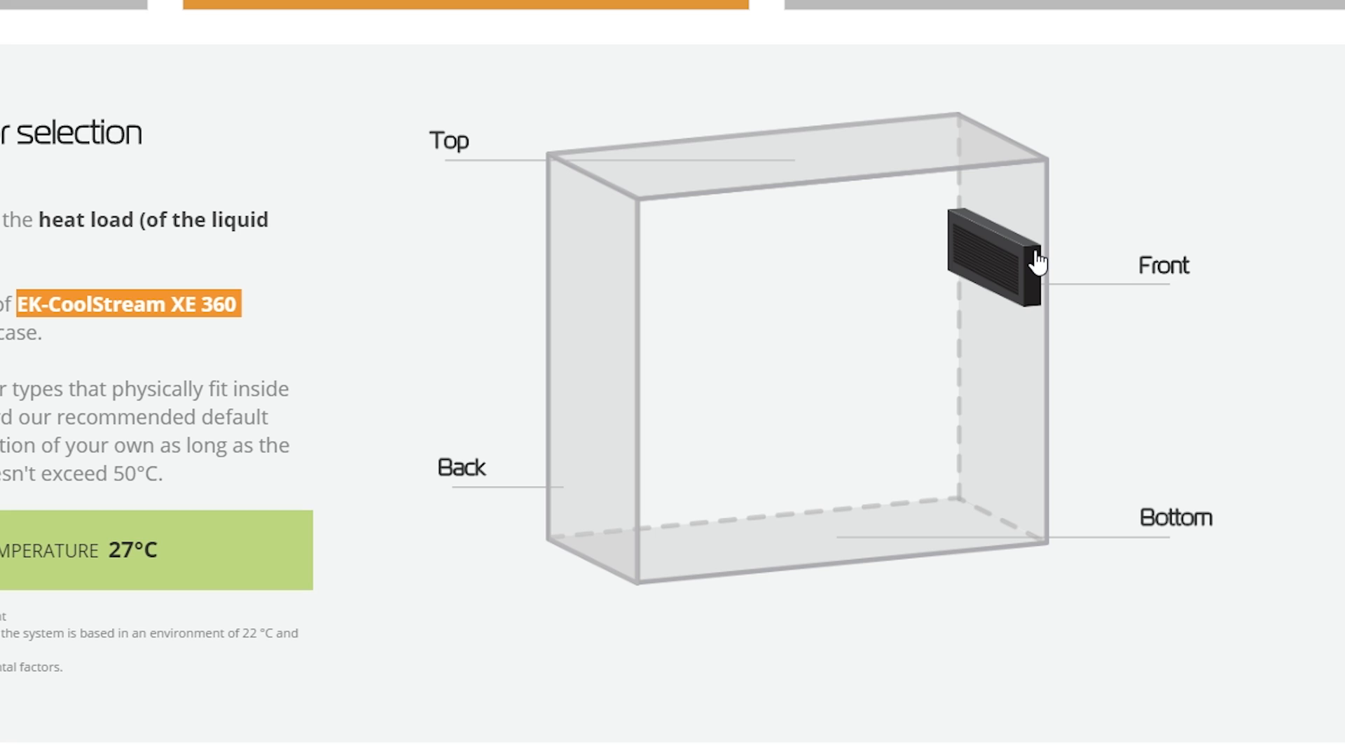
mouse_move(993, 262)
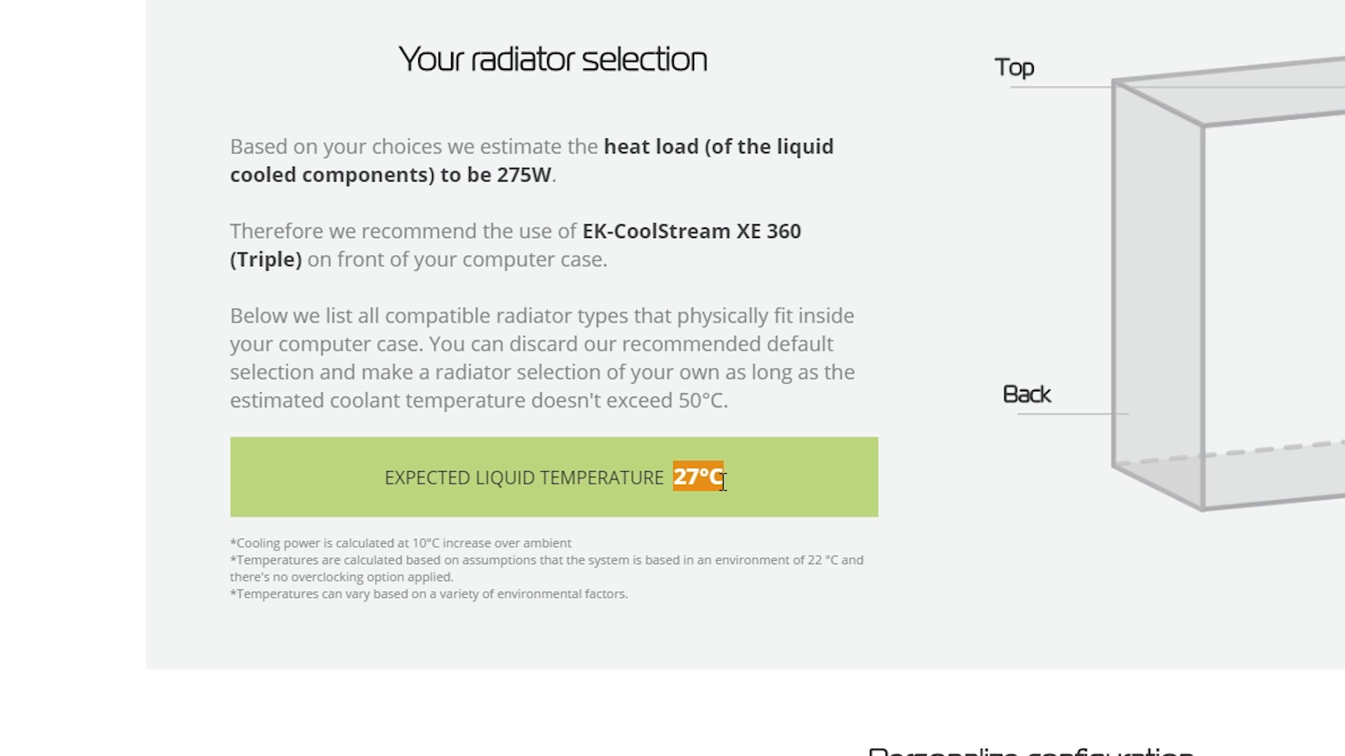
scroll("down", 3)
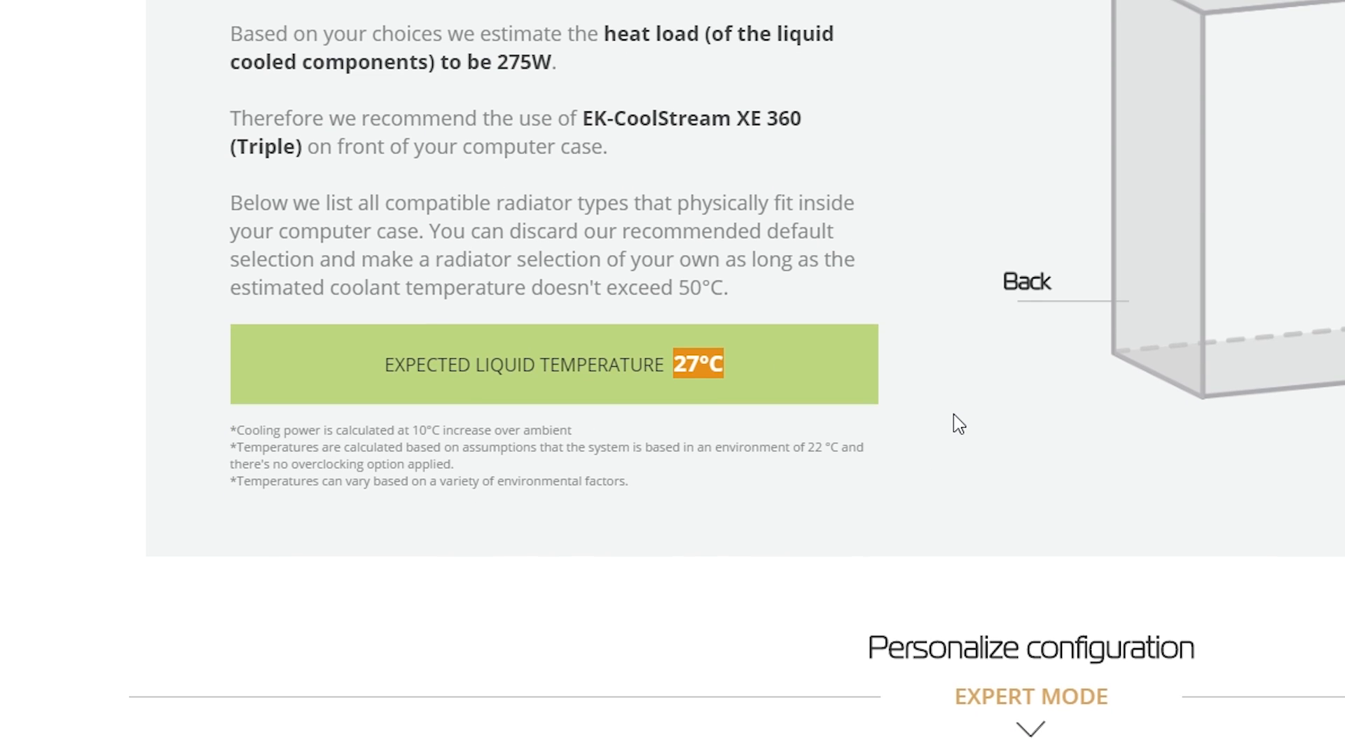
Compare the EK-CoolStream PE 120 radiator in Expert Mode, then keep the recommended XE 360 and continue.
scroll("down", 3)
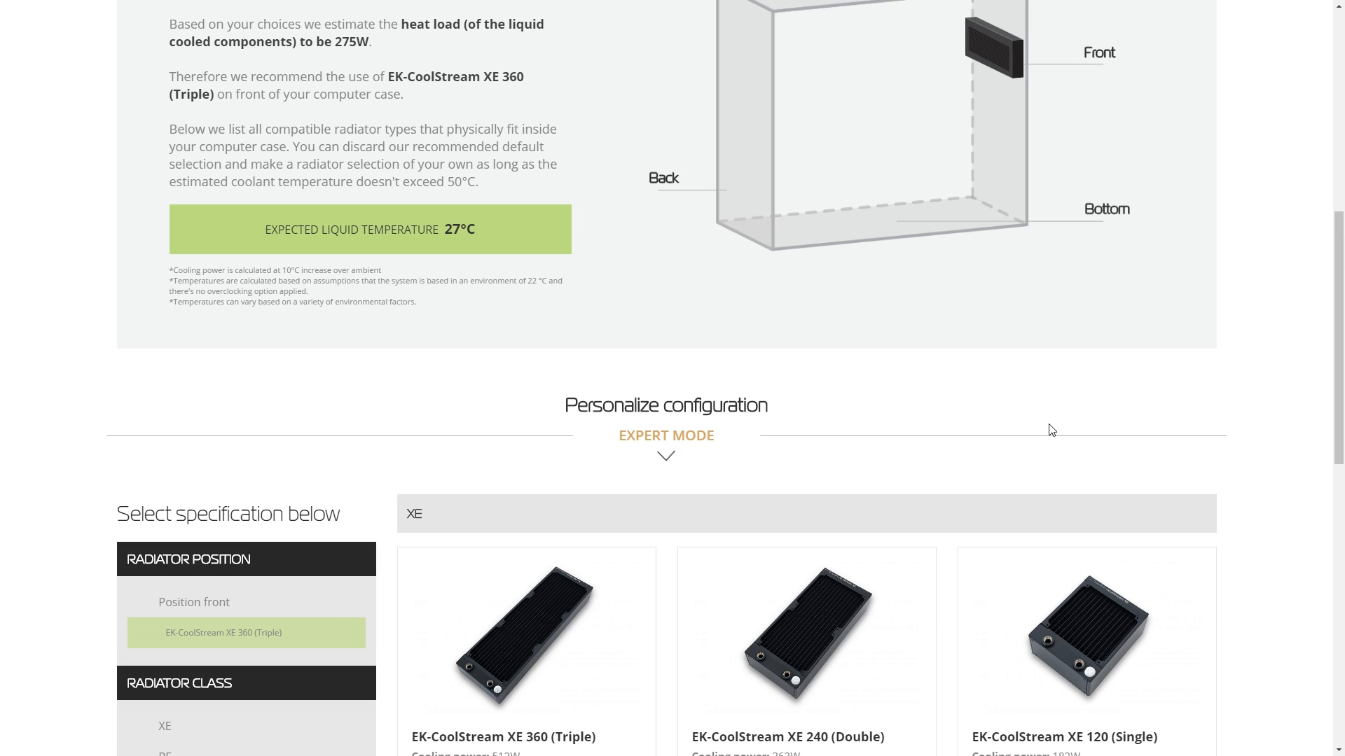
scroll("down", 3)
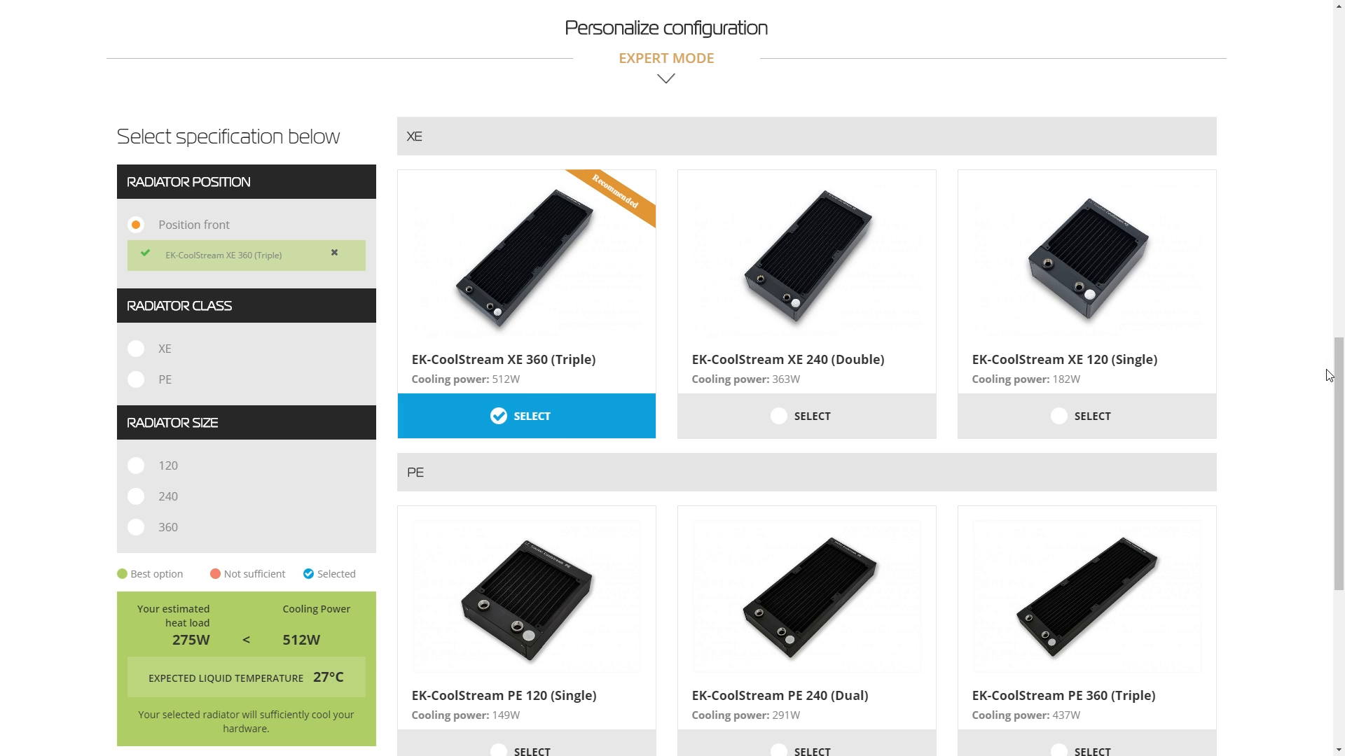
mouse_move(515, 362)
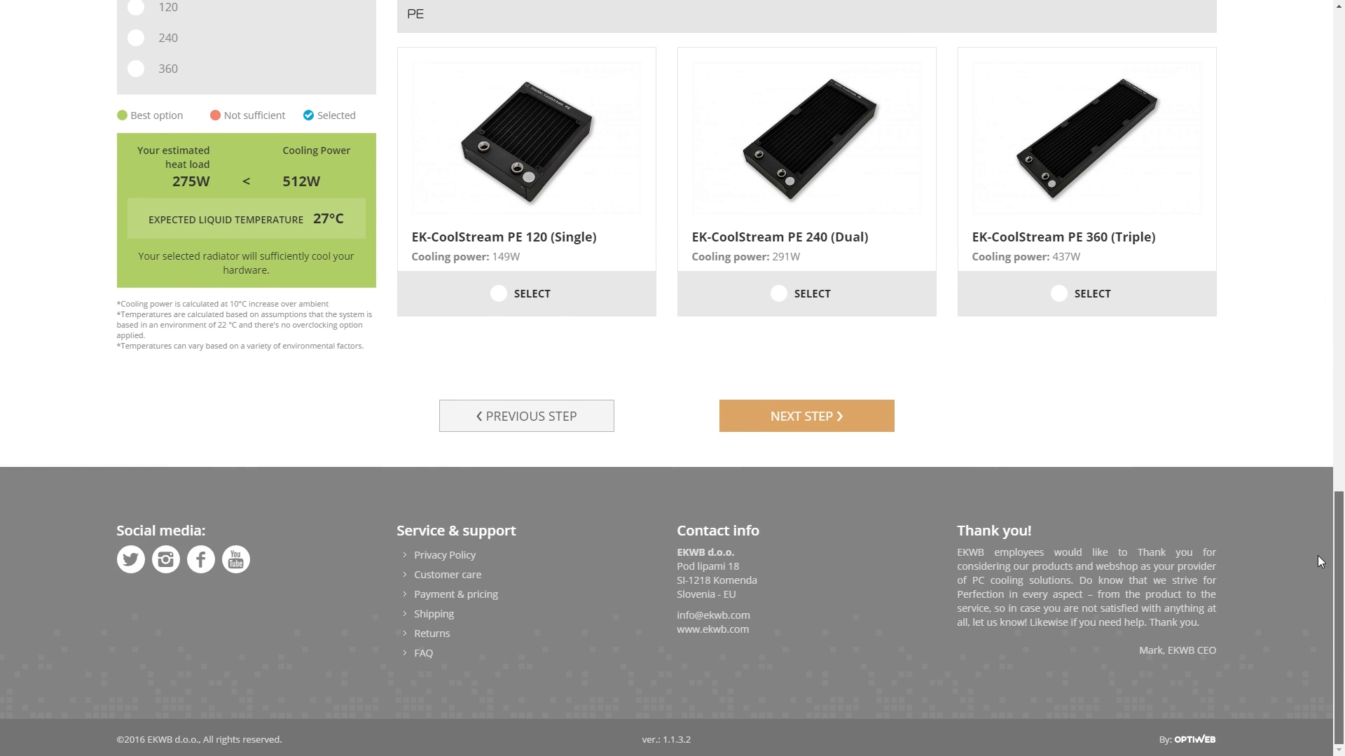
left_click(526, 293)
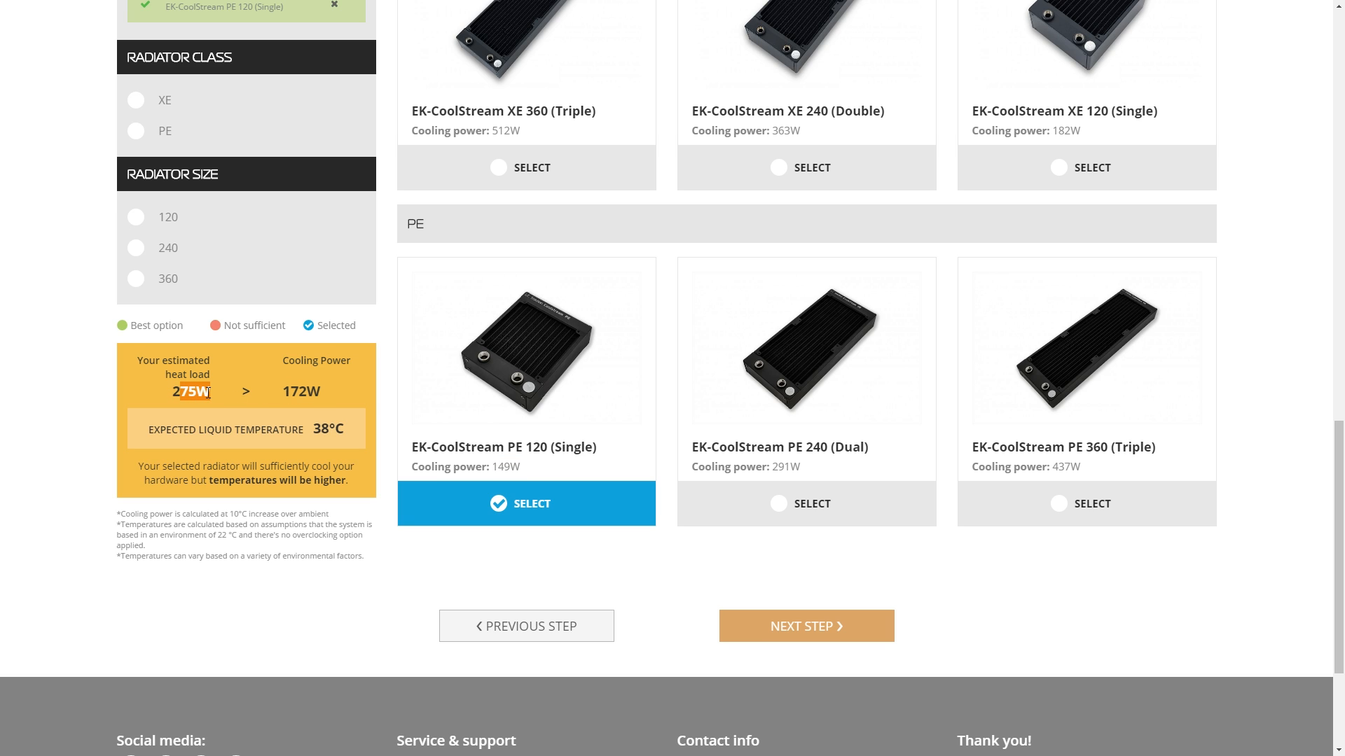
mouse_move(309, 431)
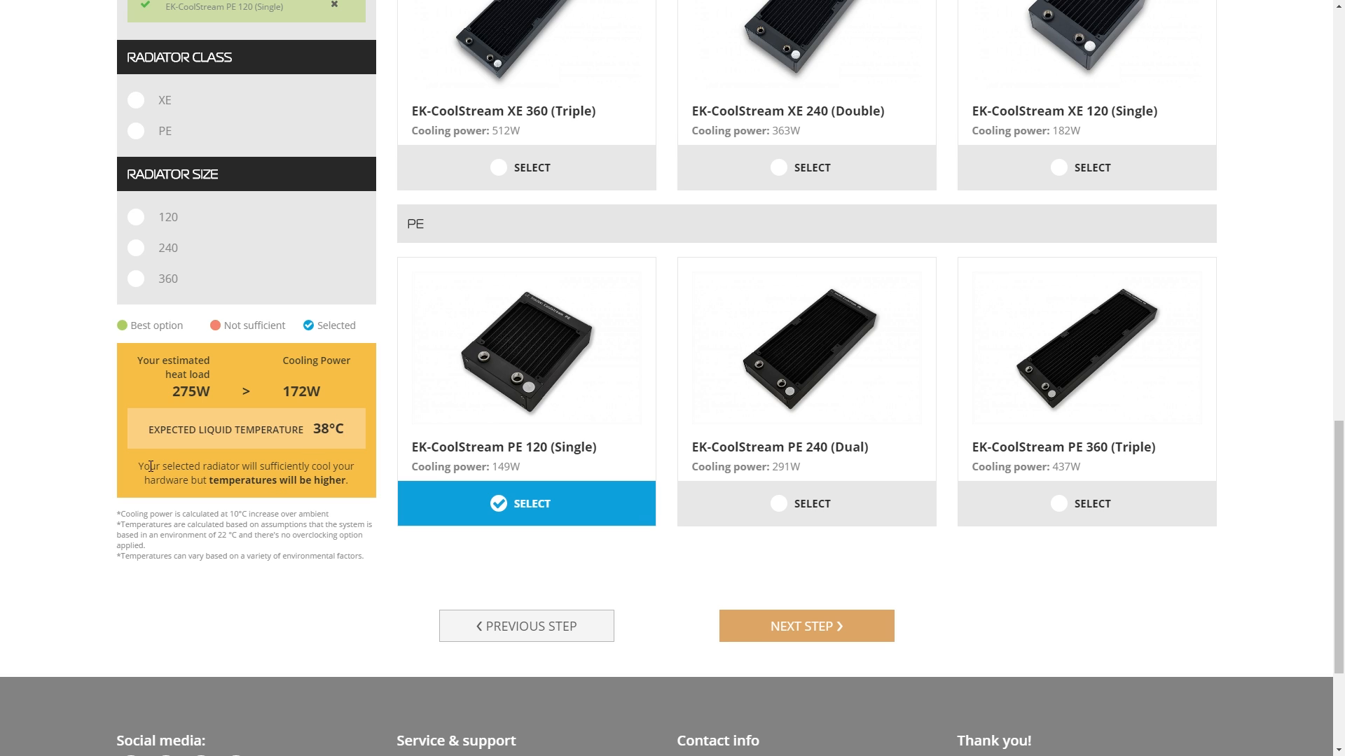
left_click_drag(150, 466, 348, 481)
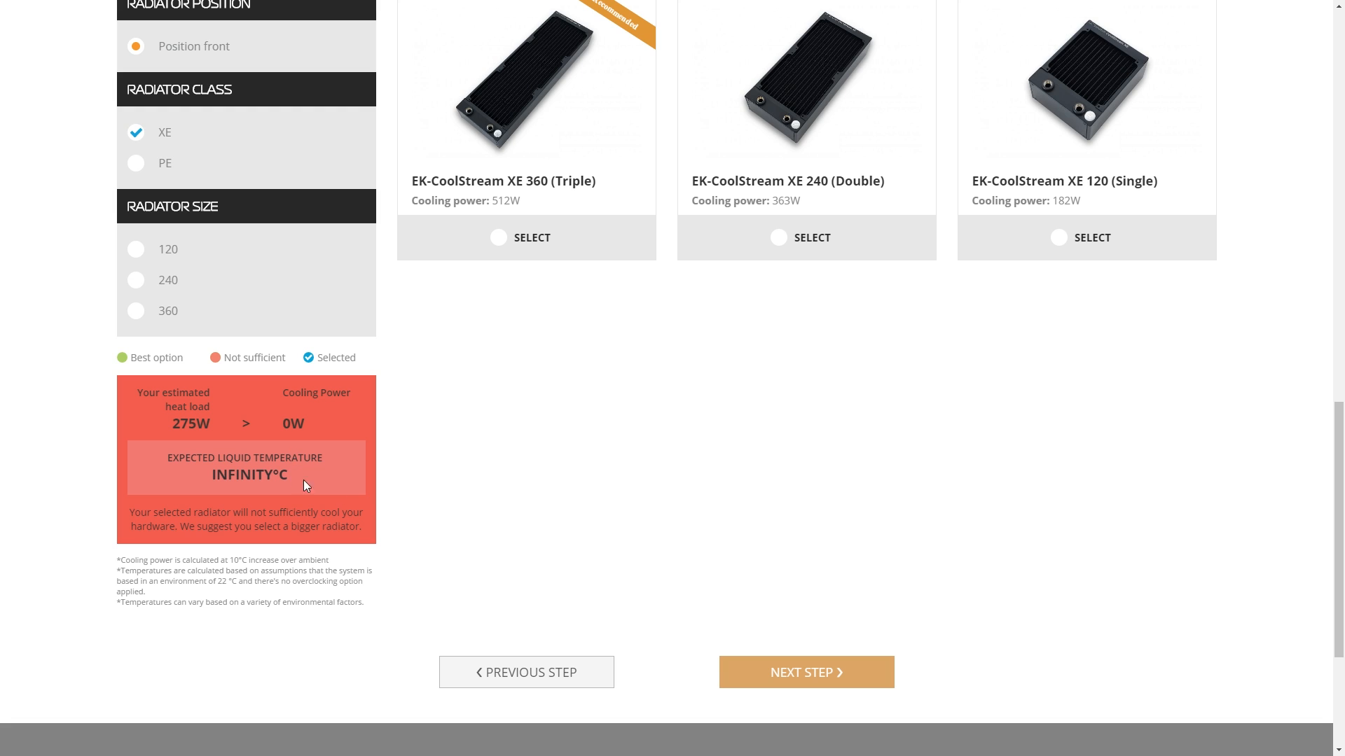
left_click(526, 238)
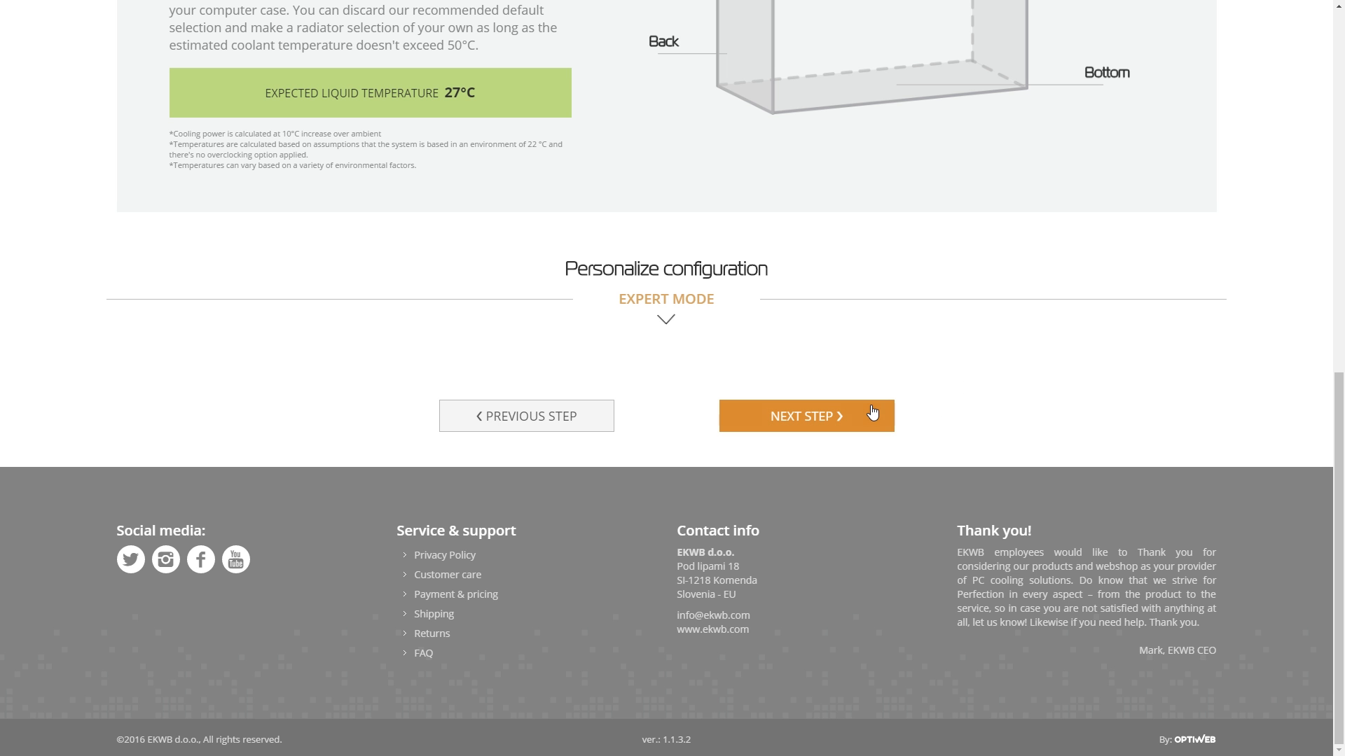
left_click(804, 416)
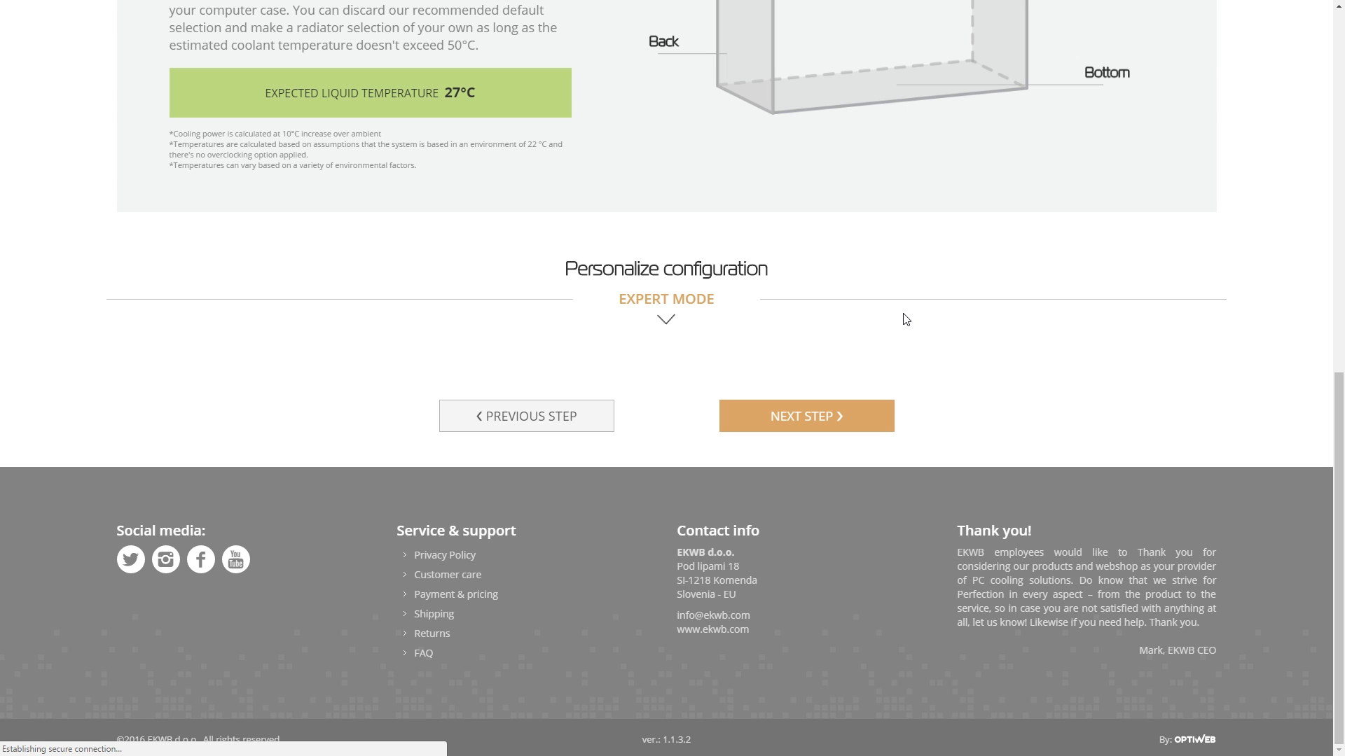
Select soft flexible tubing and scroll down toward Next Step.
left_click(805, 416)
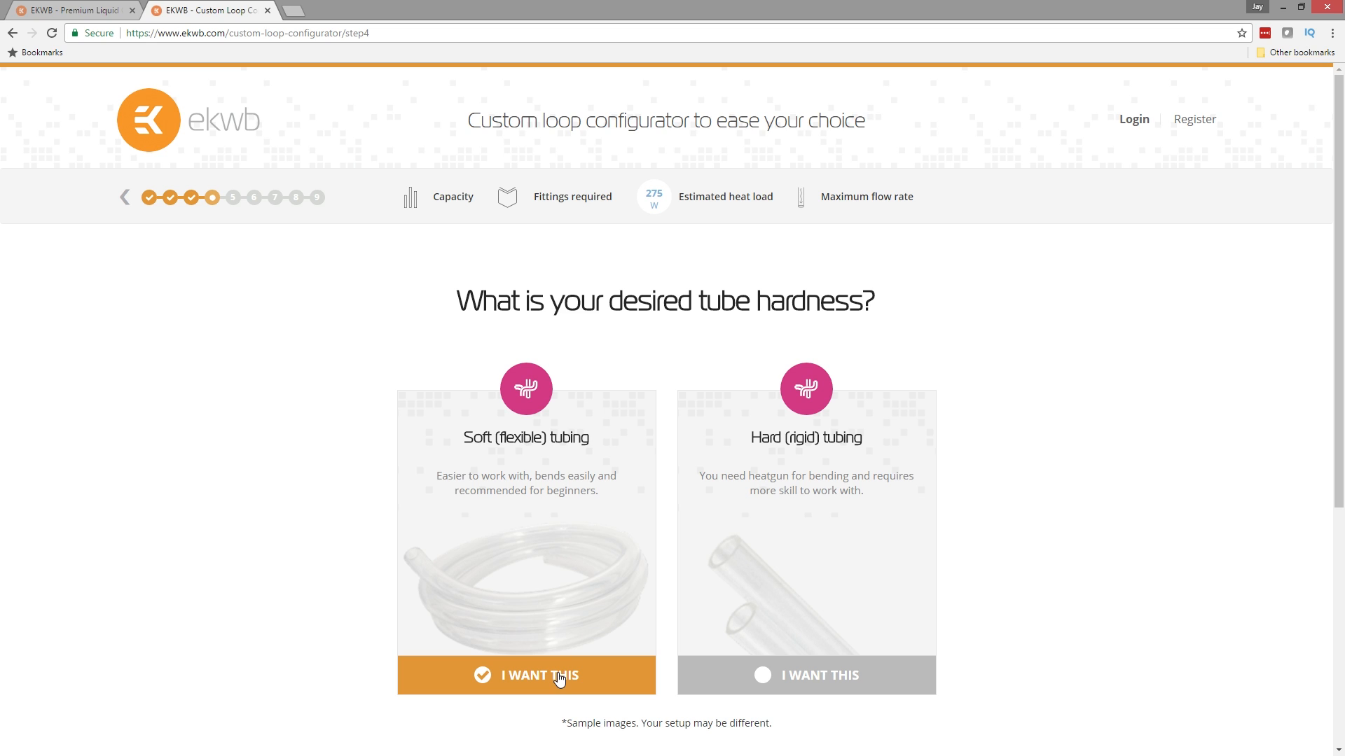
mouse_move(757, 623)
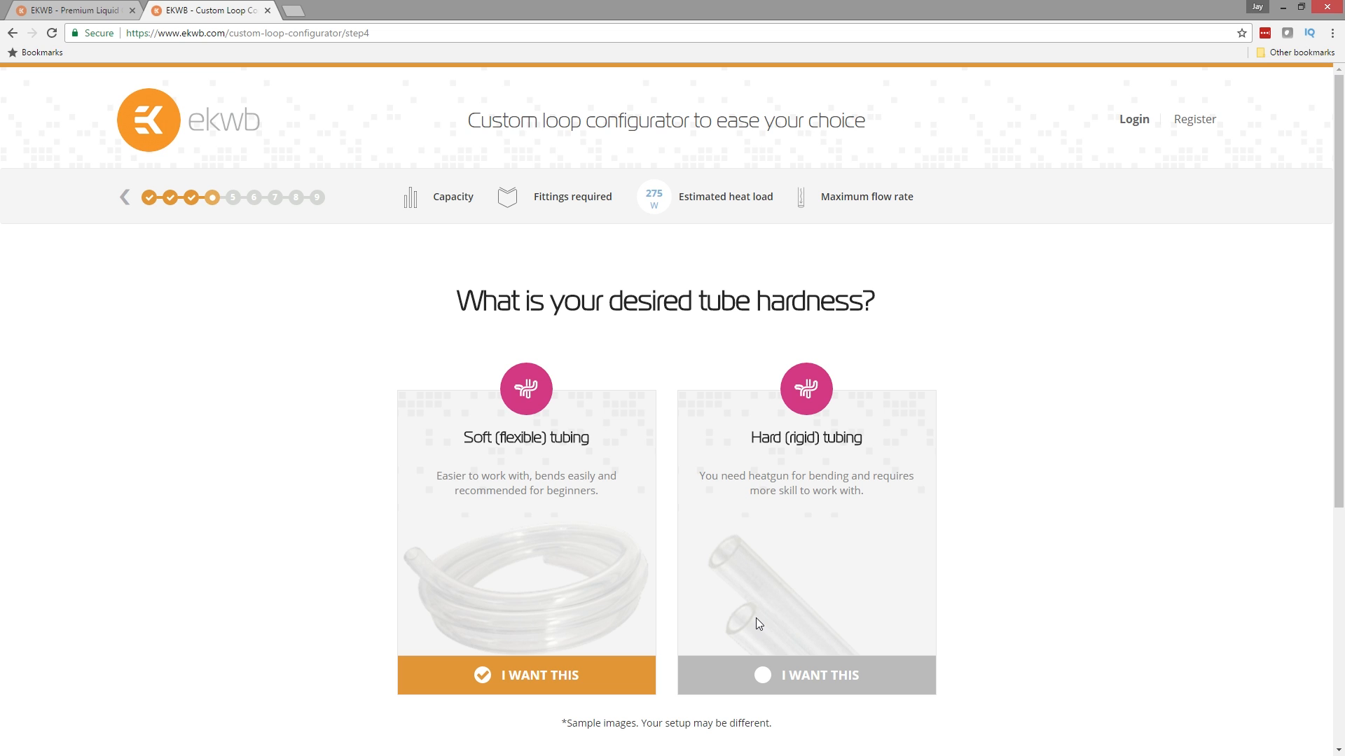
mouse_move(1219, 405)
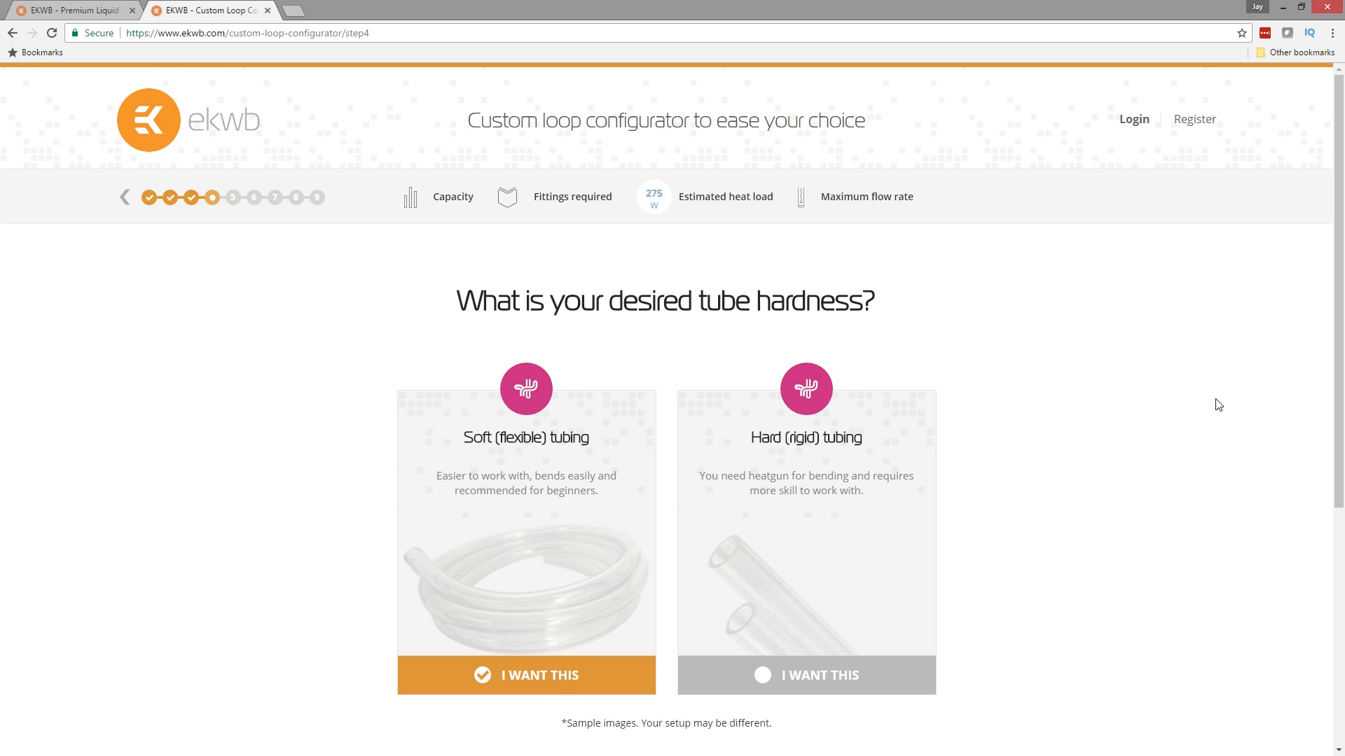
scroll("down", 3)
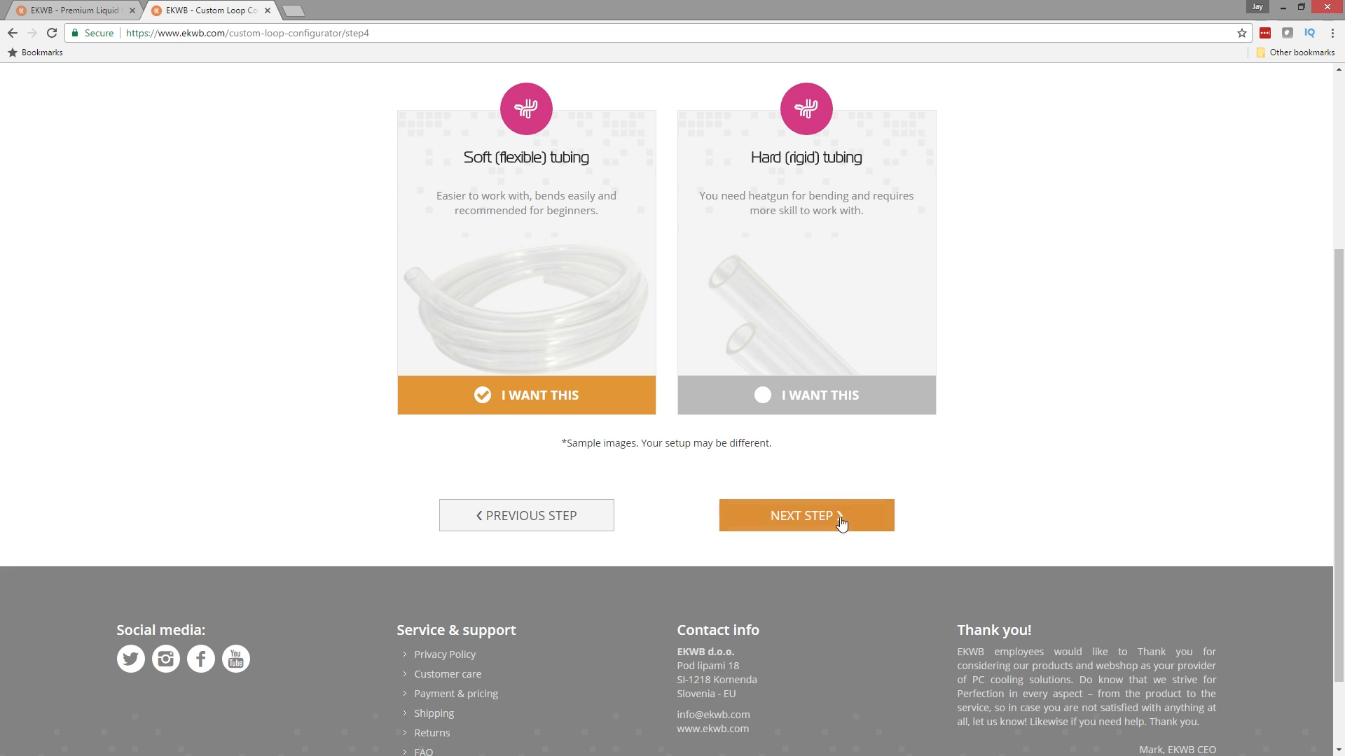
Reach the personalization step and choose the 10 mm / 16 mm (3/8" / 5/8") tube size.
left_click(805, 516)
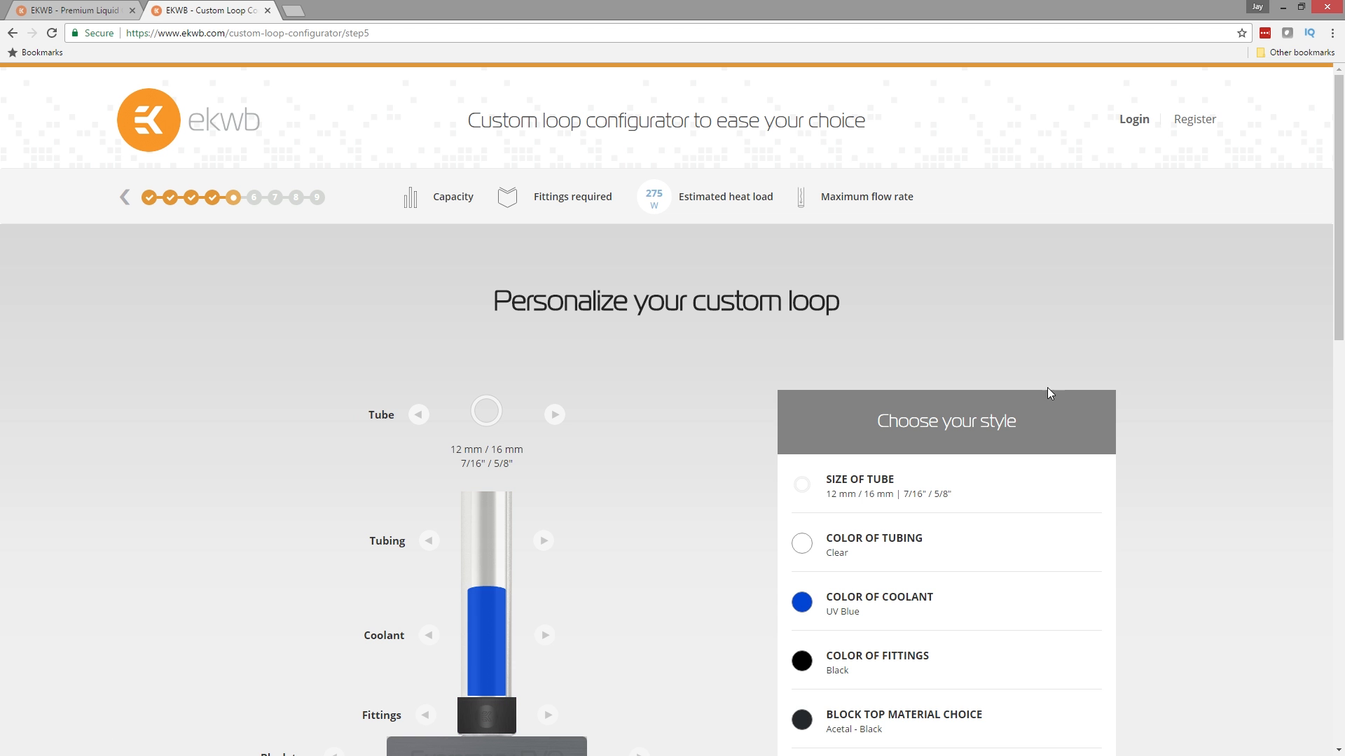
mouse_move(1157, 380)
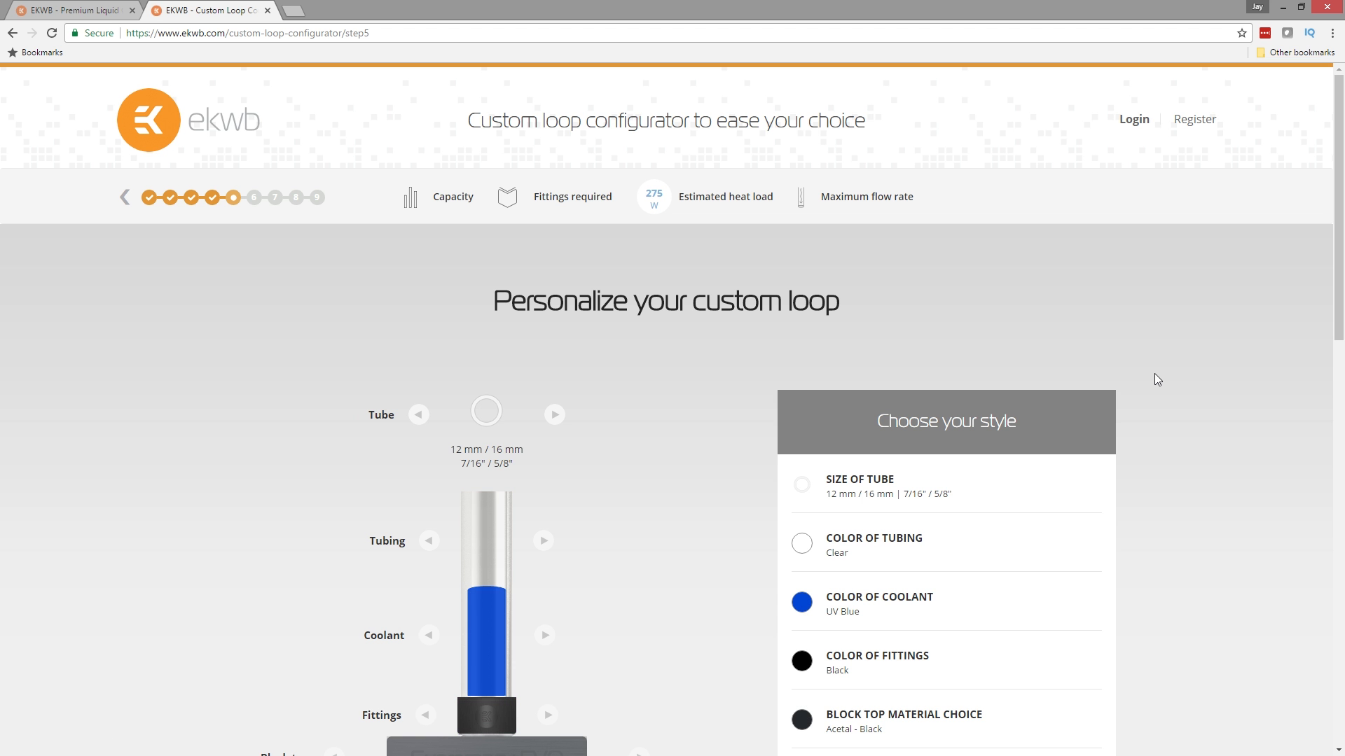
mouse_move(1276, 243)
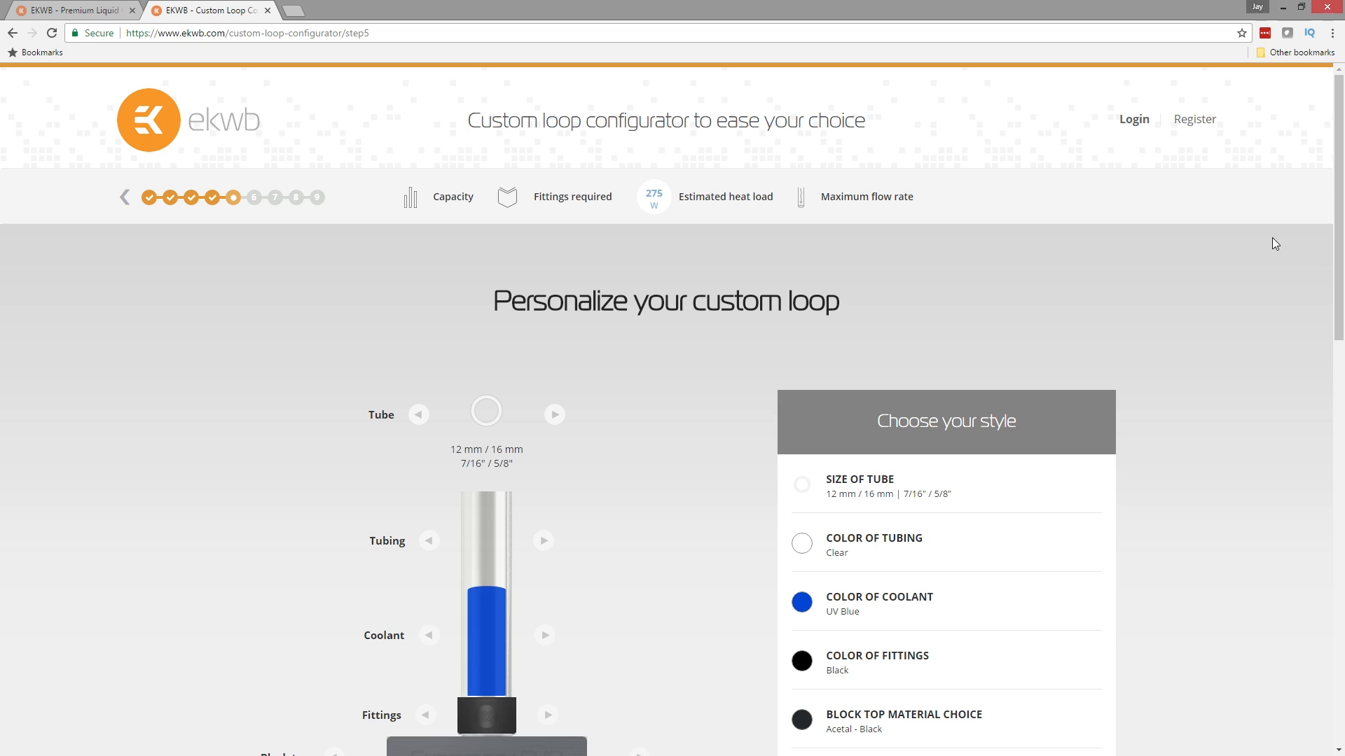
scroll("down", 3)
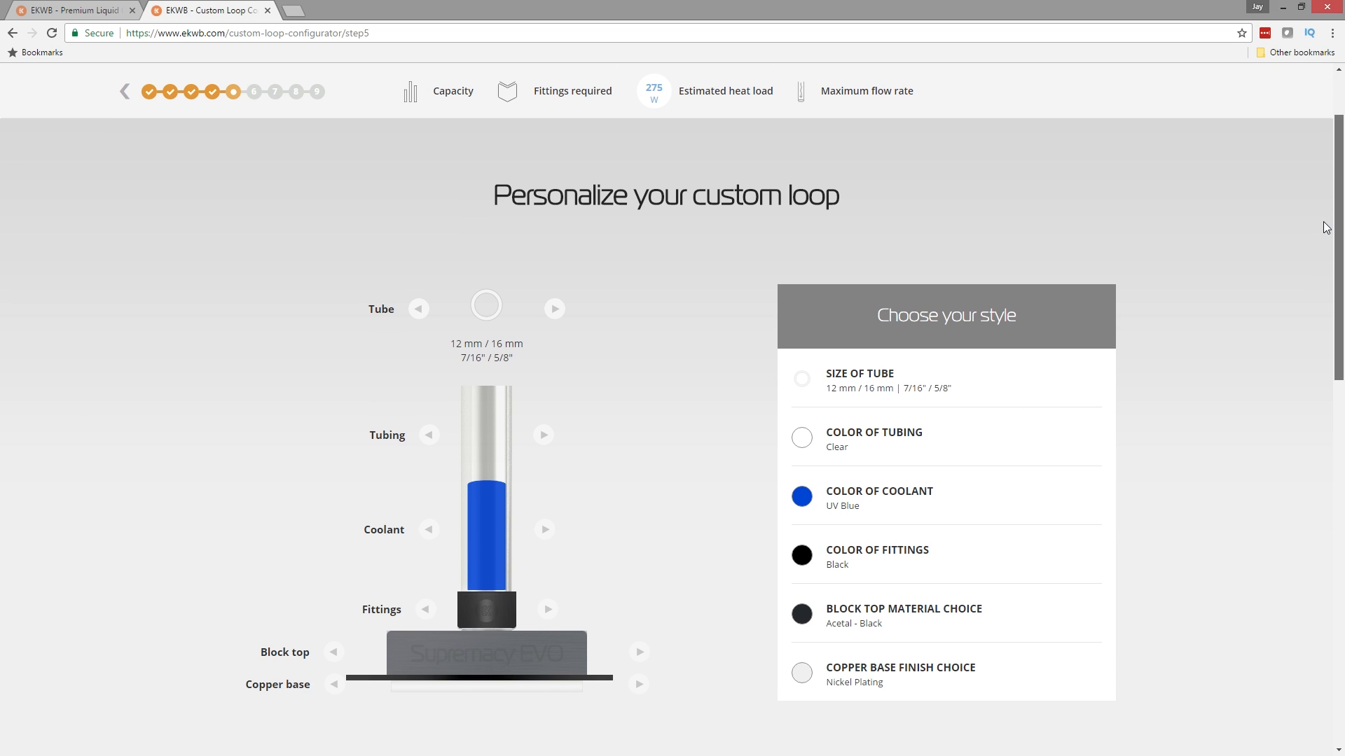
mouse_move(553, 309)
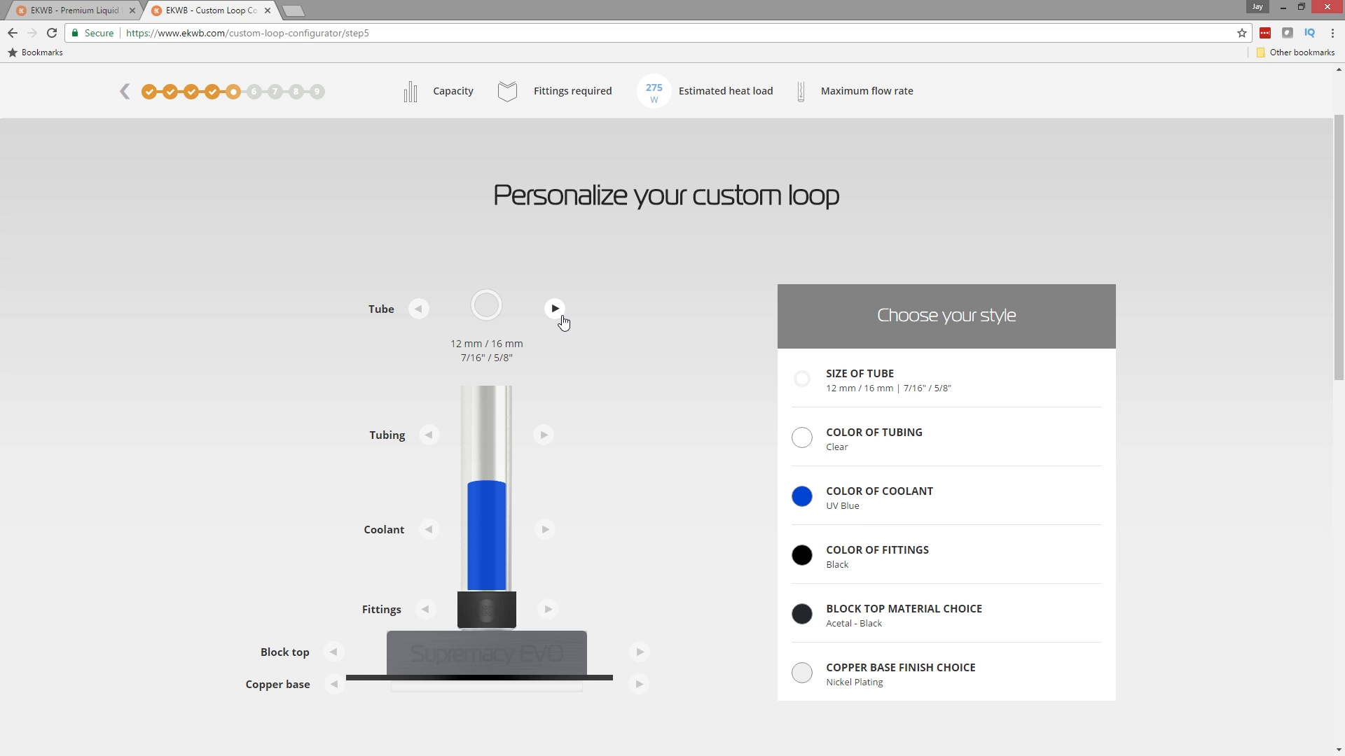
left_click(554, 309)
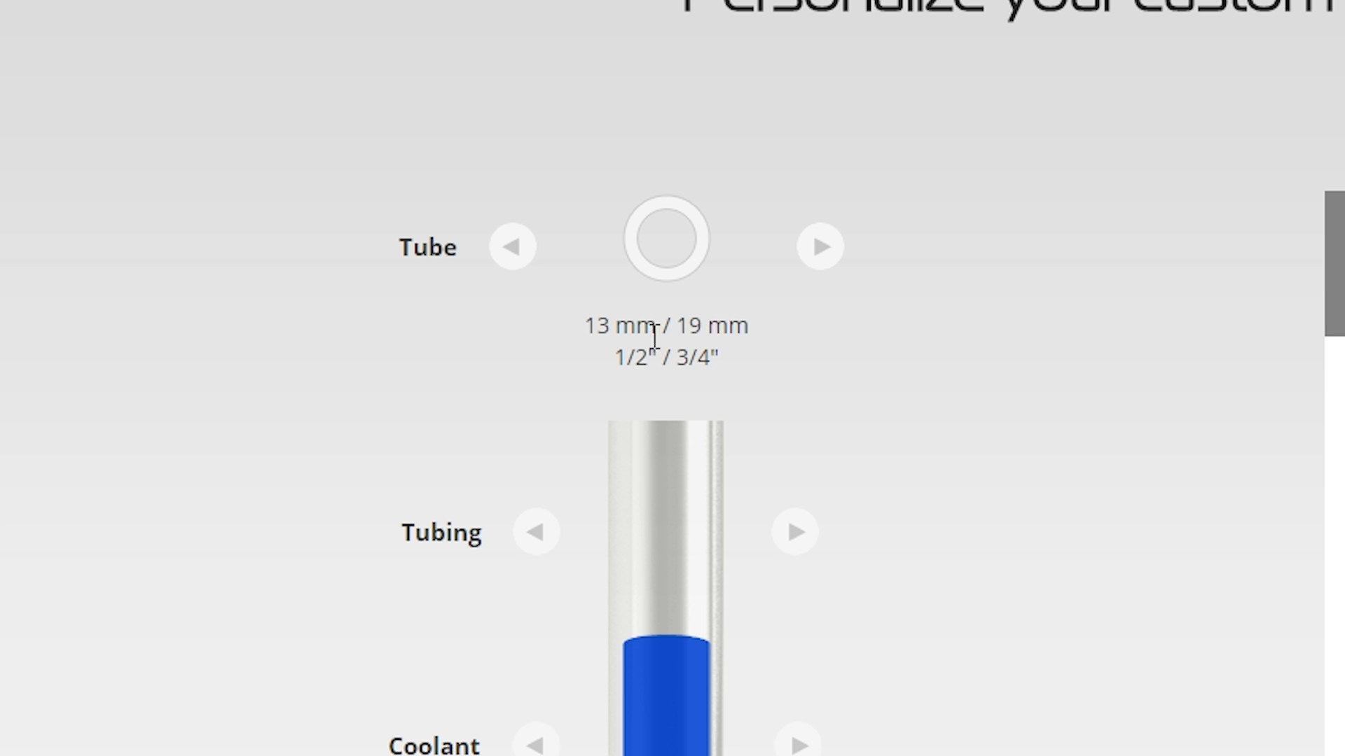
left_click(512, 246)
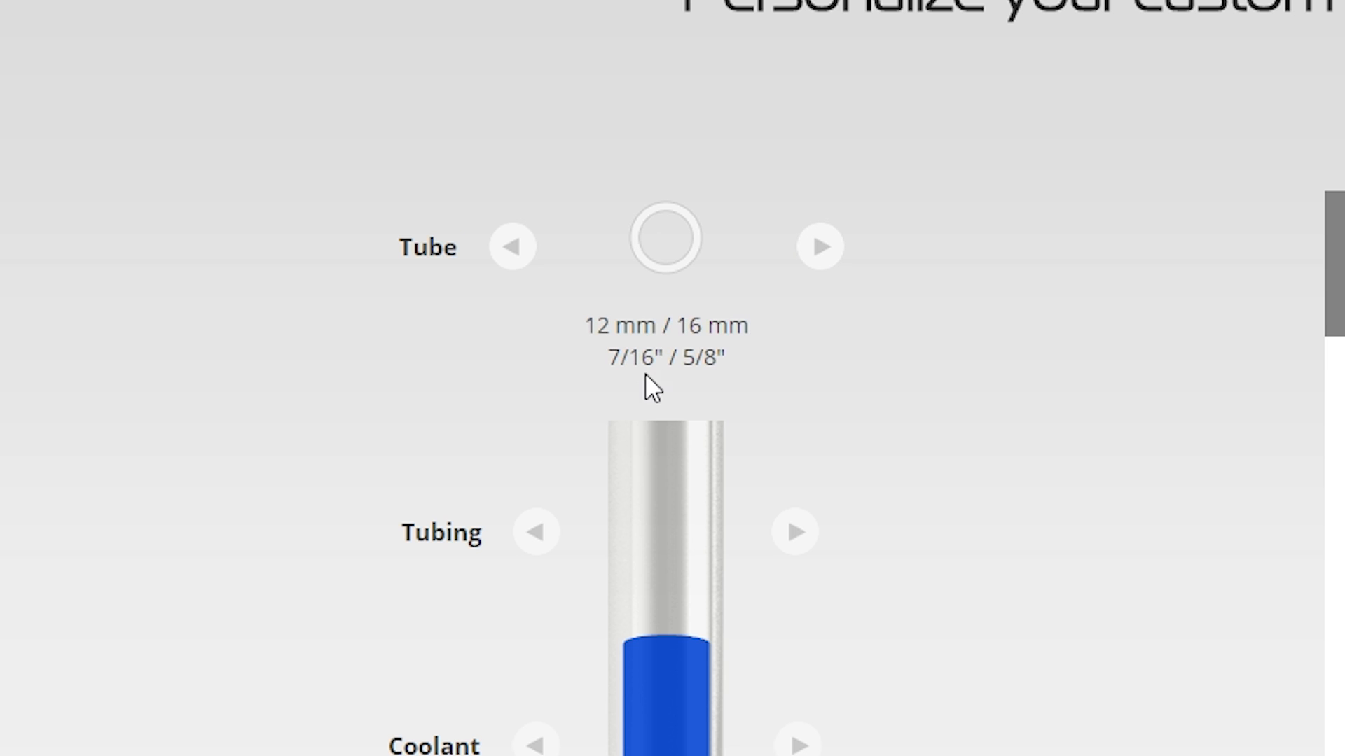
left_click(819, 246)
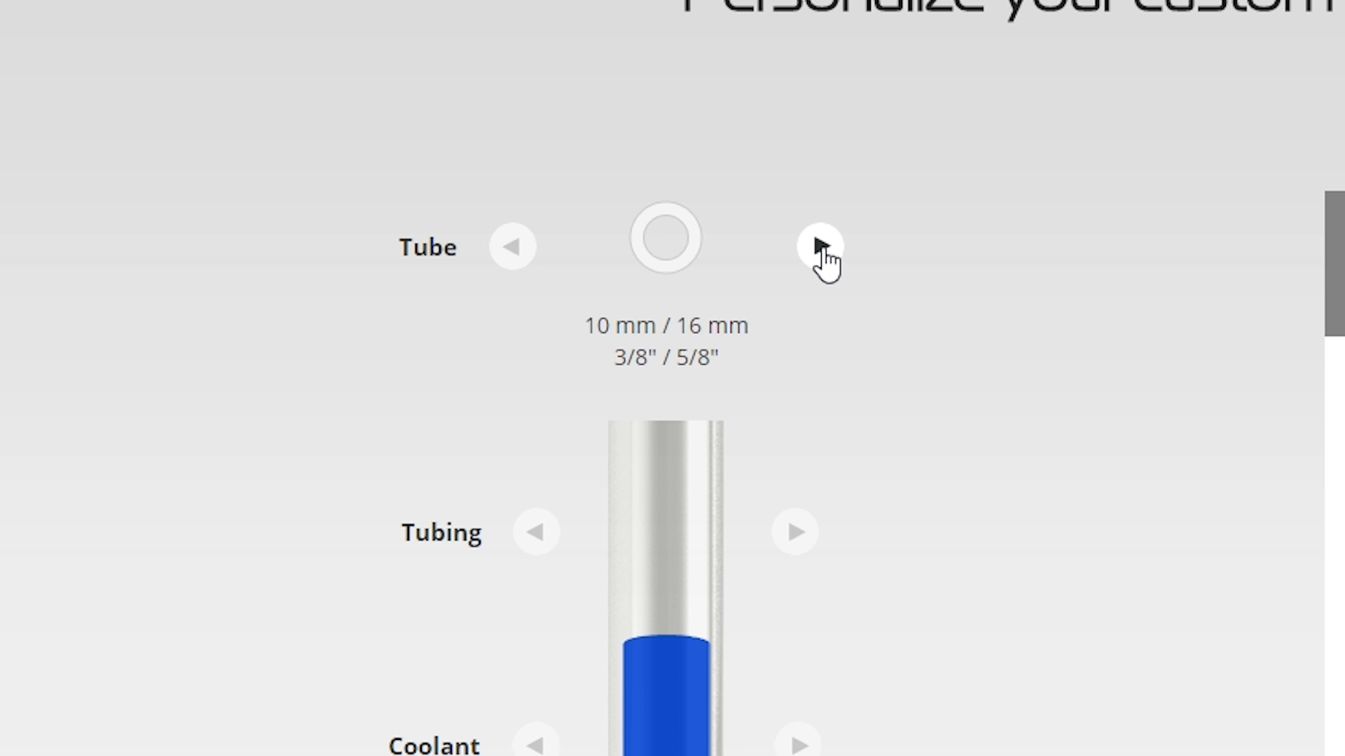
left_click(819, 246)
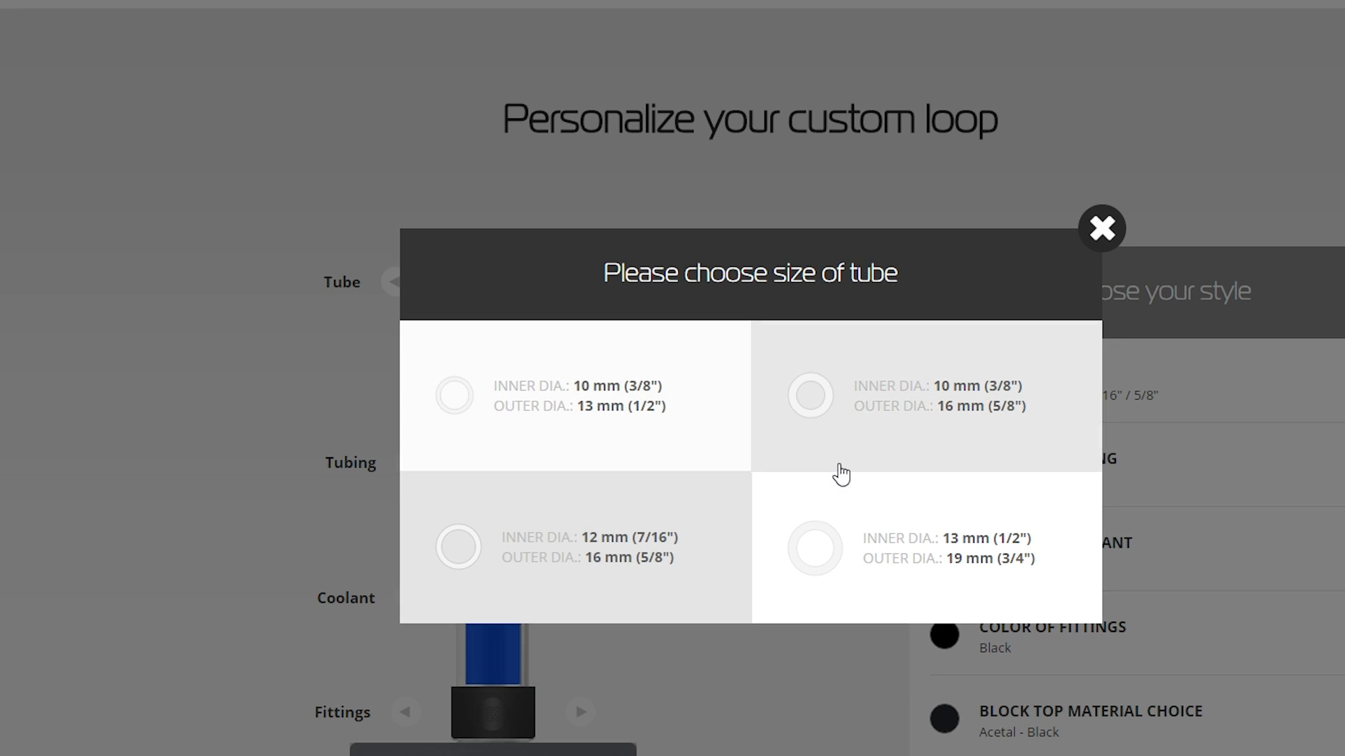
mouse_move(660, 590)
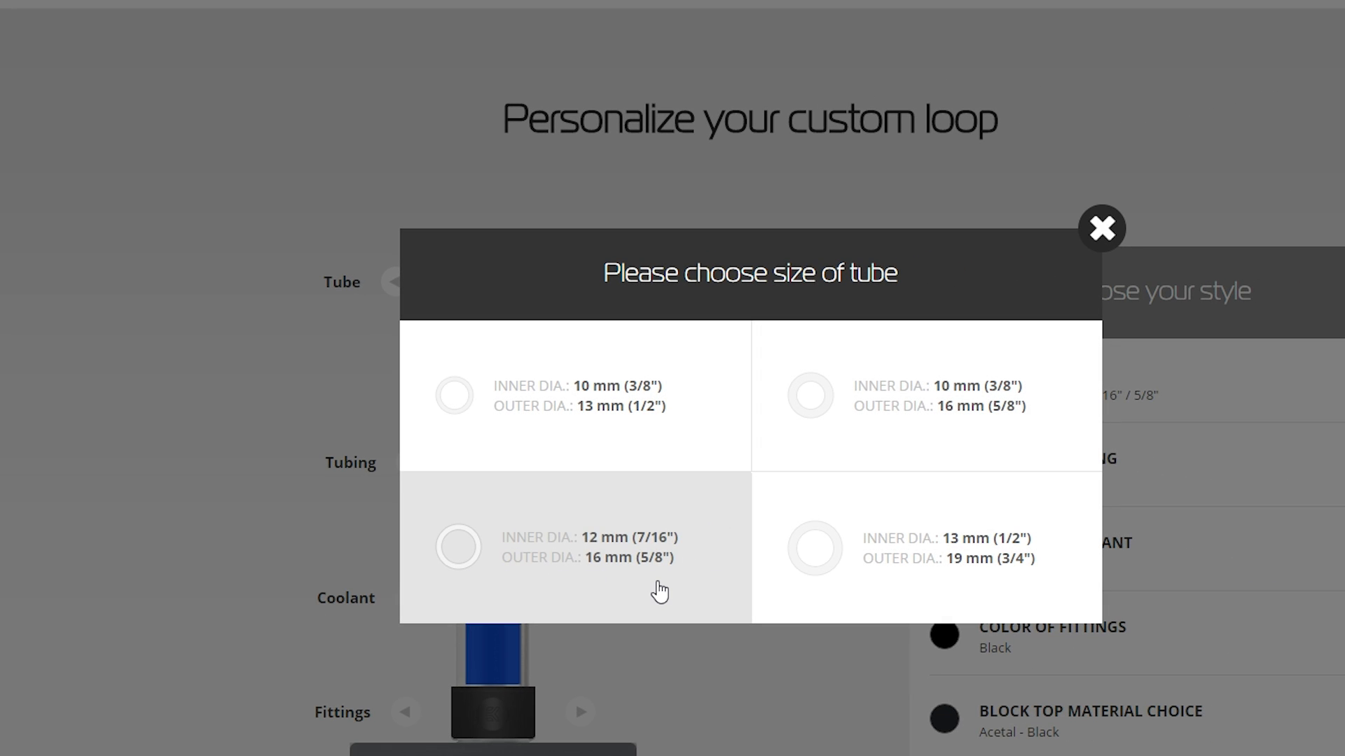
mouse_move(863, 421)
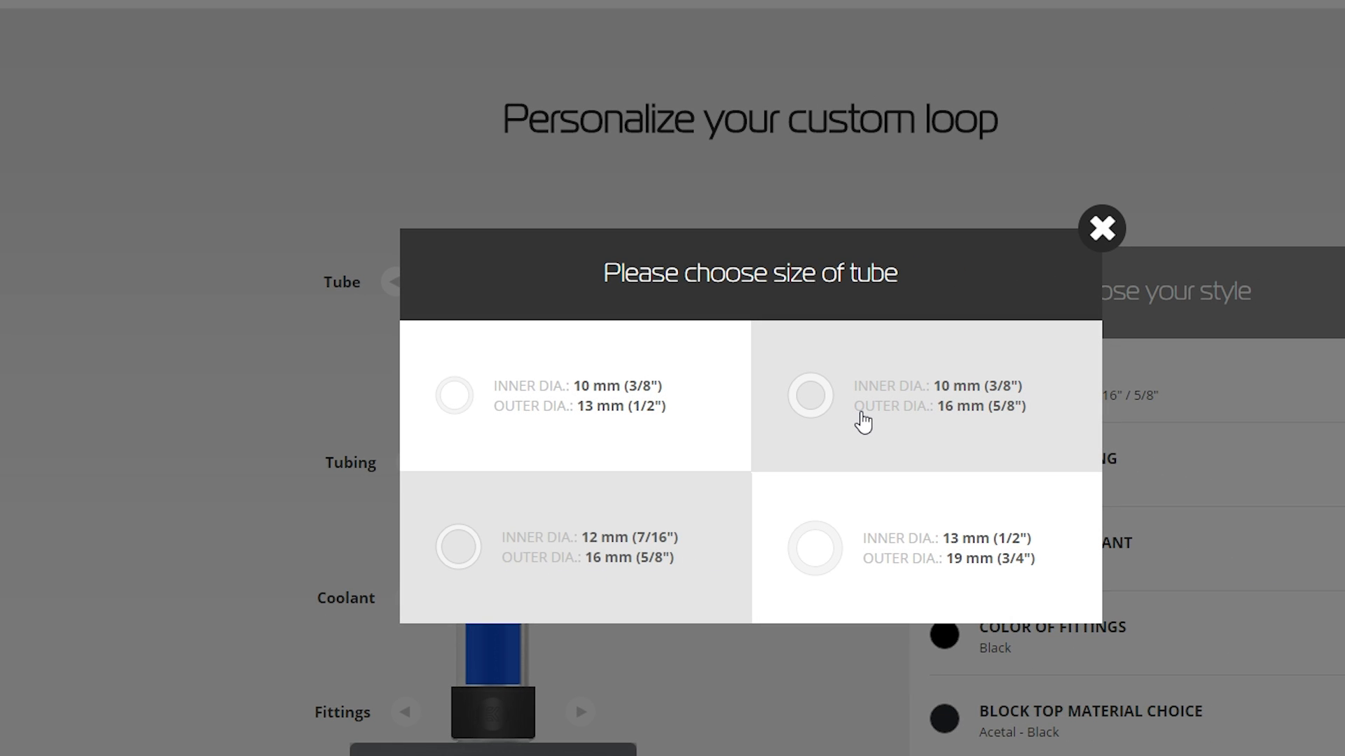
left_click(809, 395)
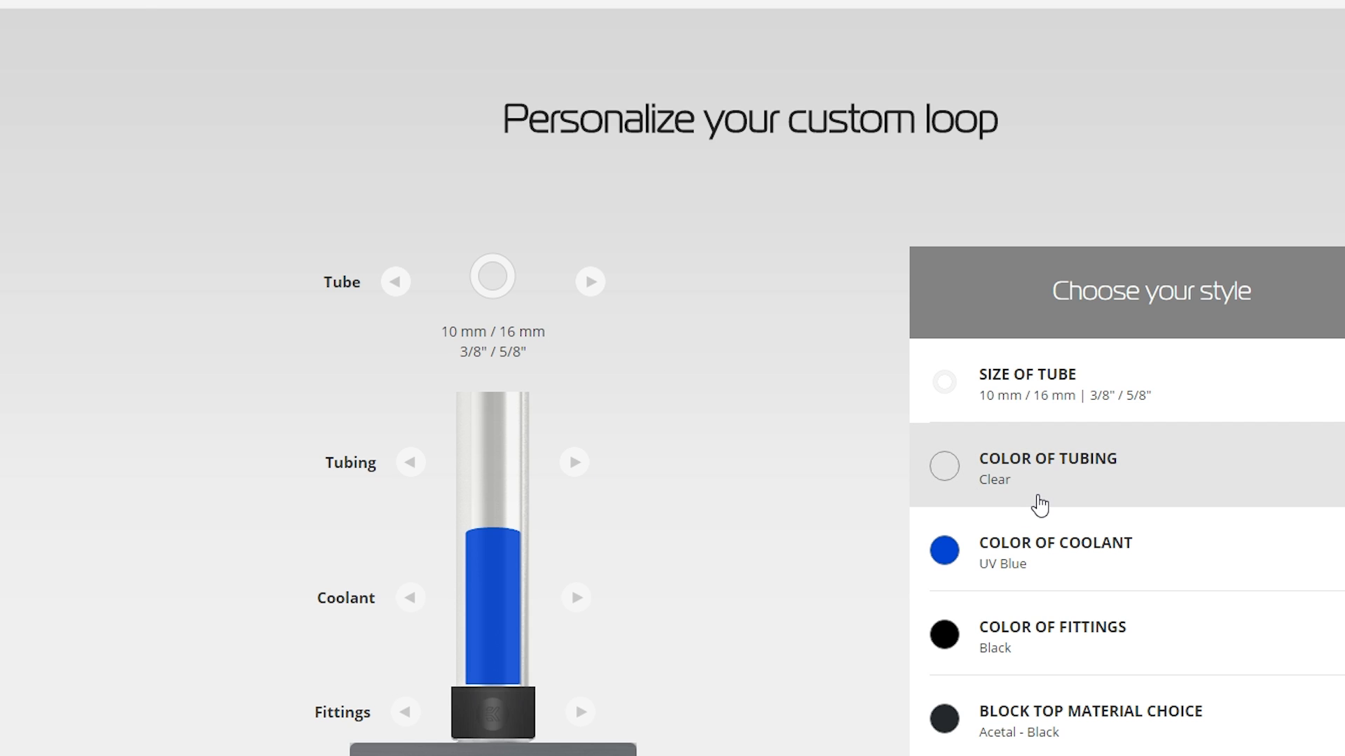
Change the coolant colour from UV Blue to Pastel Lime Green.
left_click(1029, 469)
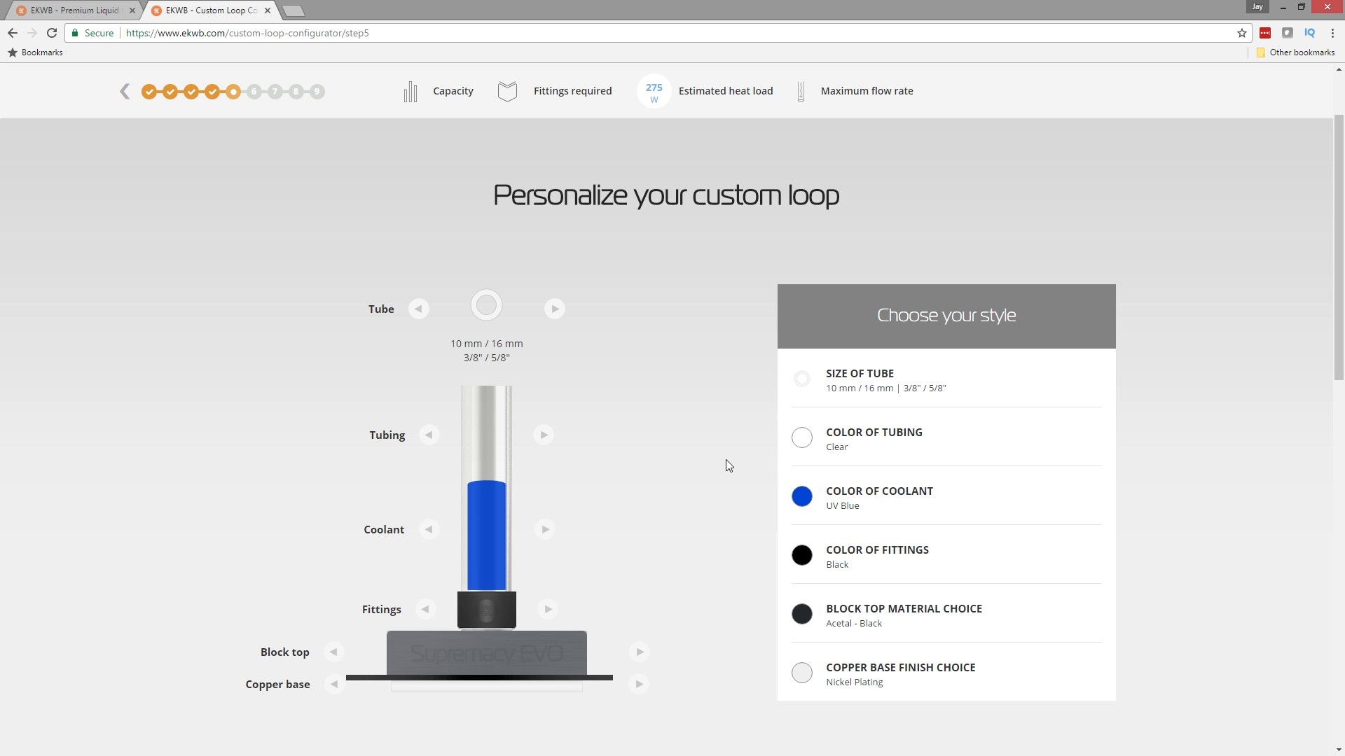
mouse_move(623, 410)
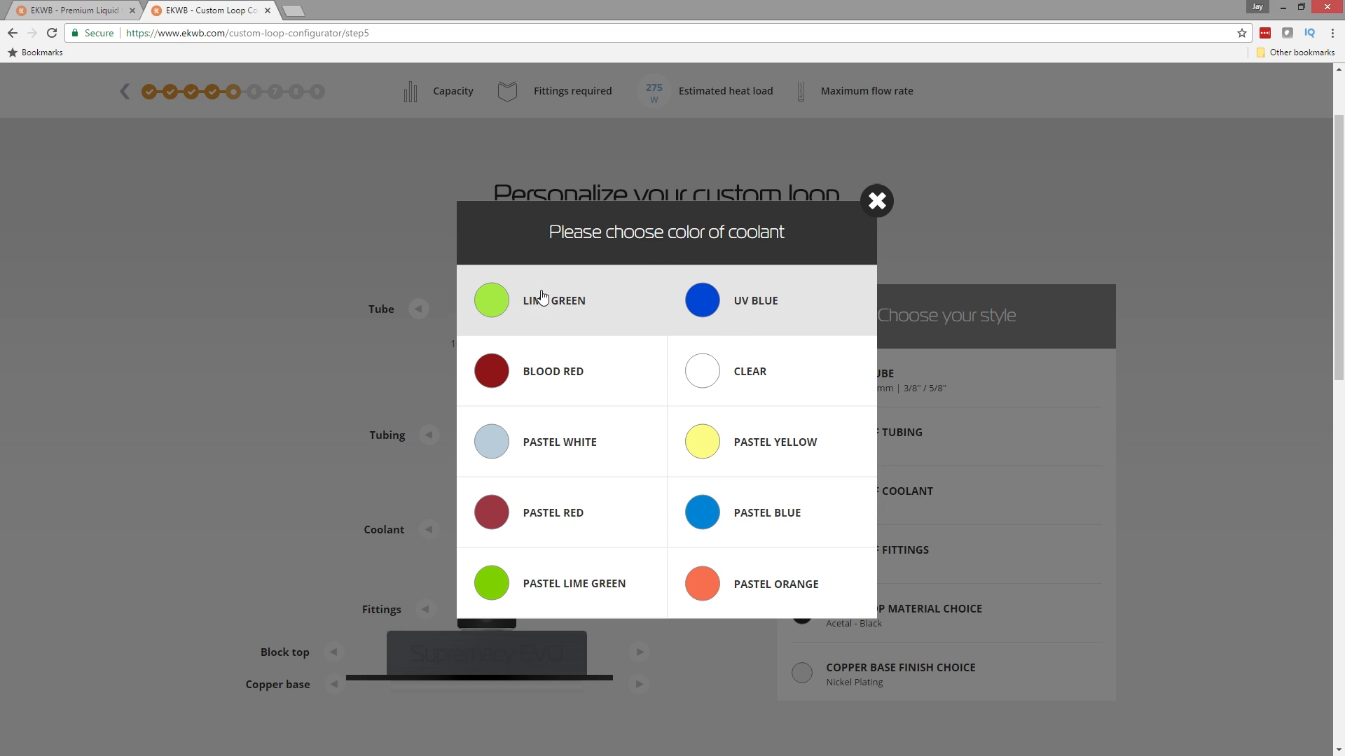
mouse_move(622, 584)
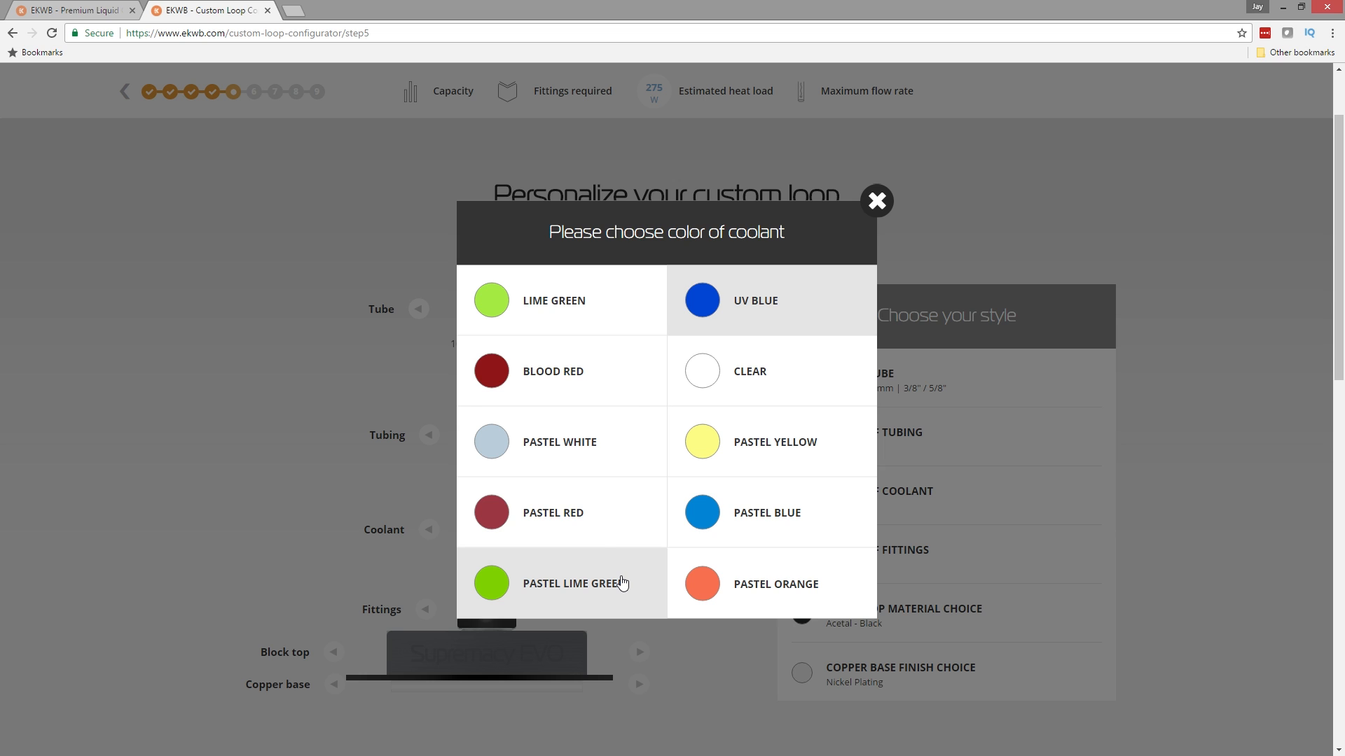
left_click(702, 300)
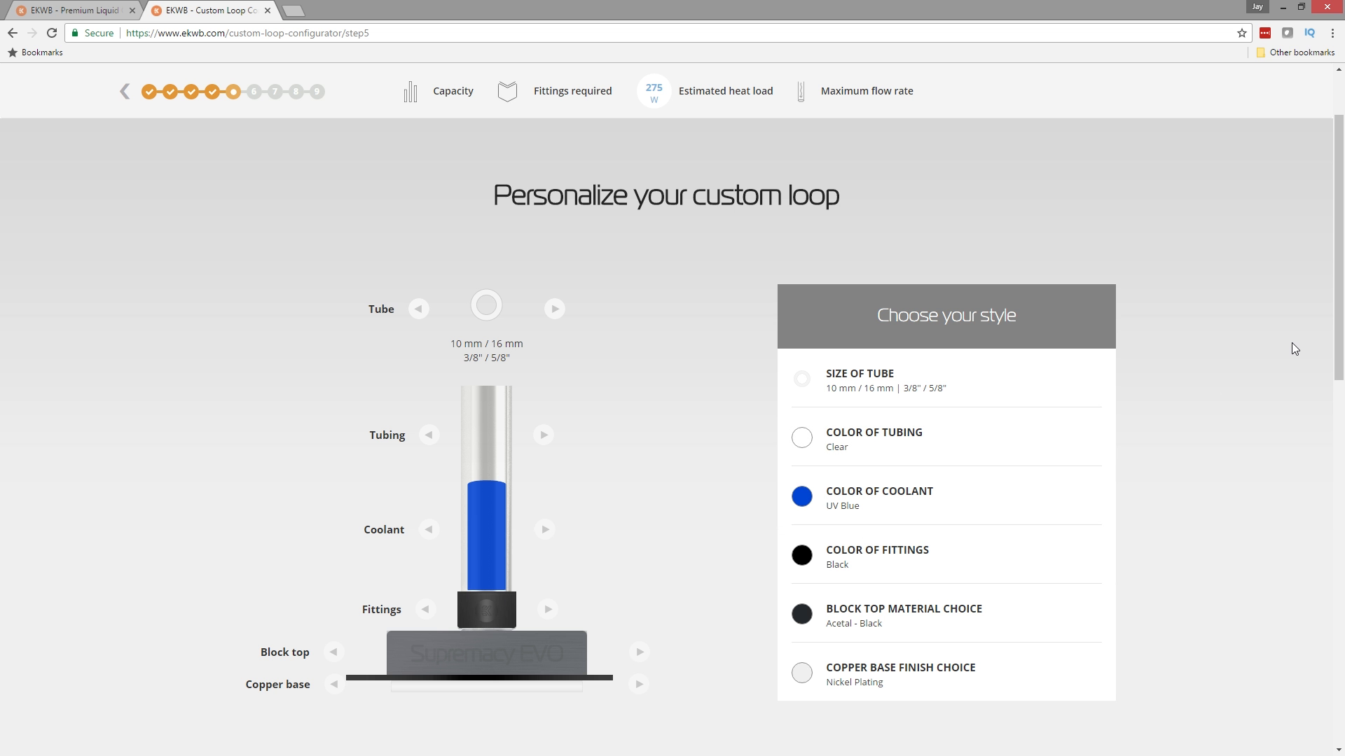
scroll("down", 3)
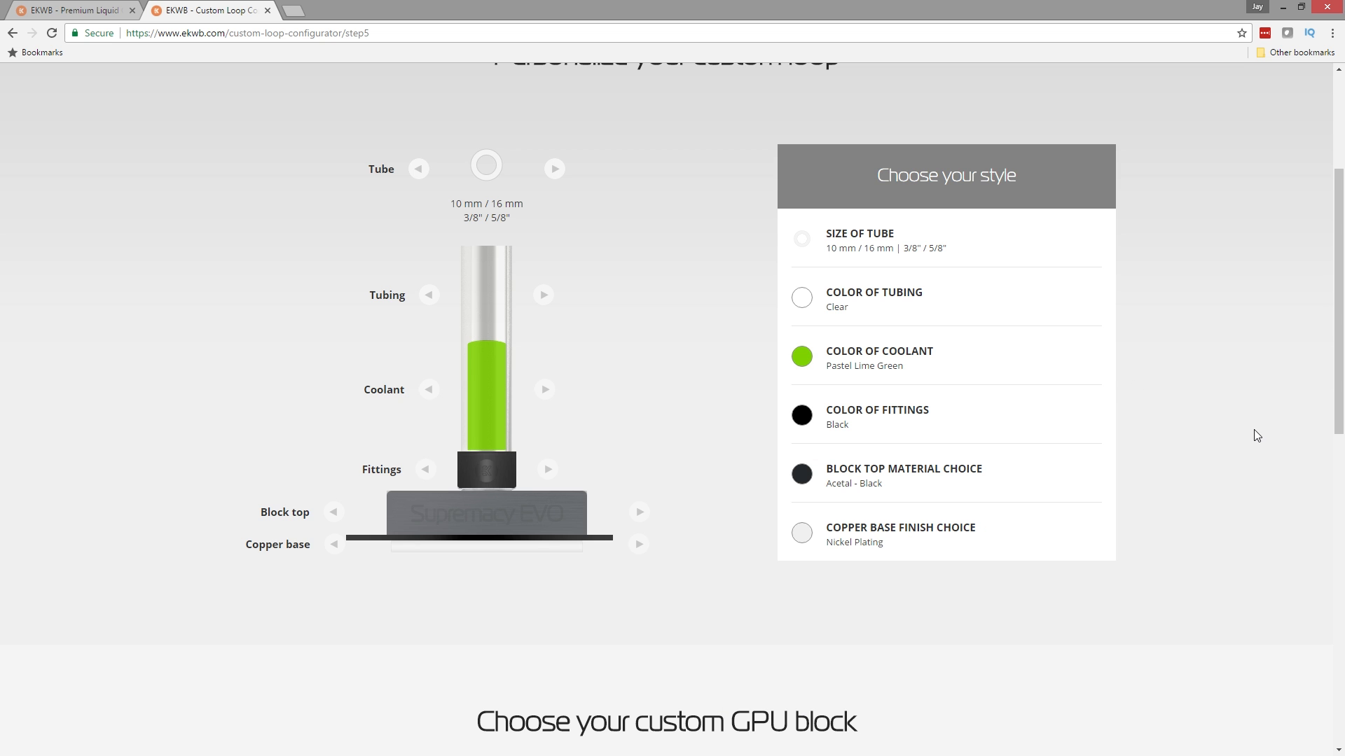
Choose Nickel fittings and a Plexi - Clear CPU block top, keeping Nickel Plating on the base.
left_click(876, 416)
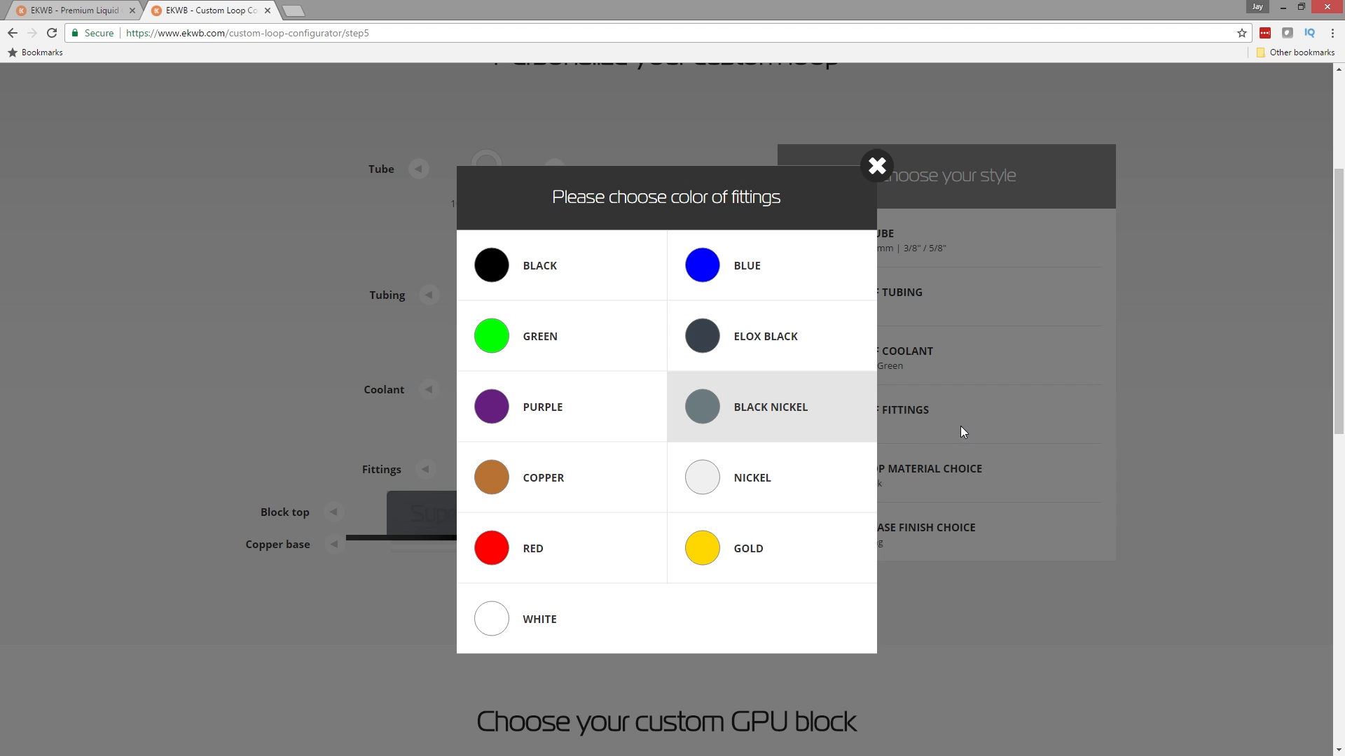
left_click(875, 165)
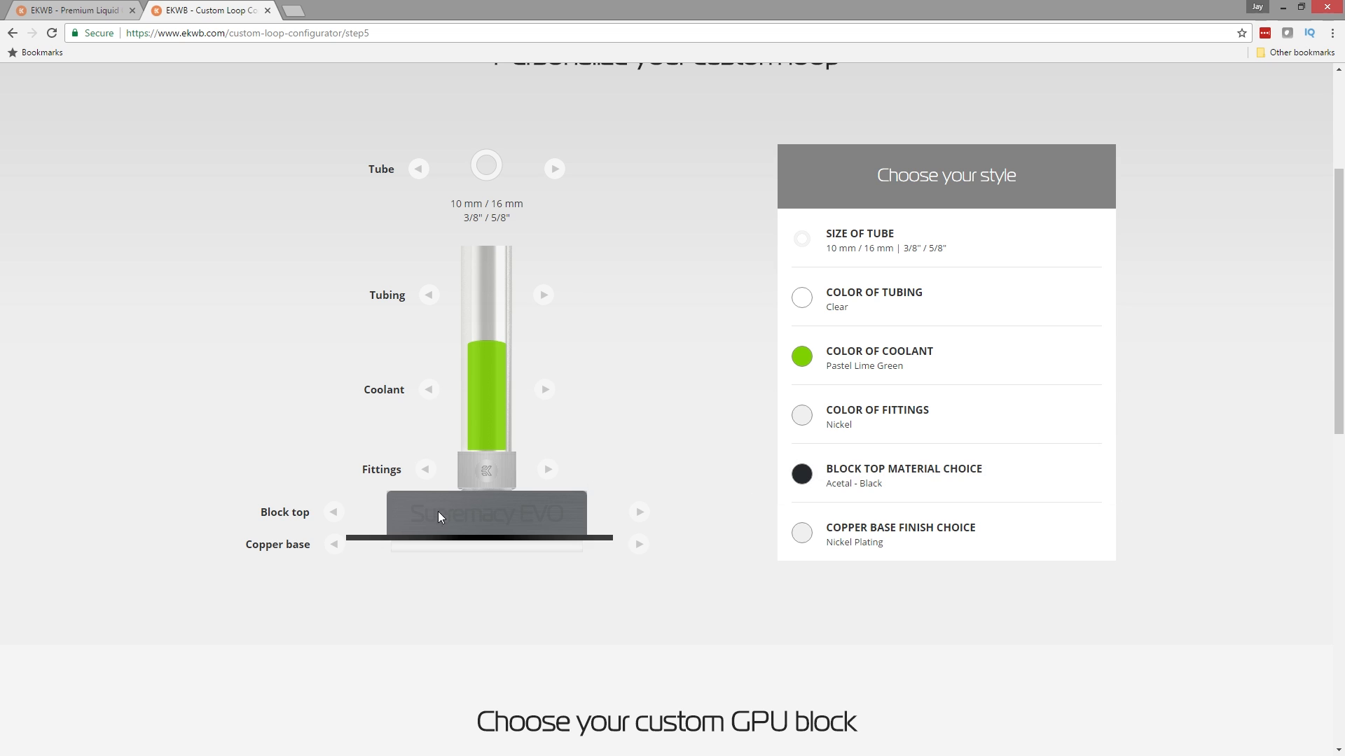
left_click(902, 474)
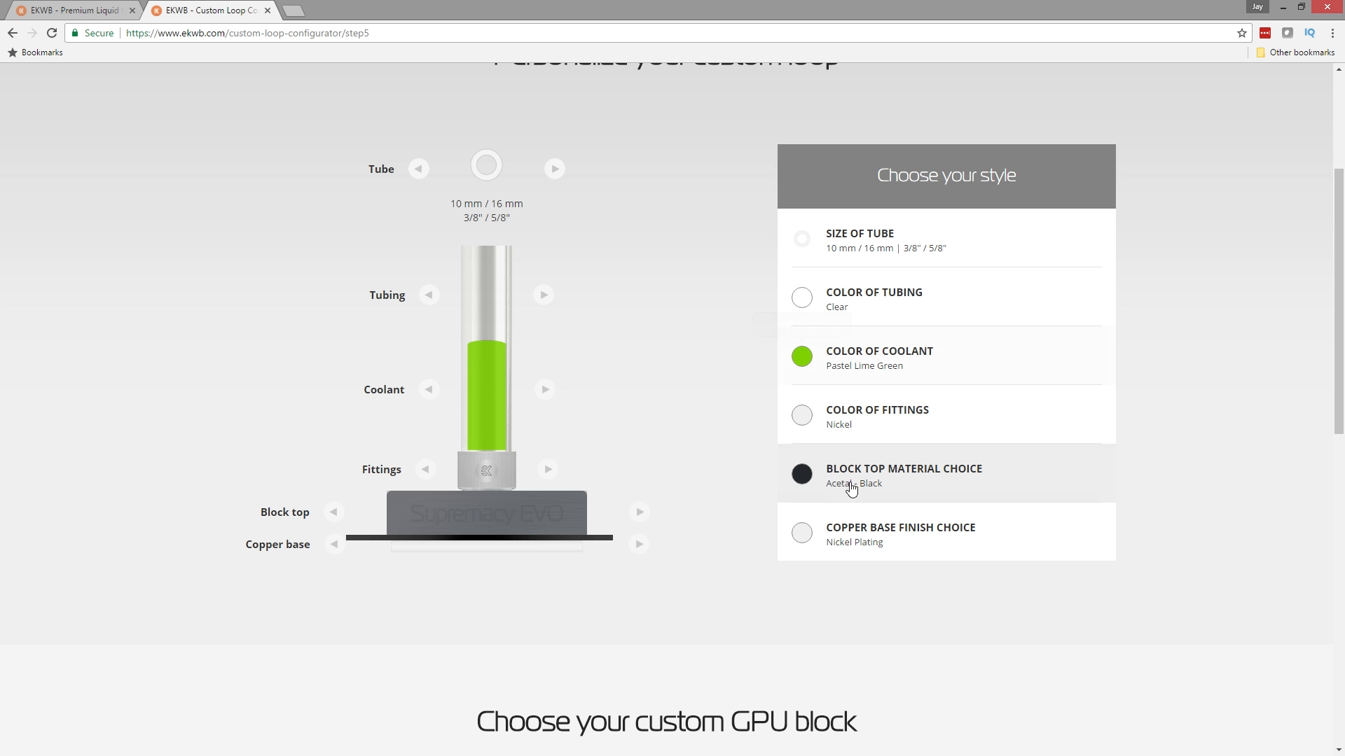
left_click(802, 472)
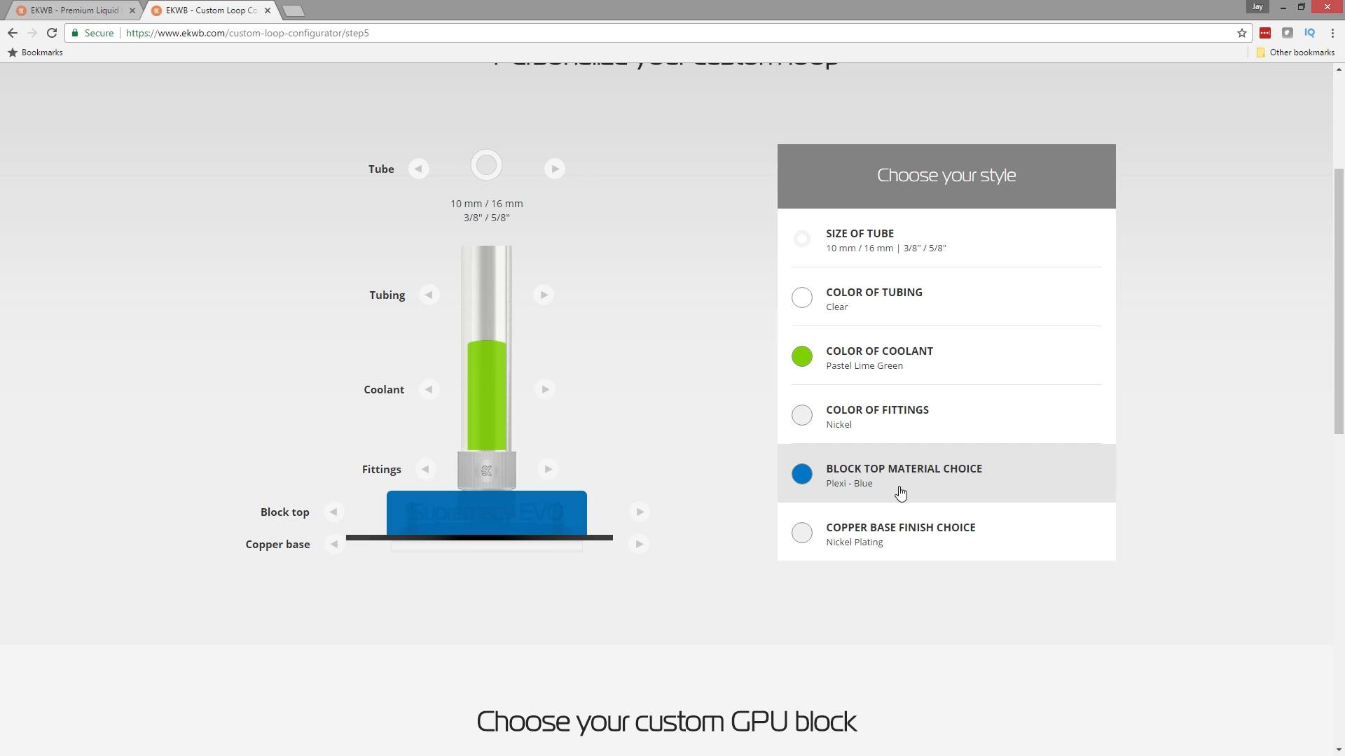
left_click(903, 475)
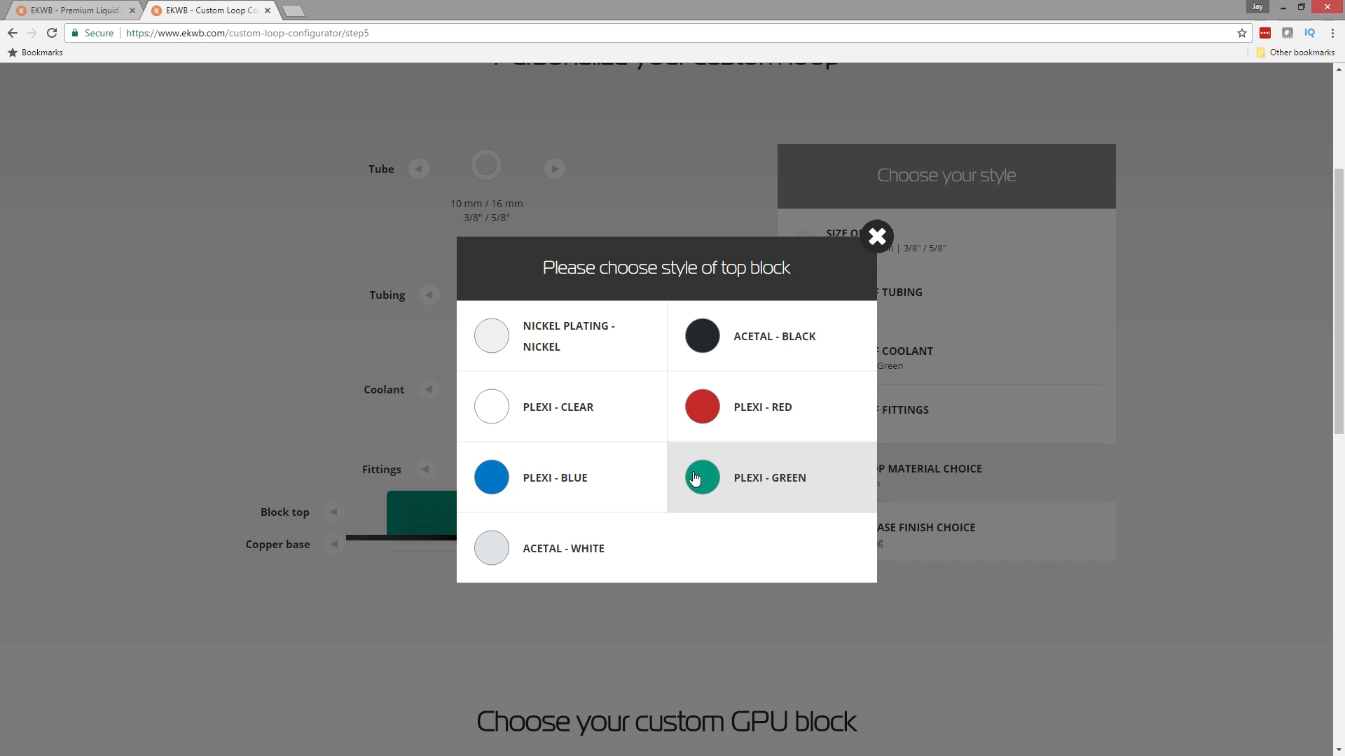
left_click(492, 406)
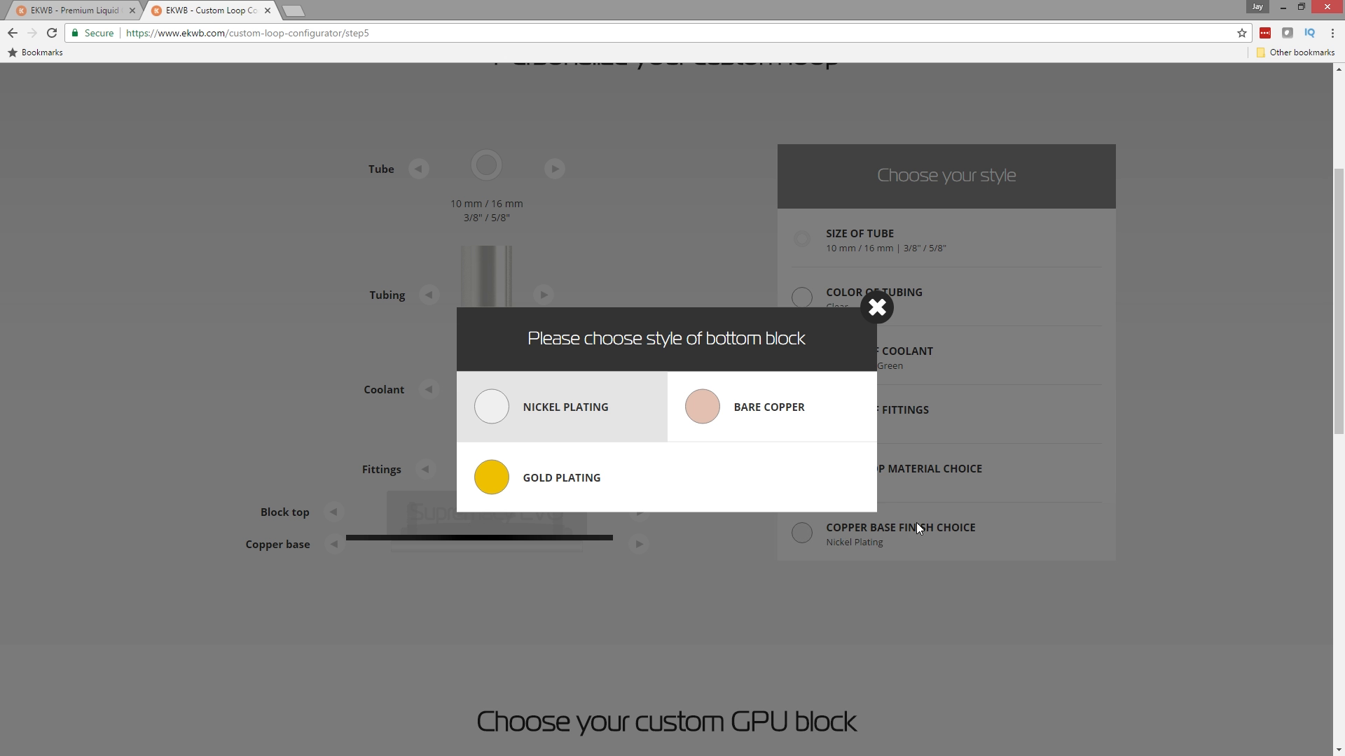
mouse_move(623, 420)
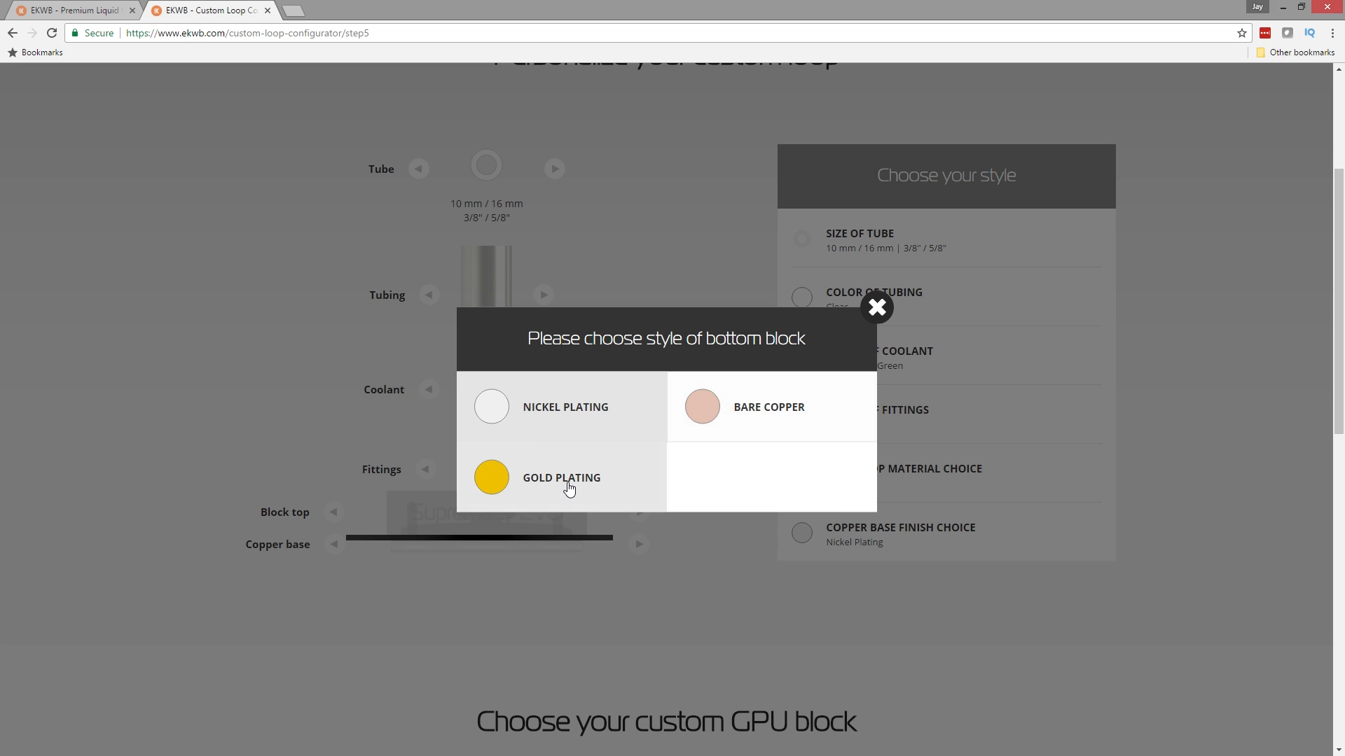
left_click(490, 478)
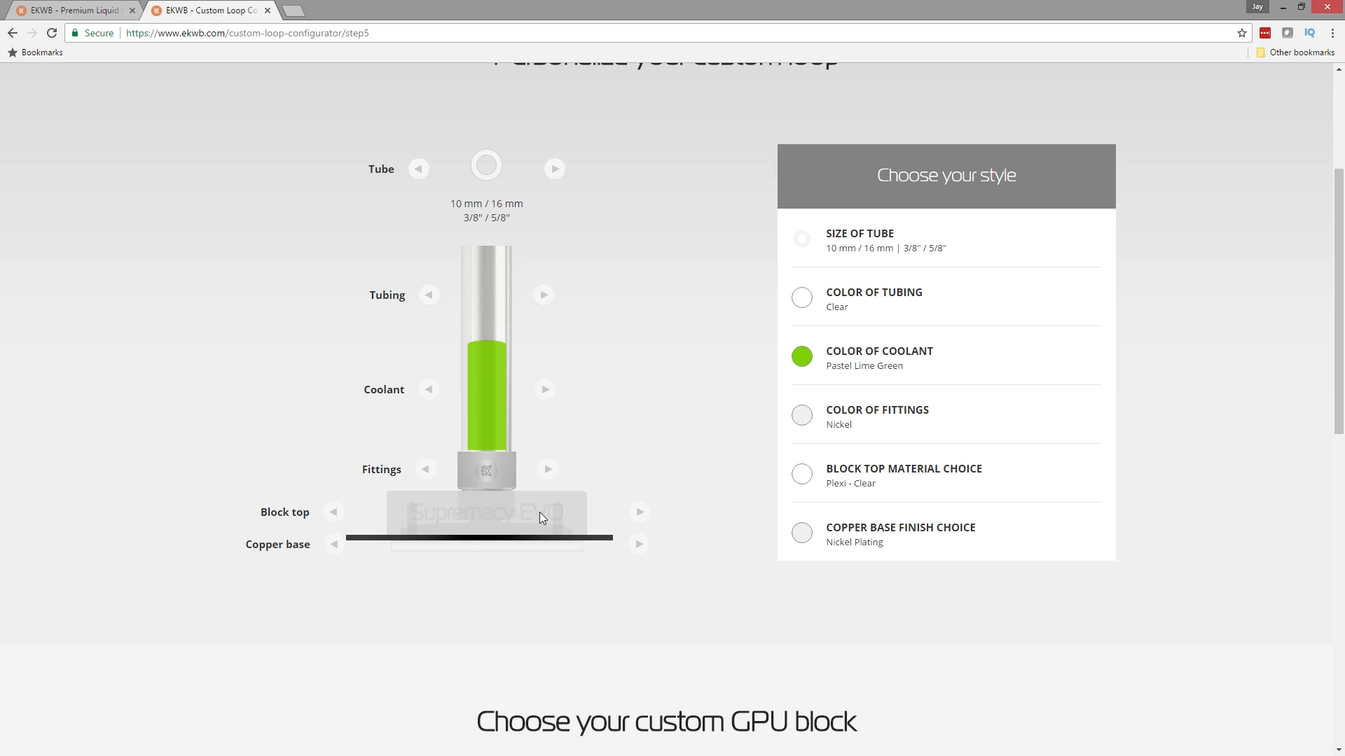
mouse_move(593, 313)
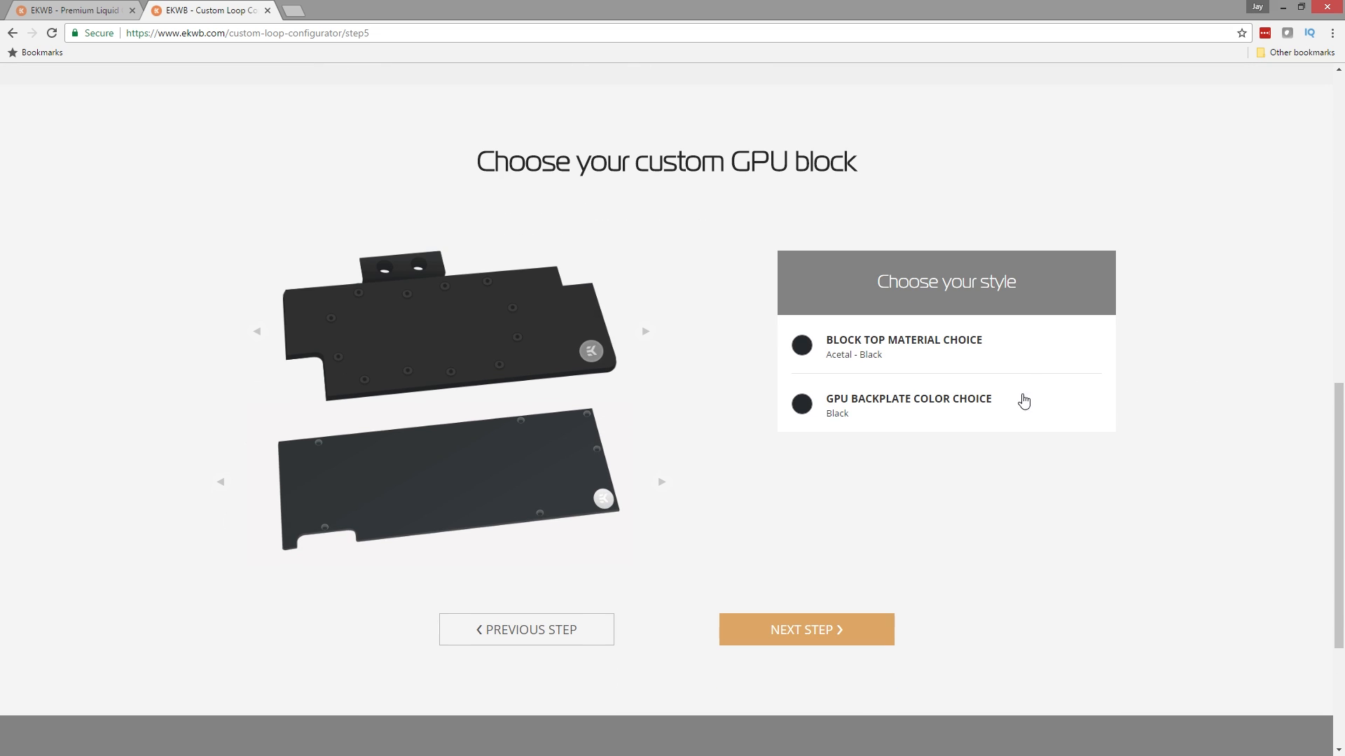
Settle the GPU block on a Plexi - Clear top with a Nickel backplate after trying black acetal.
left_click(801, 345)
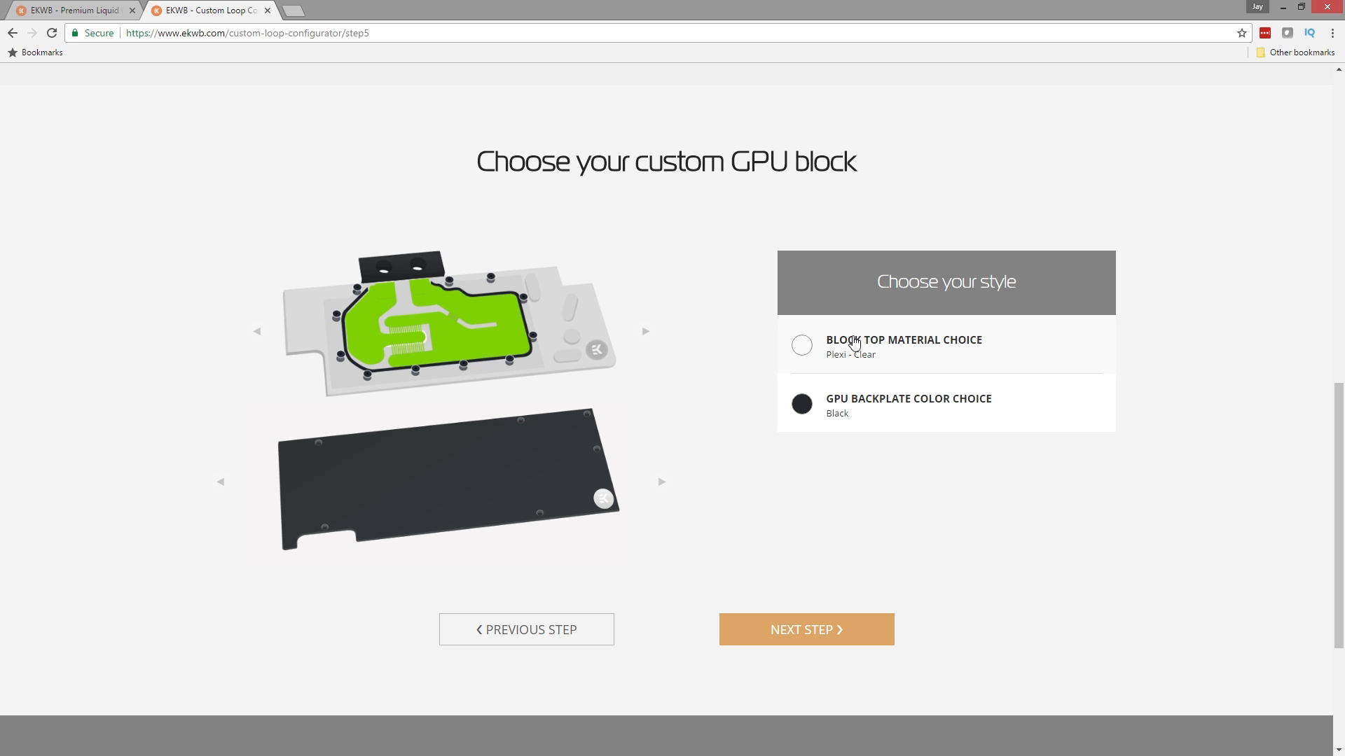
mouse_move(566, 355)
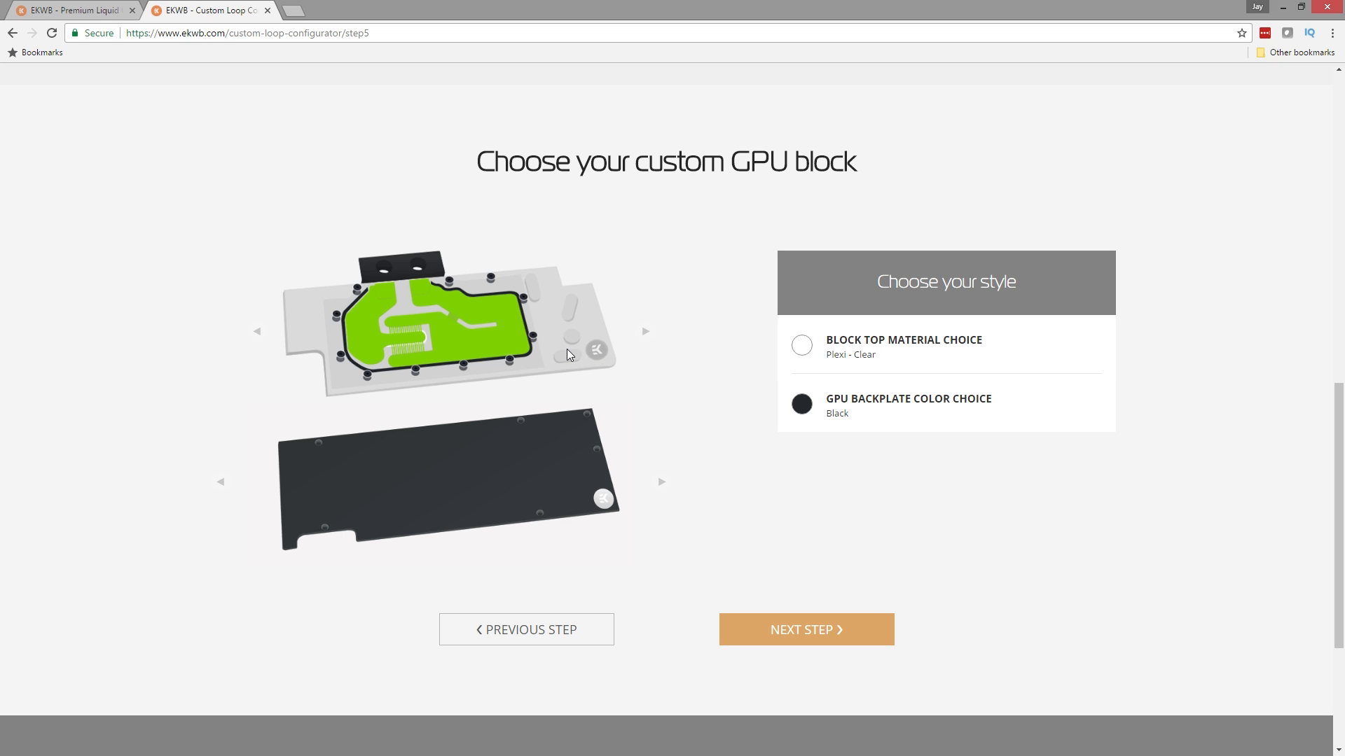
left_click(800, 344)
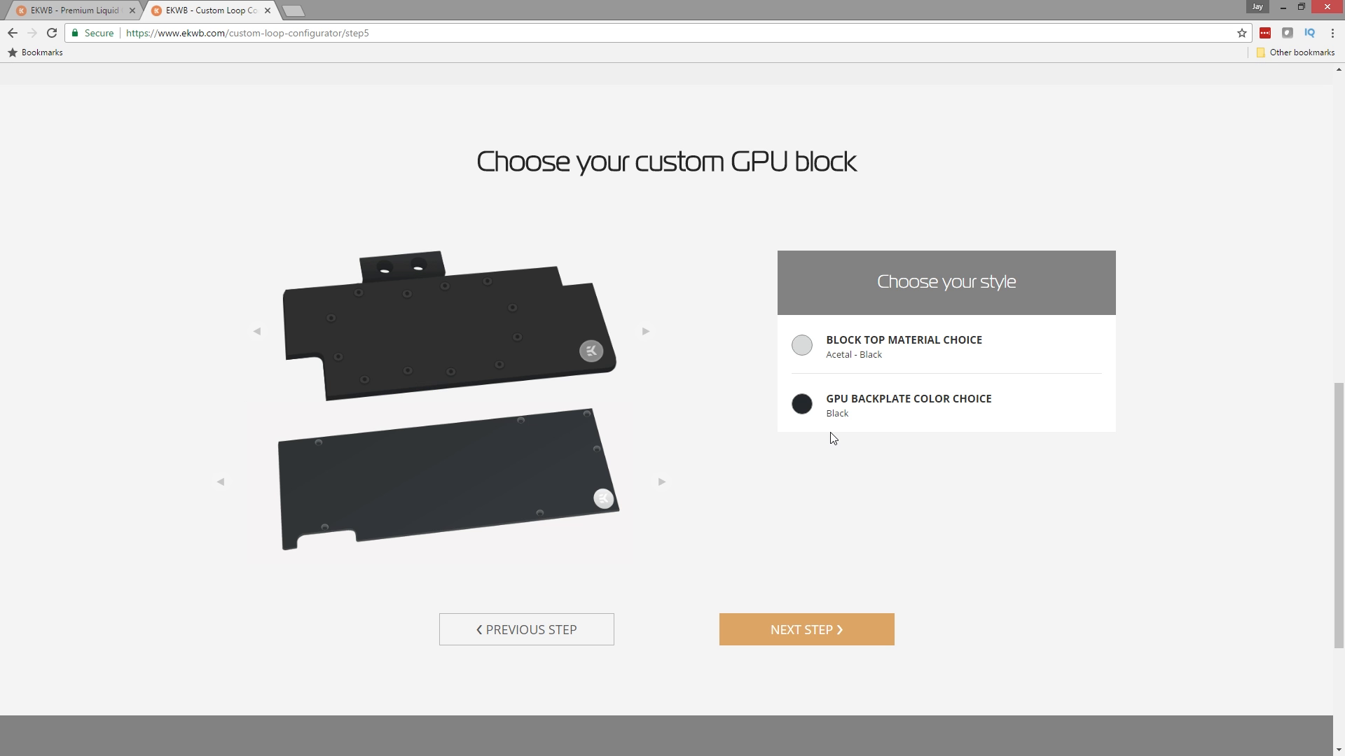
left_click(801, 346)
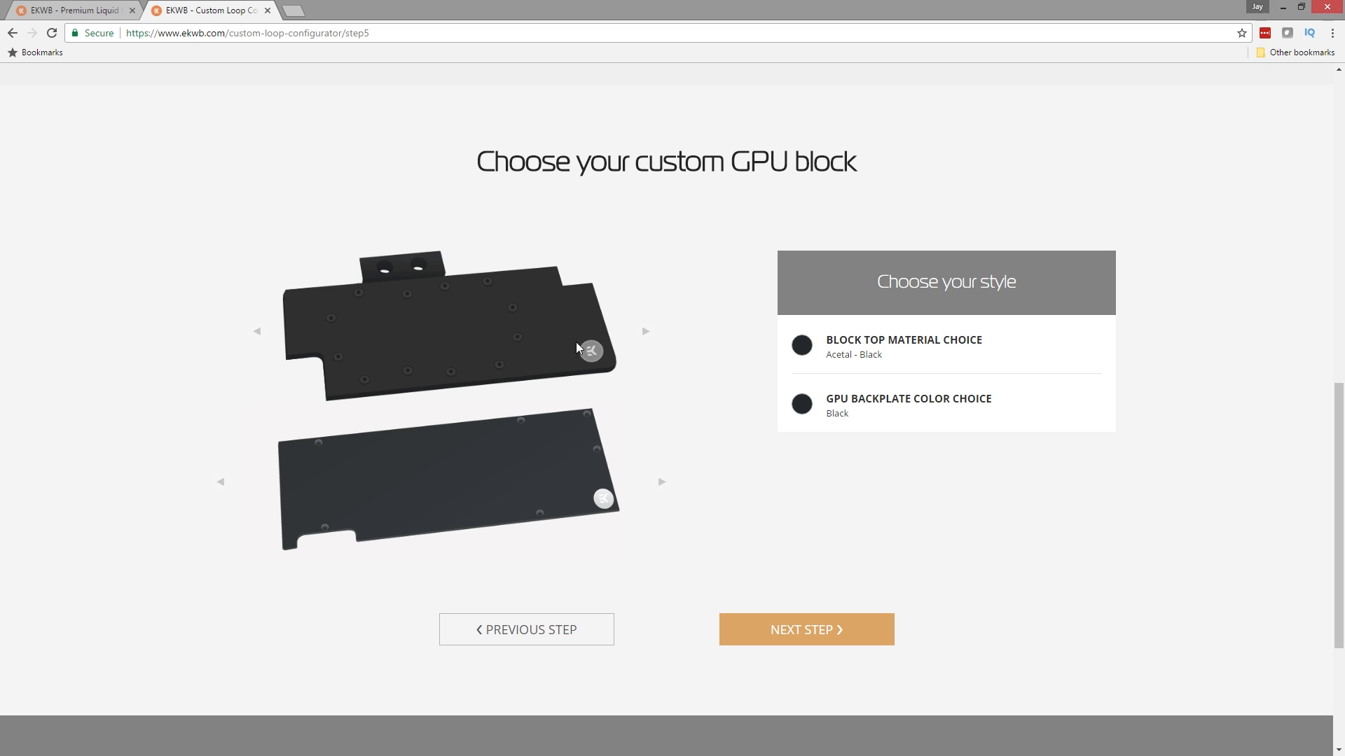
left_click(801, 405)
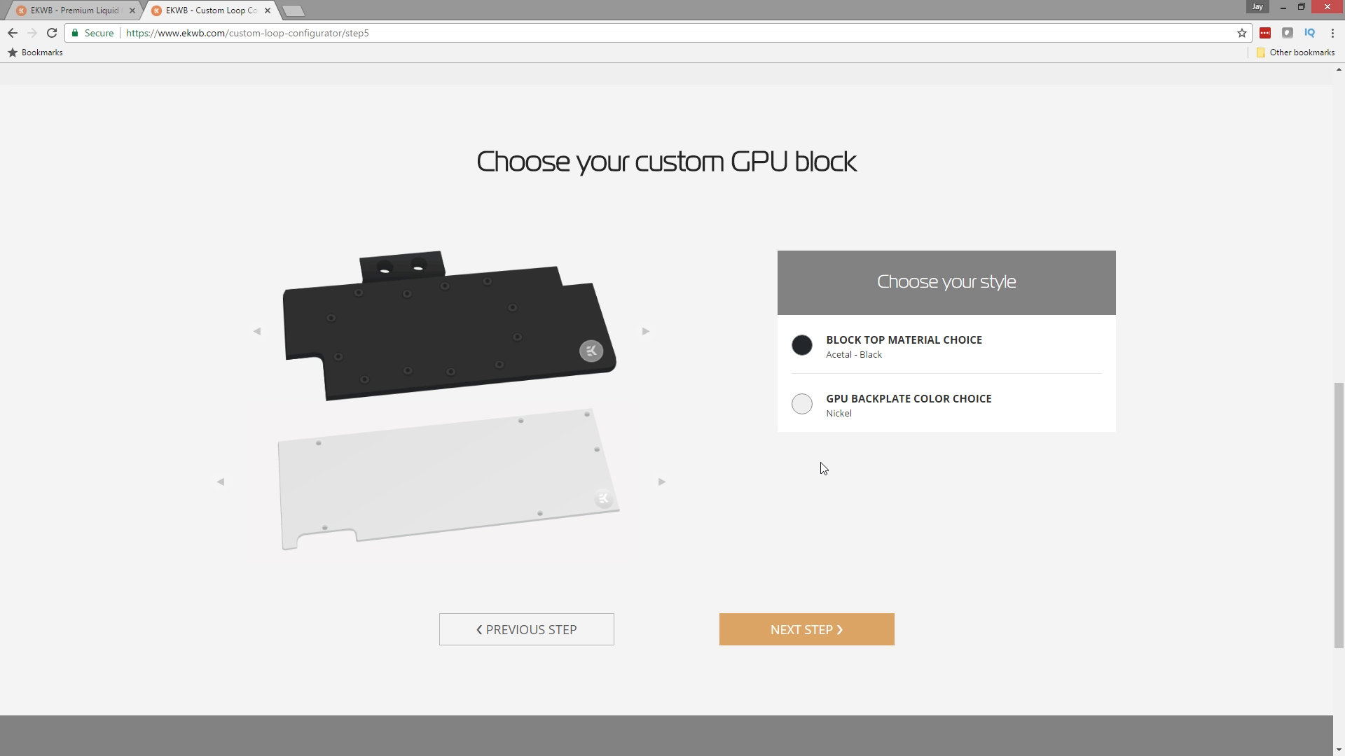
left_click(800, 344)
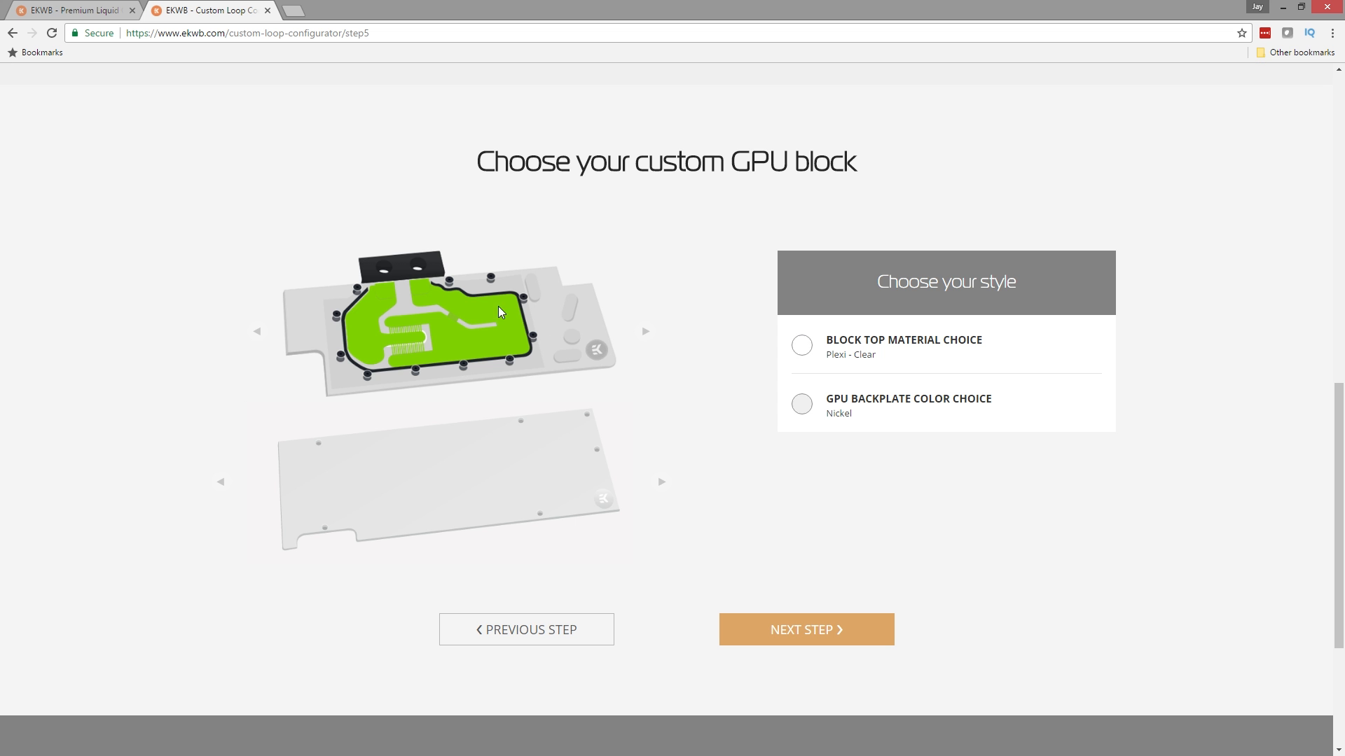
scroll("up", 3)
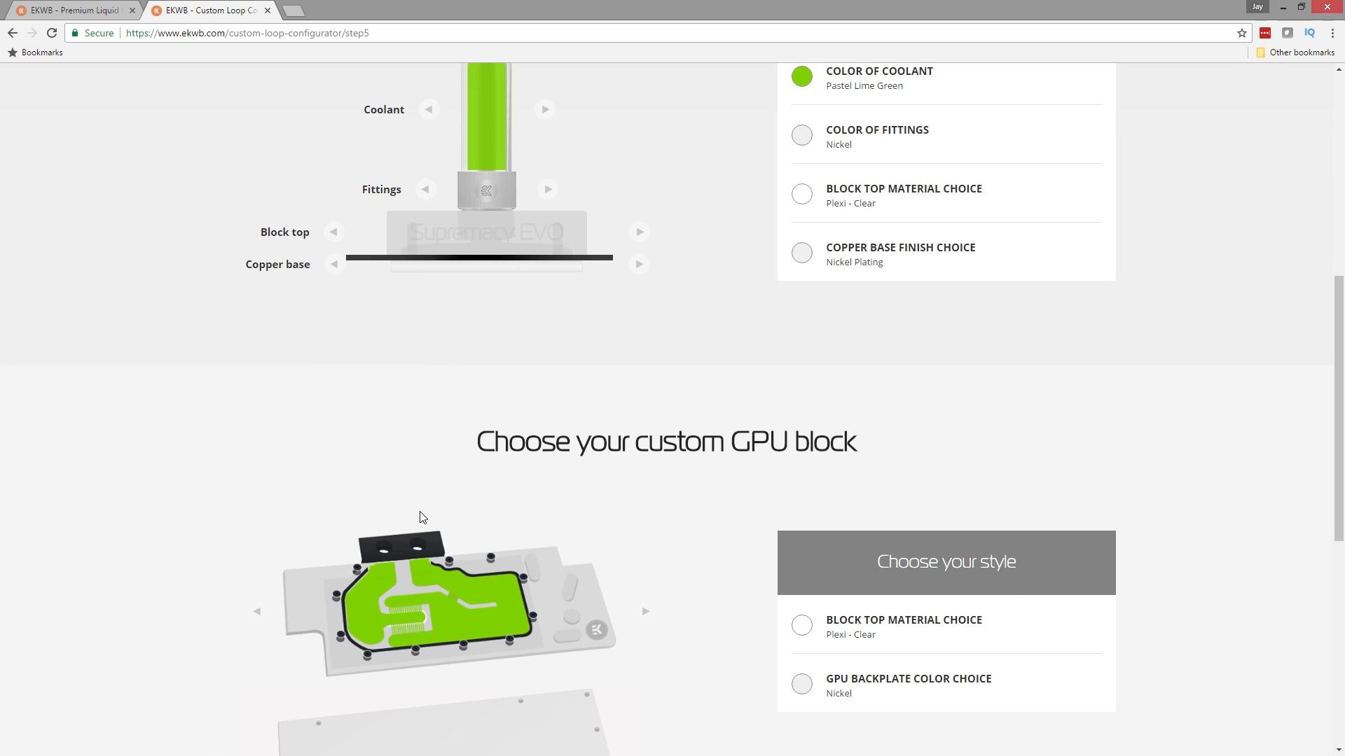
mouse_move(443, 590)
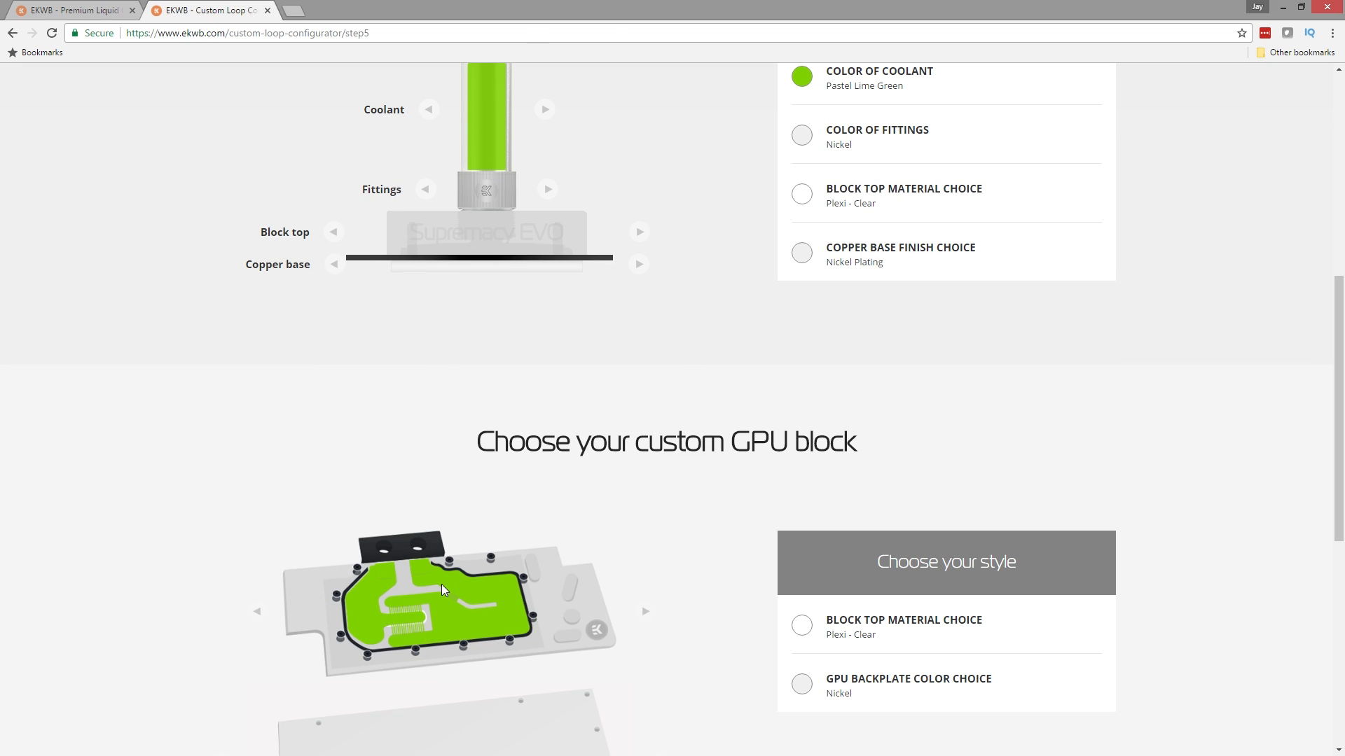
scroll("down", 3)
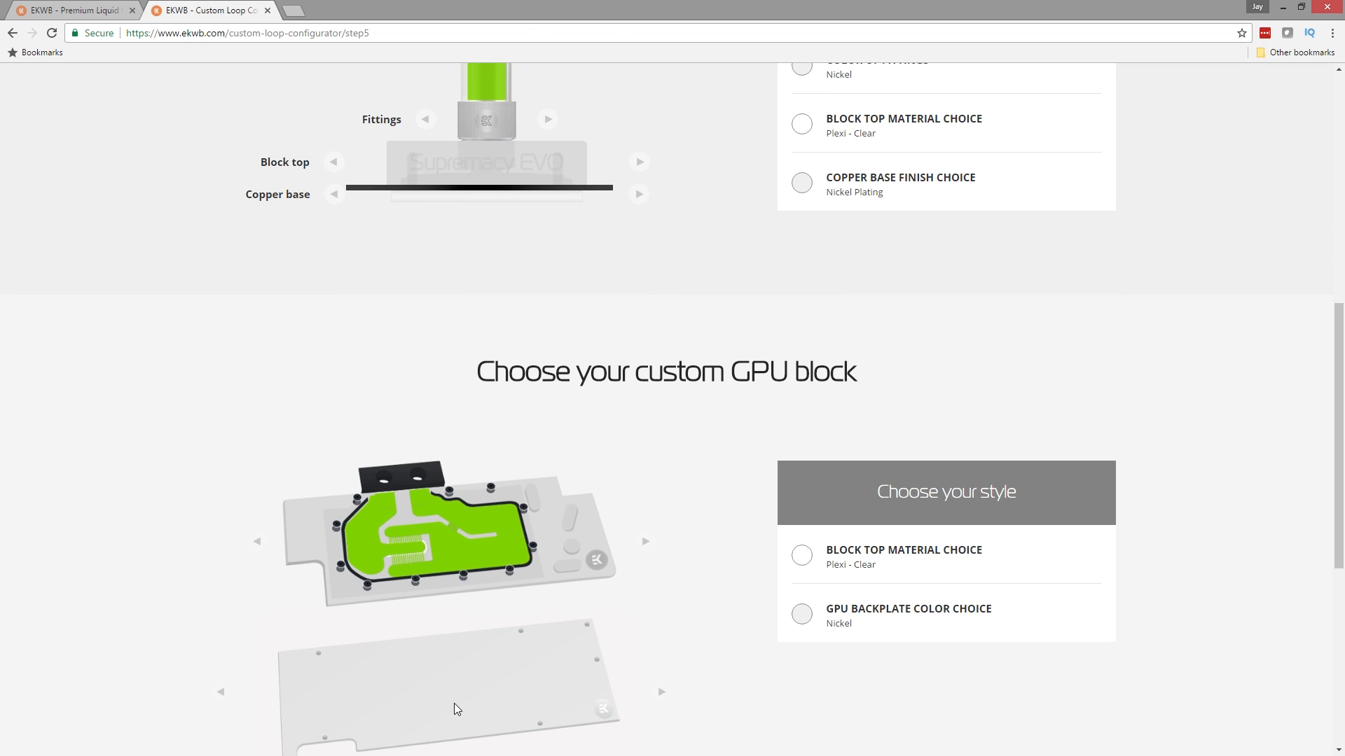
scroll("down", 3)
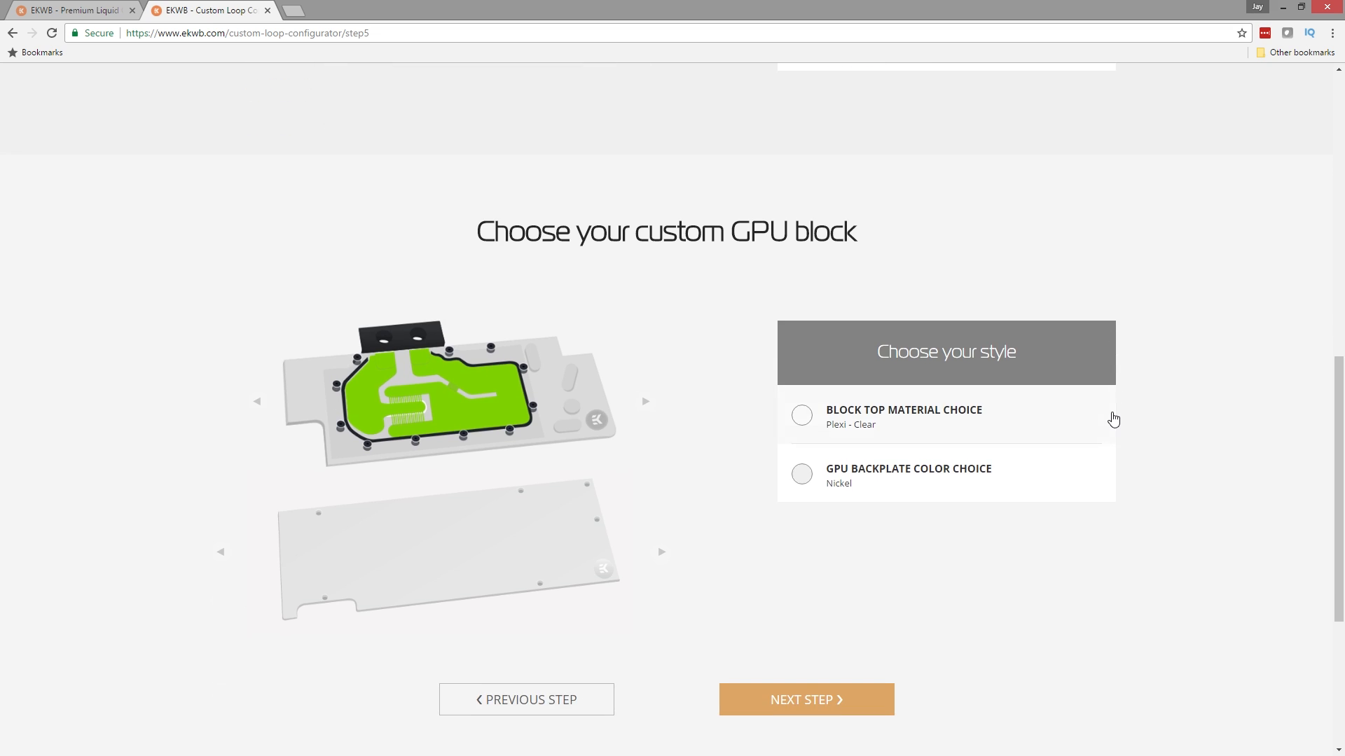
Select the EK-XRES 140 Revo D5 PWM combo in Expert Mode instead of the recommended unit.
left_click(805, 699)
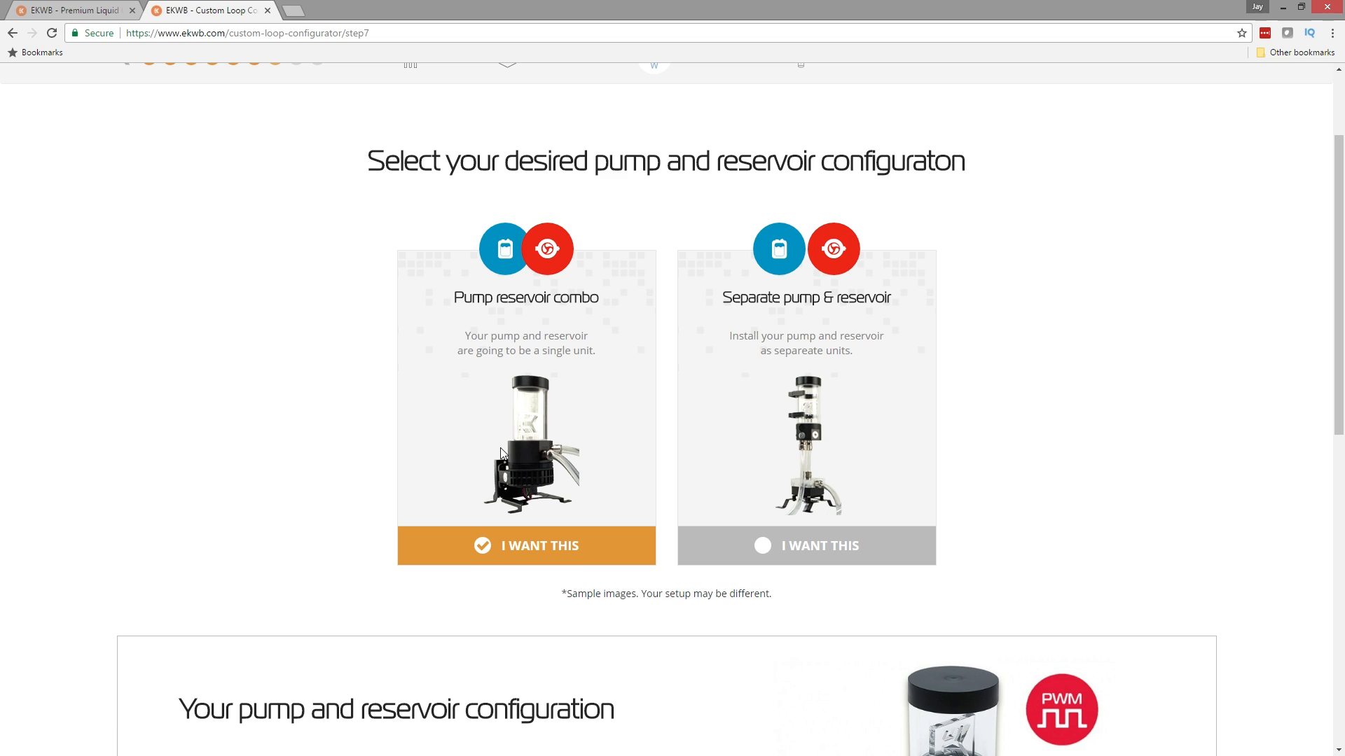
mouse_move(489, 446)
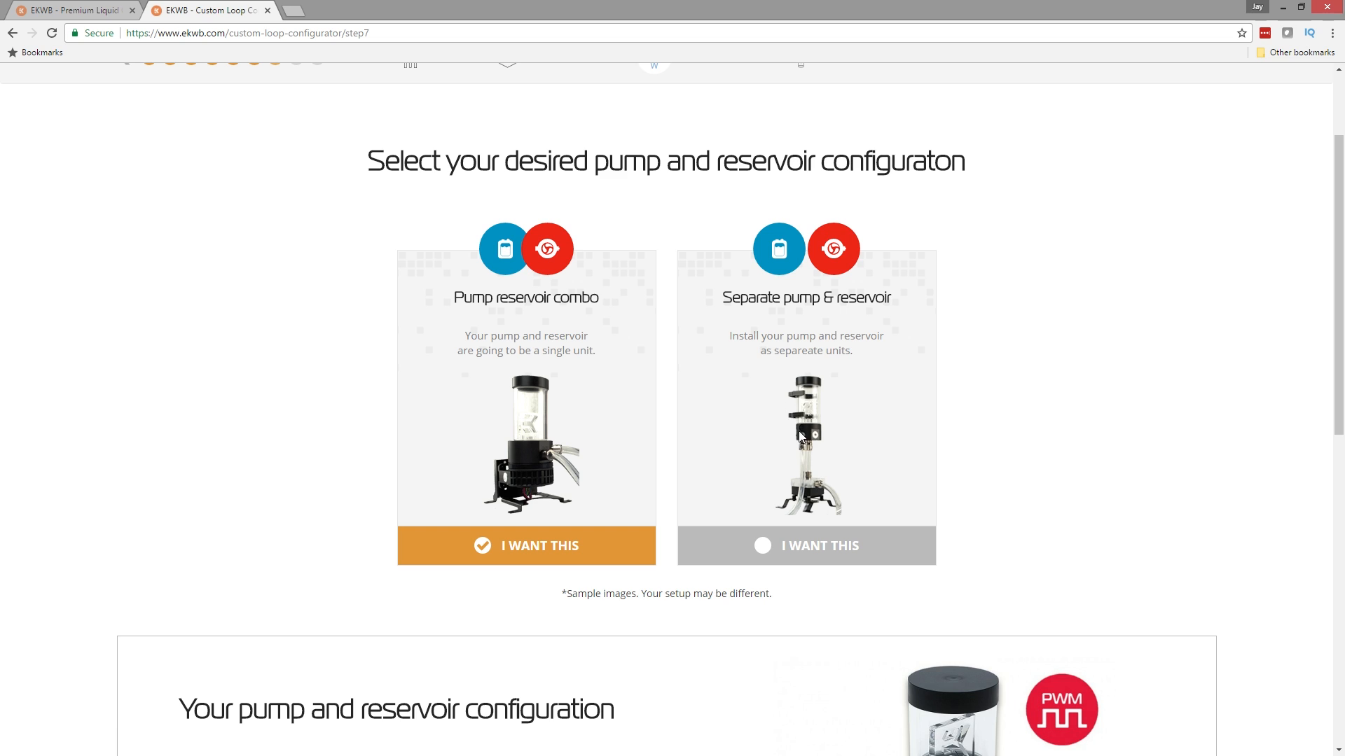
mouse_move(805, 484)
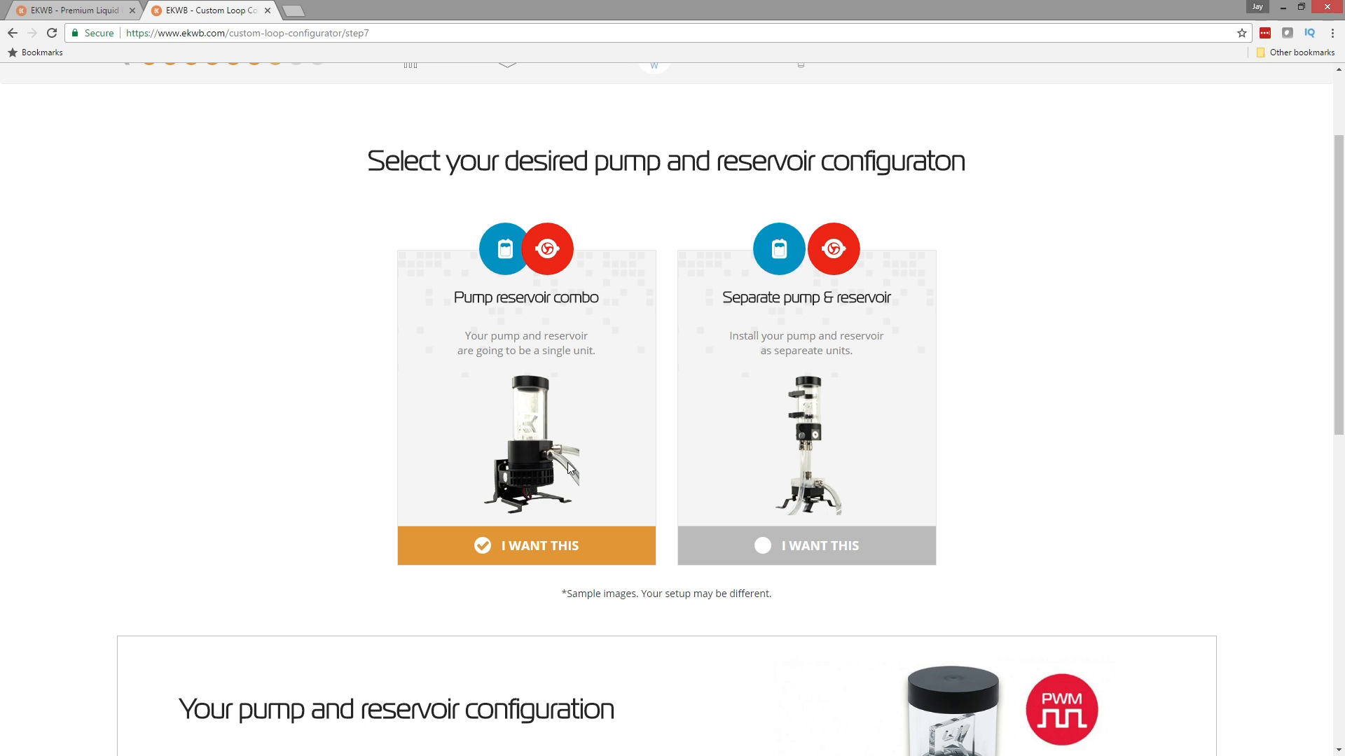
scroll("down", 3)
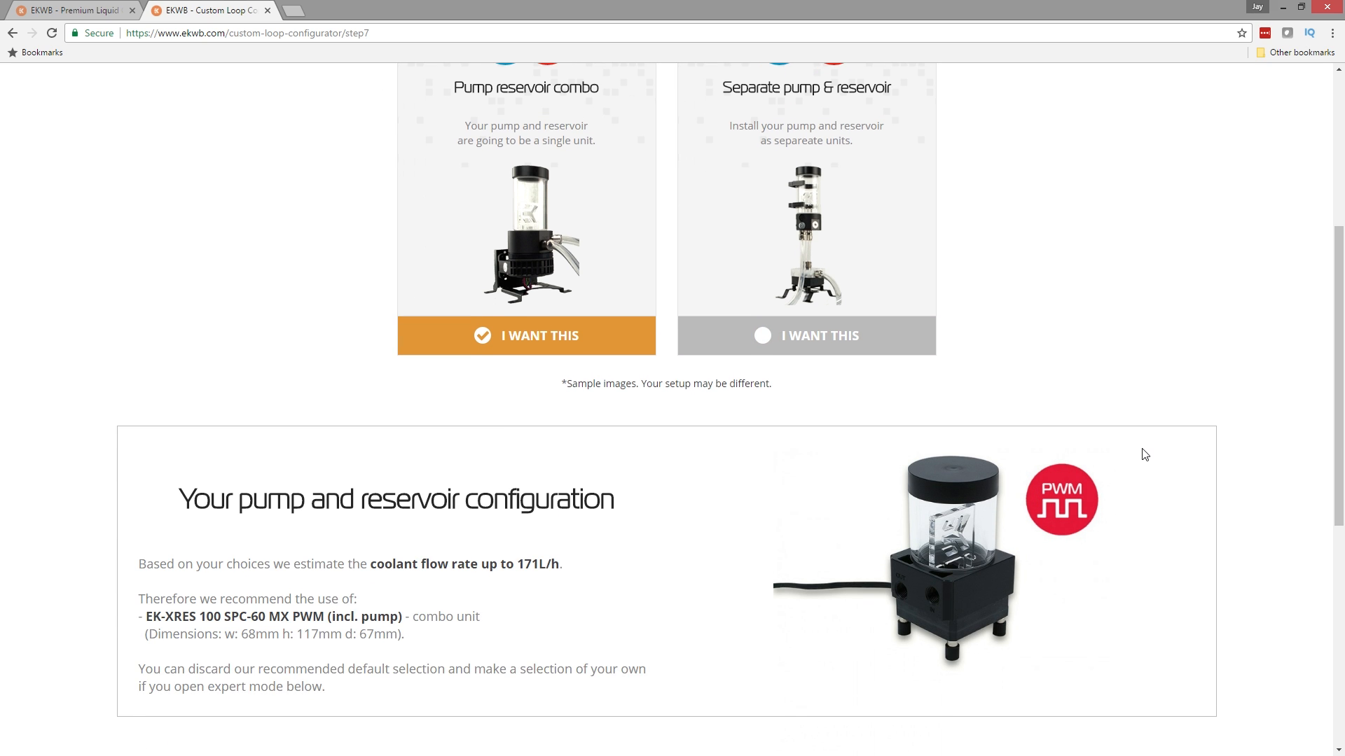
scroll("down", 3)
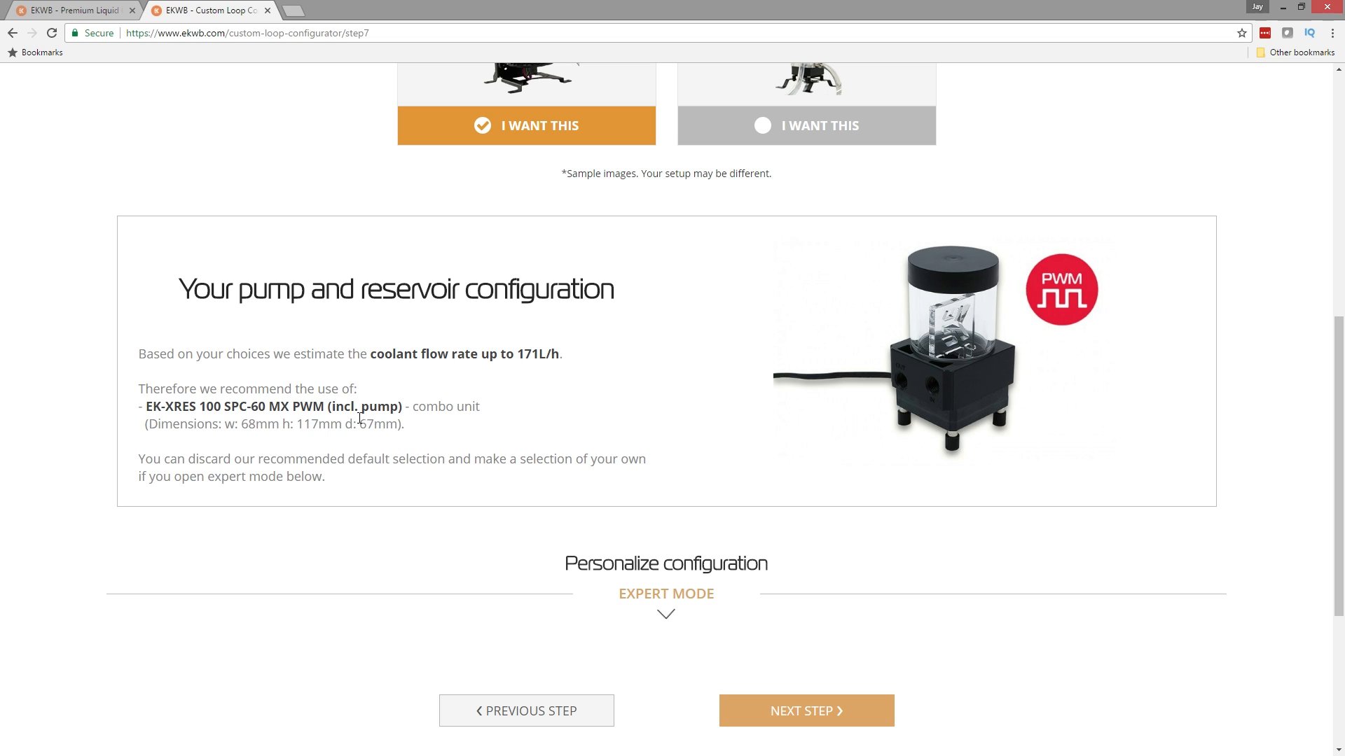
mouse_move(959, 373)
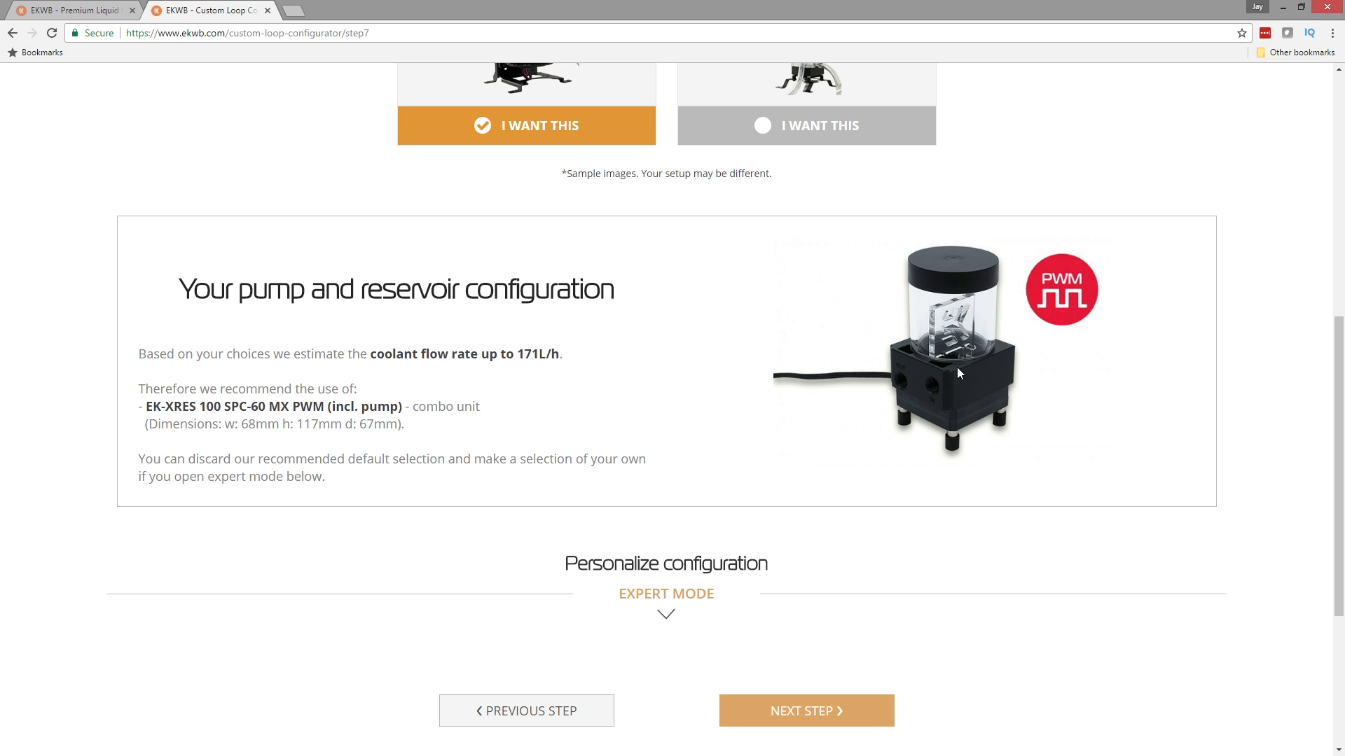
mouse_move(1113, 221)
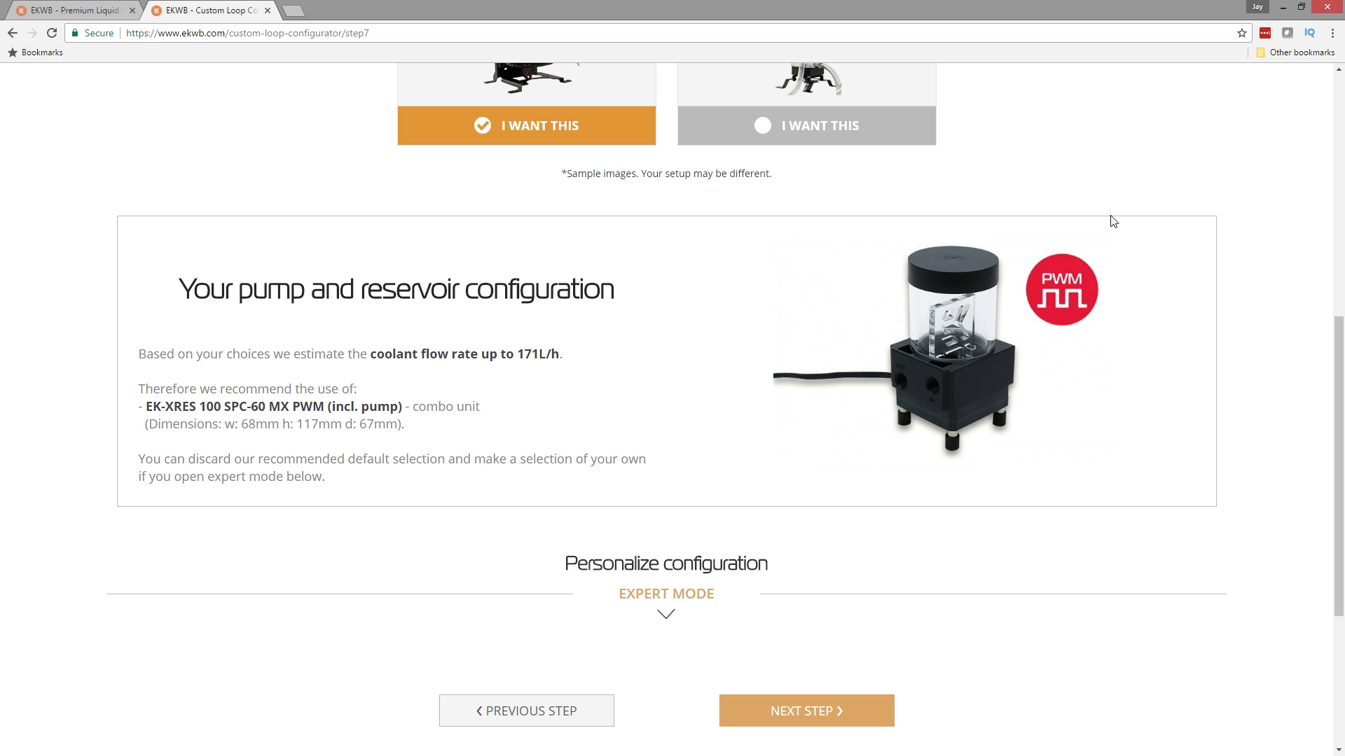
mouse_move(1166, 274)
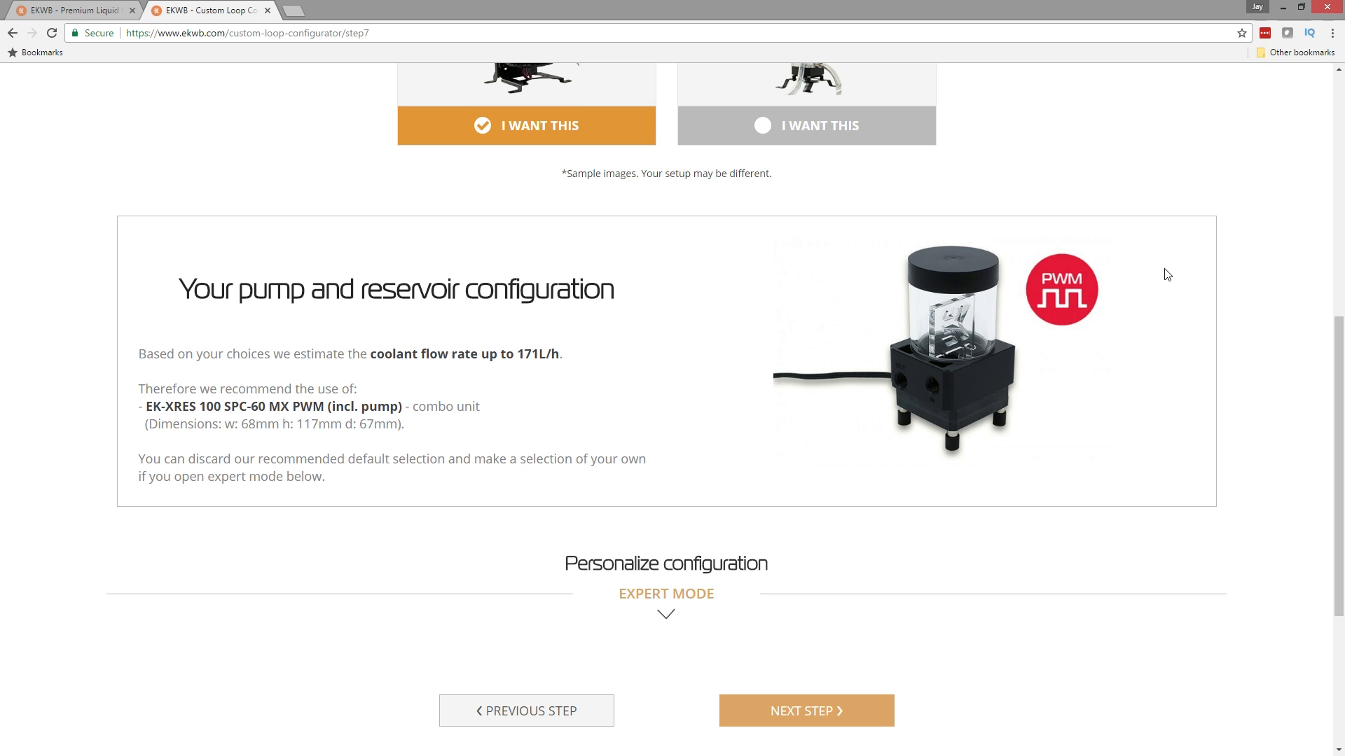
scroll("down", 3)
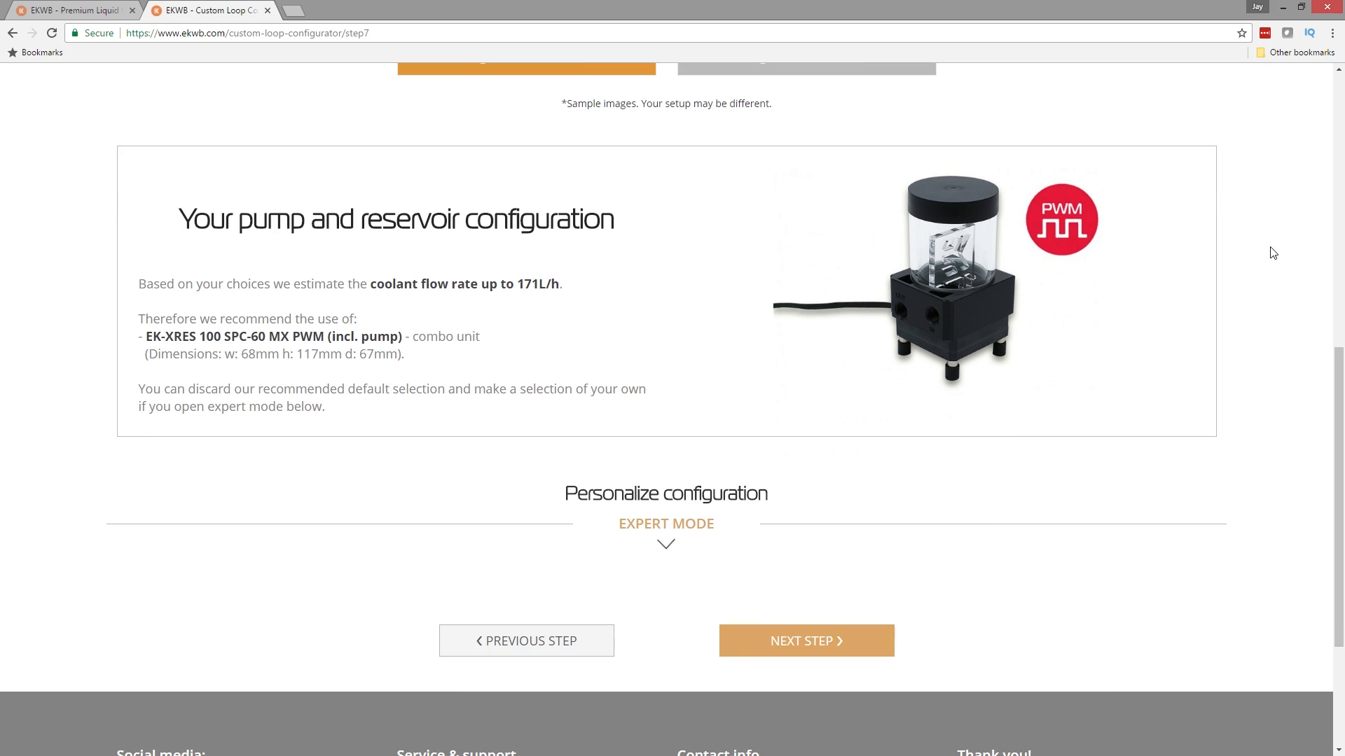
scroll("down", 3)
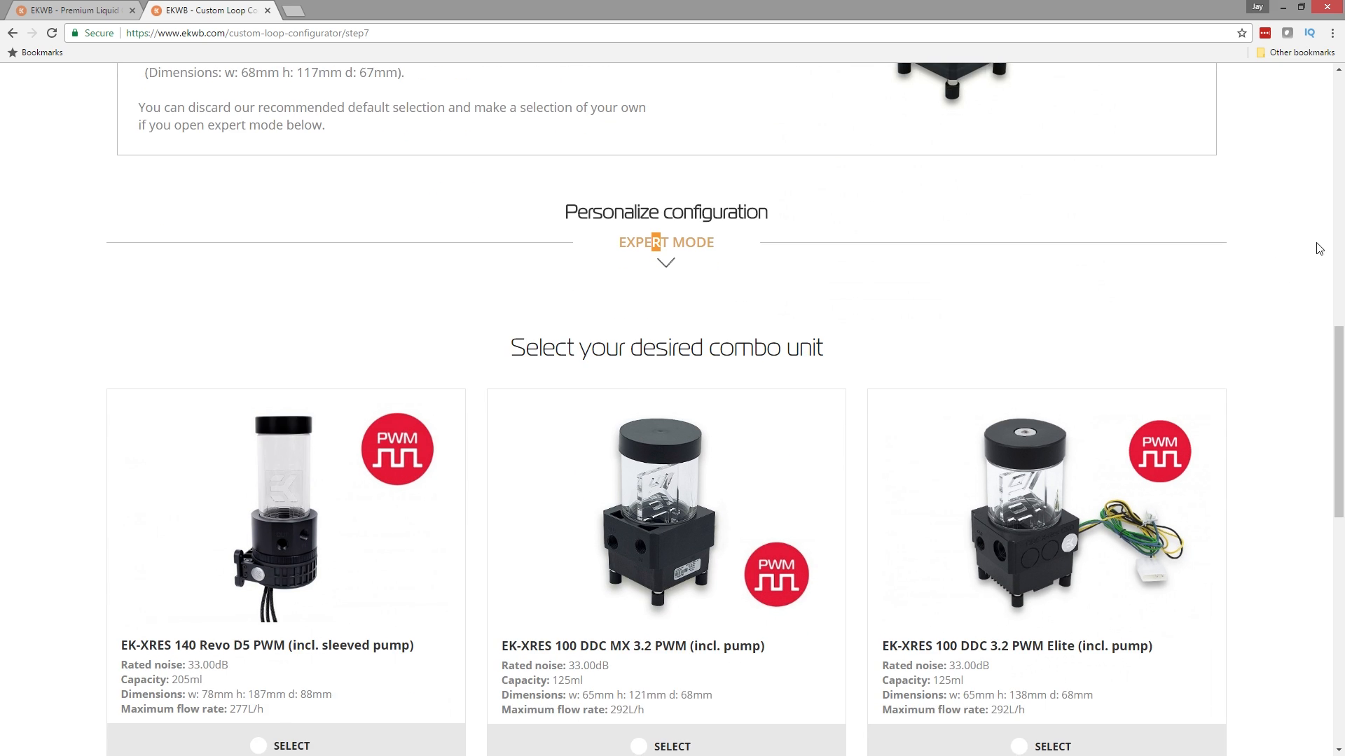
scroll("down", 3)
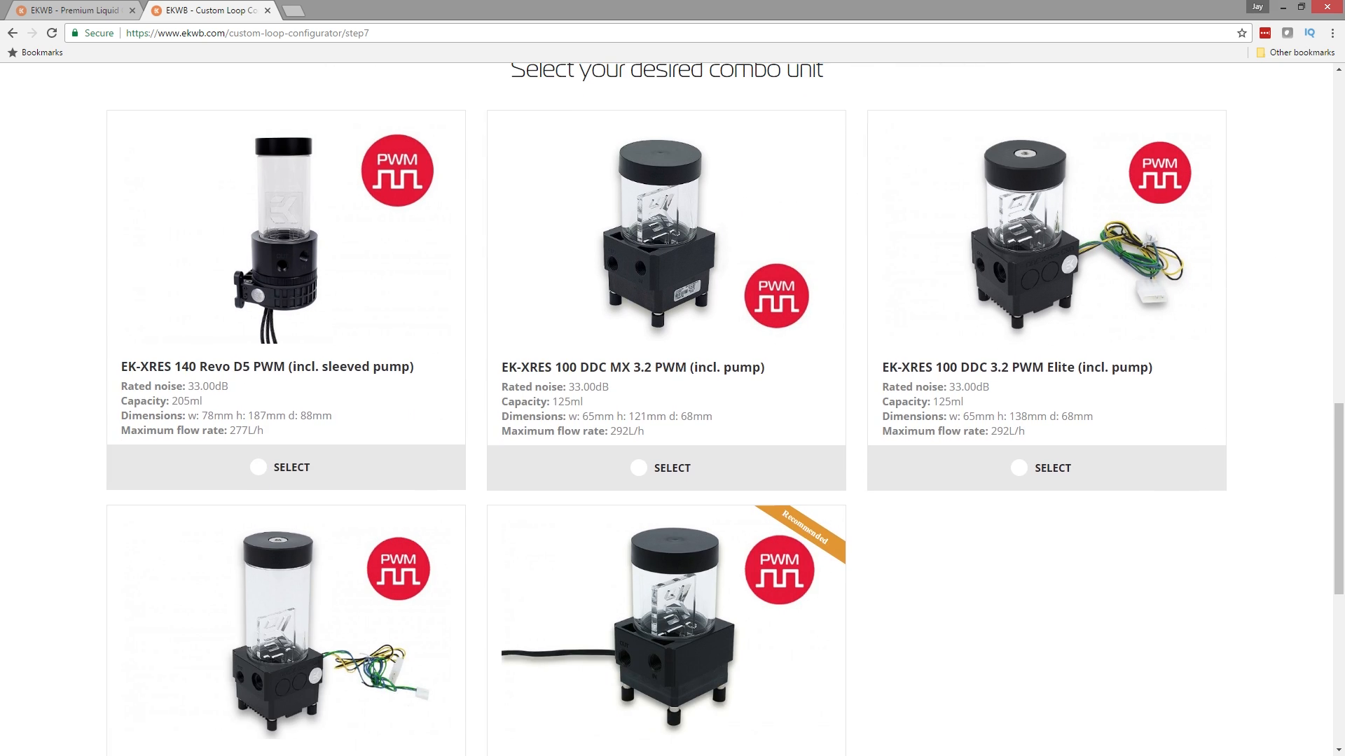
mouse_move(1250, 462)
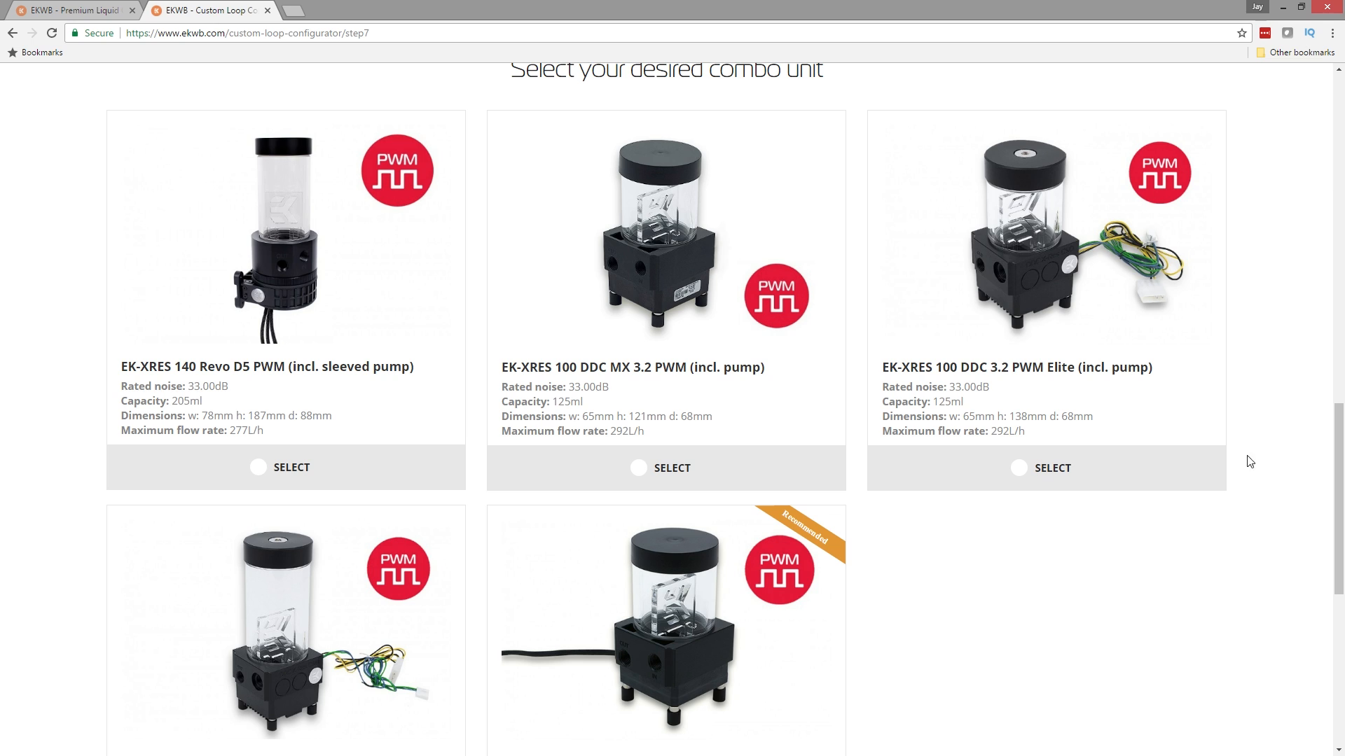
left_click(285, 467)
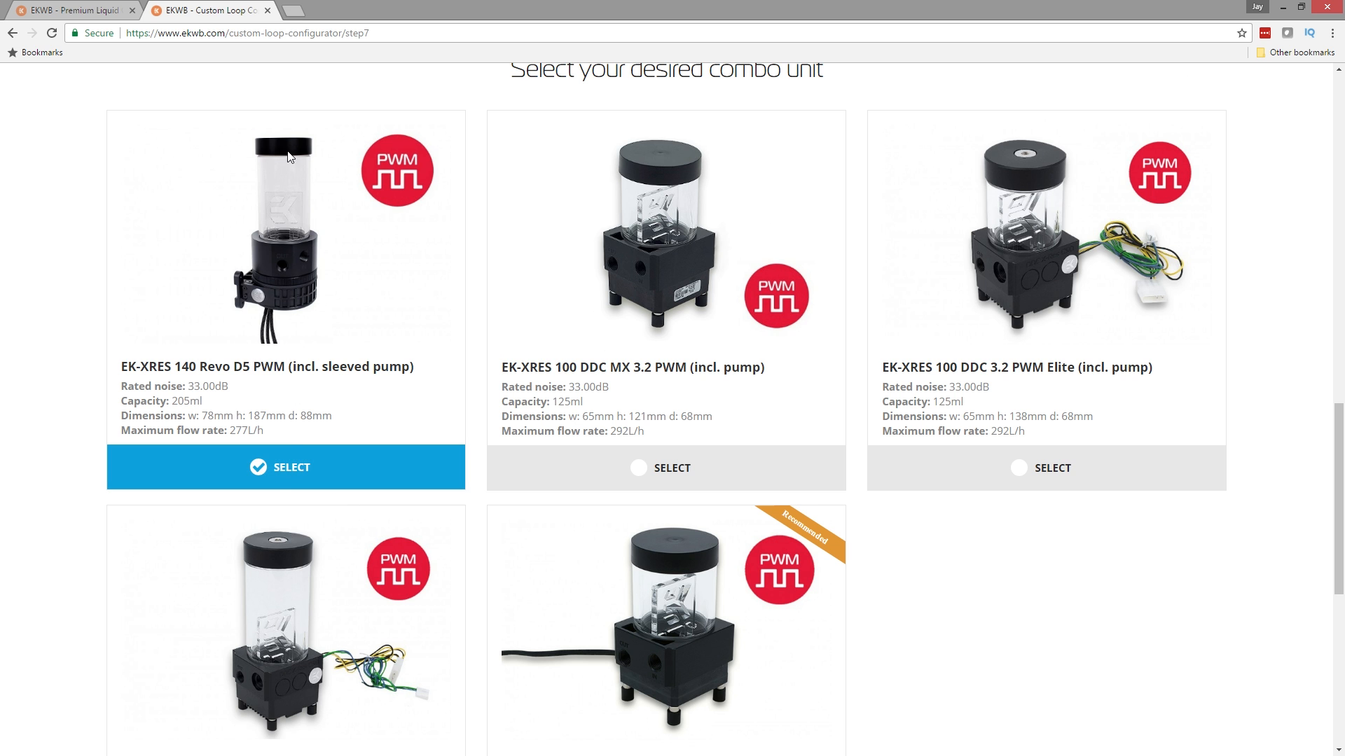
scroll("down", 3)
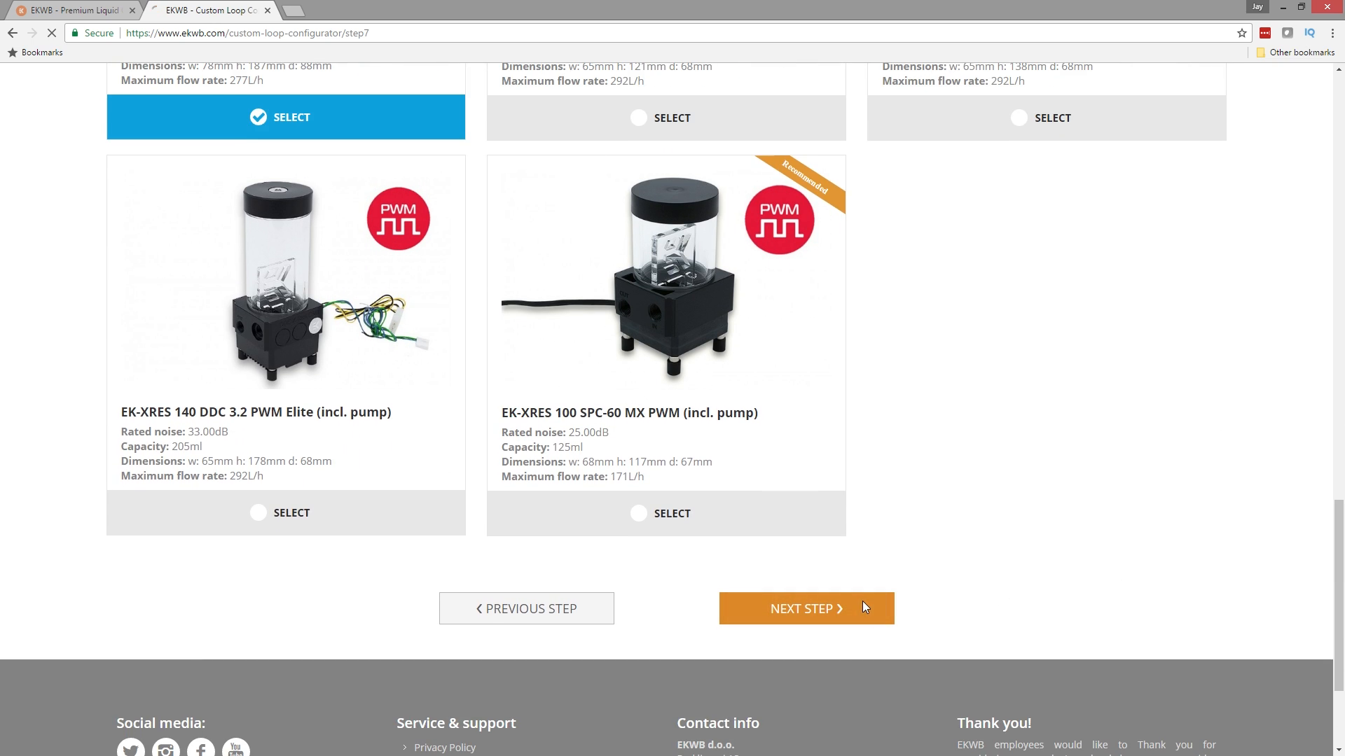
Review the step 8 overview of all choices and continue to the final step.
left_click(805, 608)
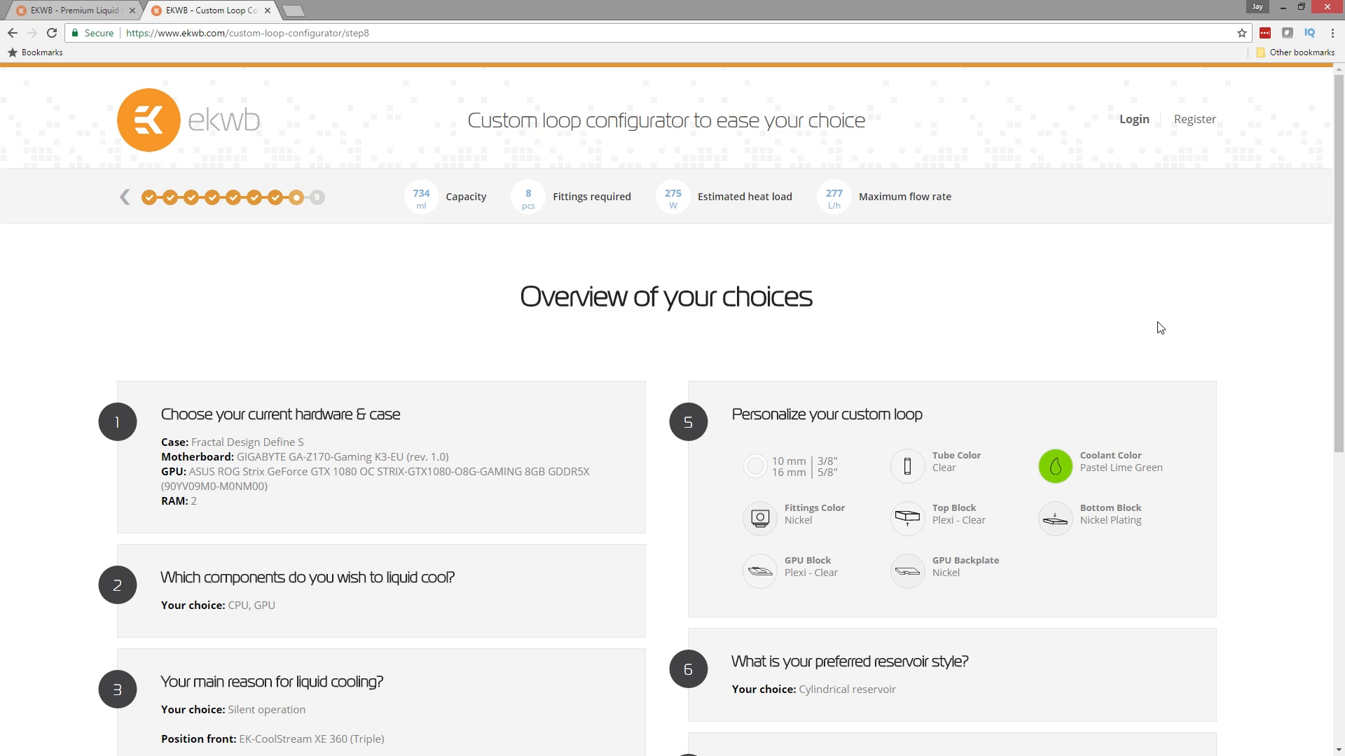
scroll("down", 3)
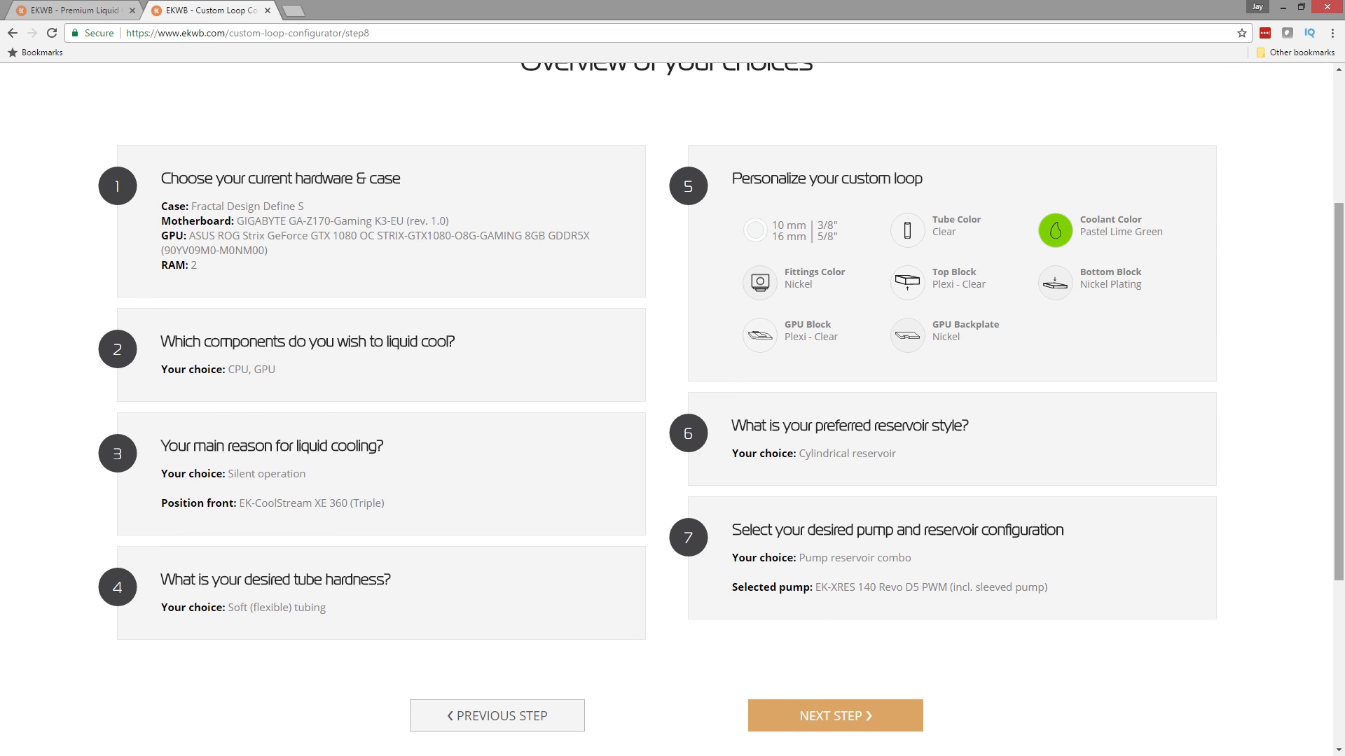
mouse_move(409, 123)
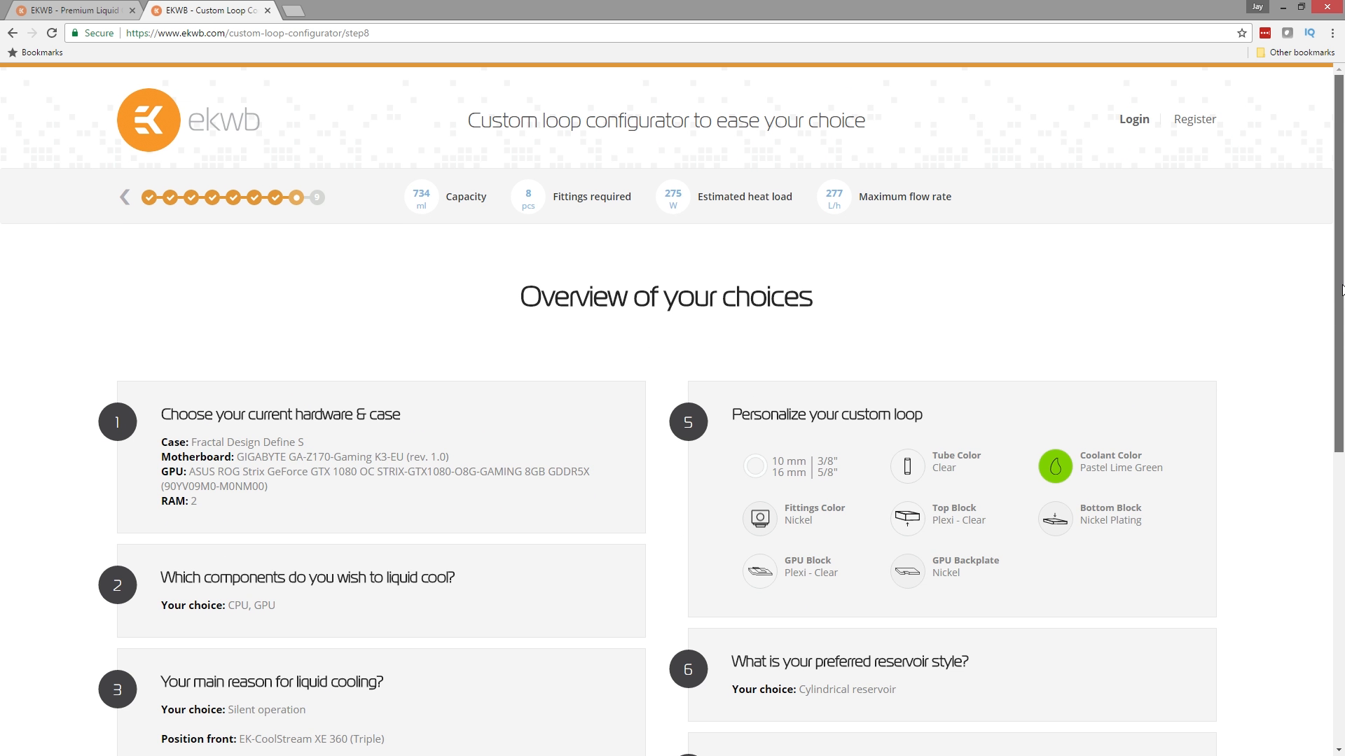
mouse_move(421, 195)
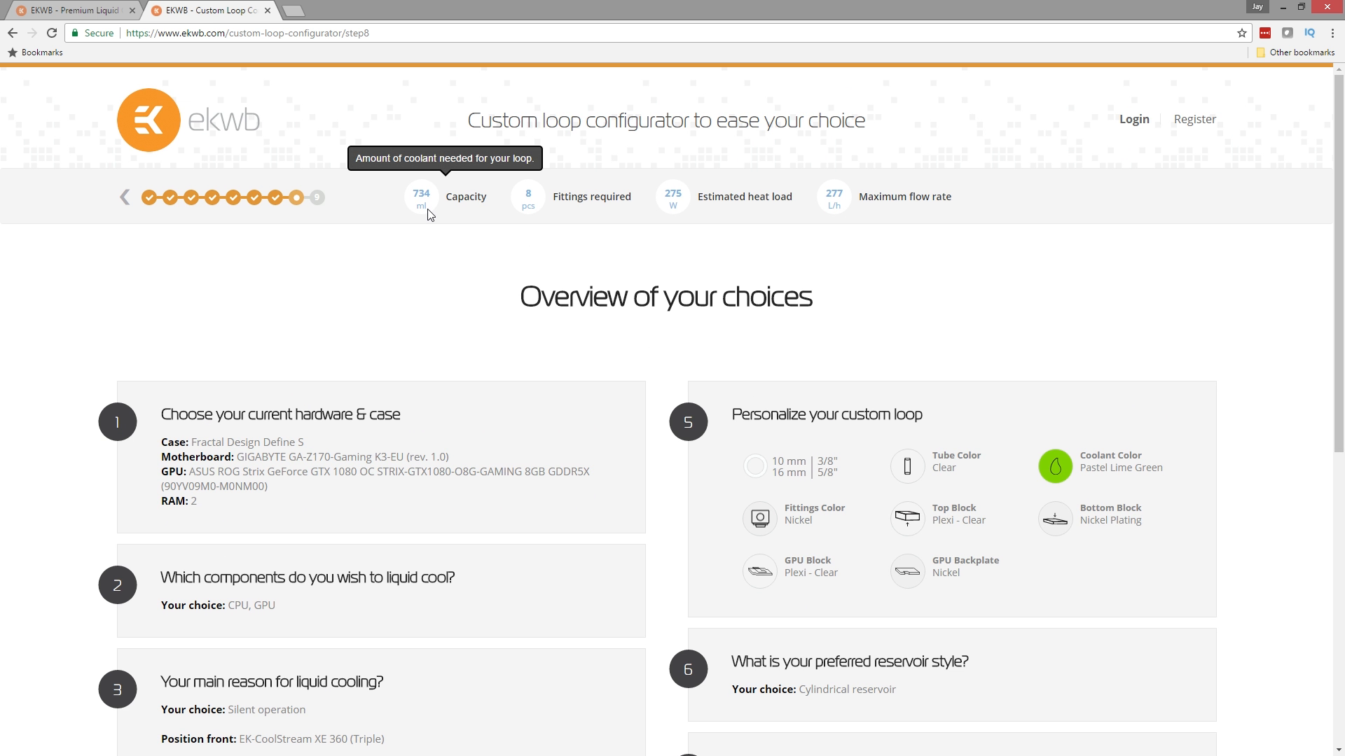
mouse_move(458, 201)
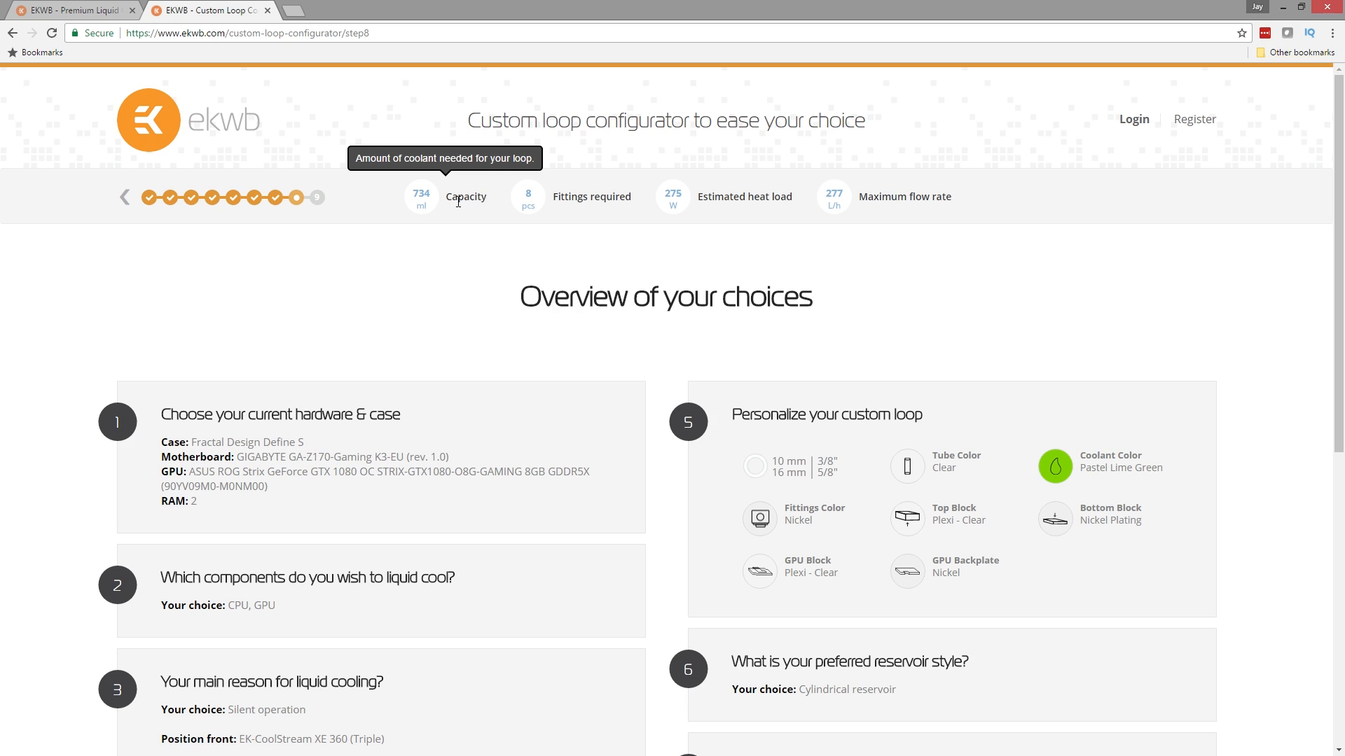
mouse_move(435, 195)
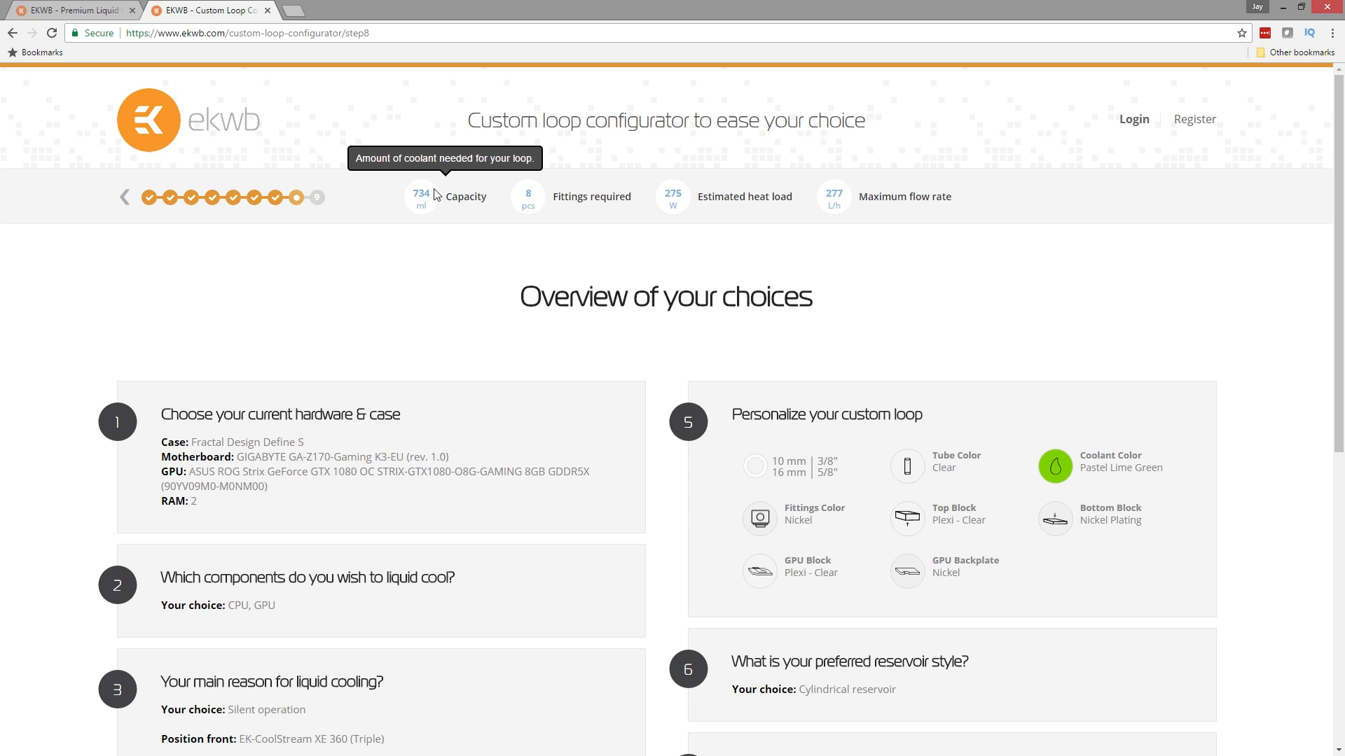
mouse_move(436, 203)
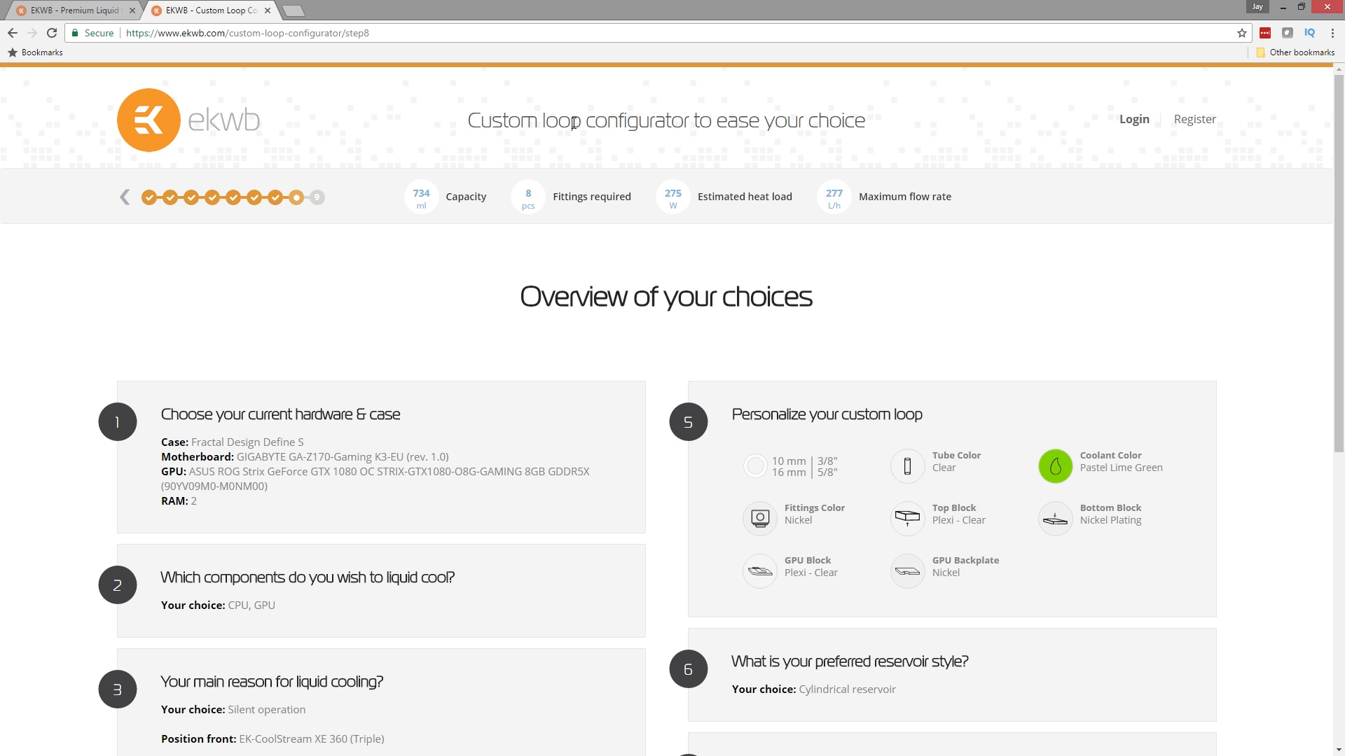
mouse_move(526, 197)
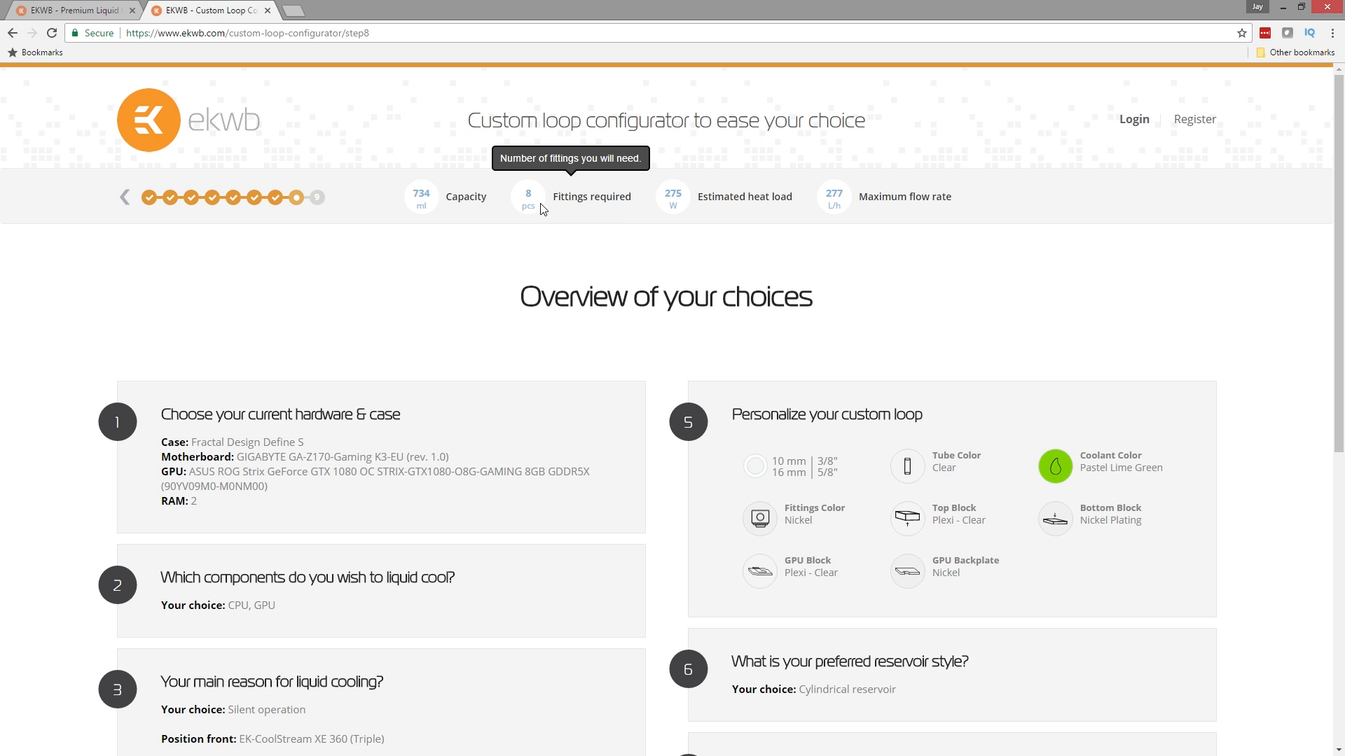
mouse_move(680, 195)
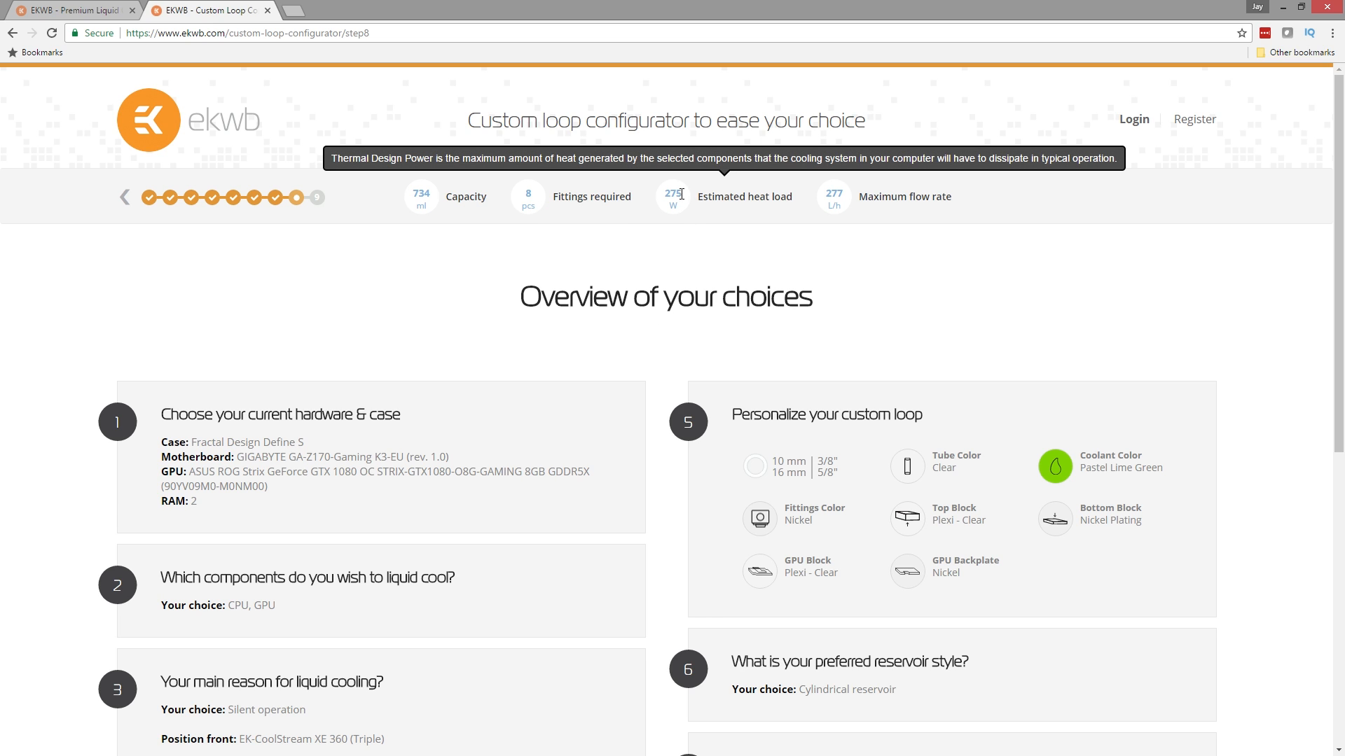
mouse_move(704, 212)
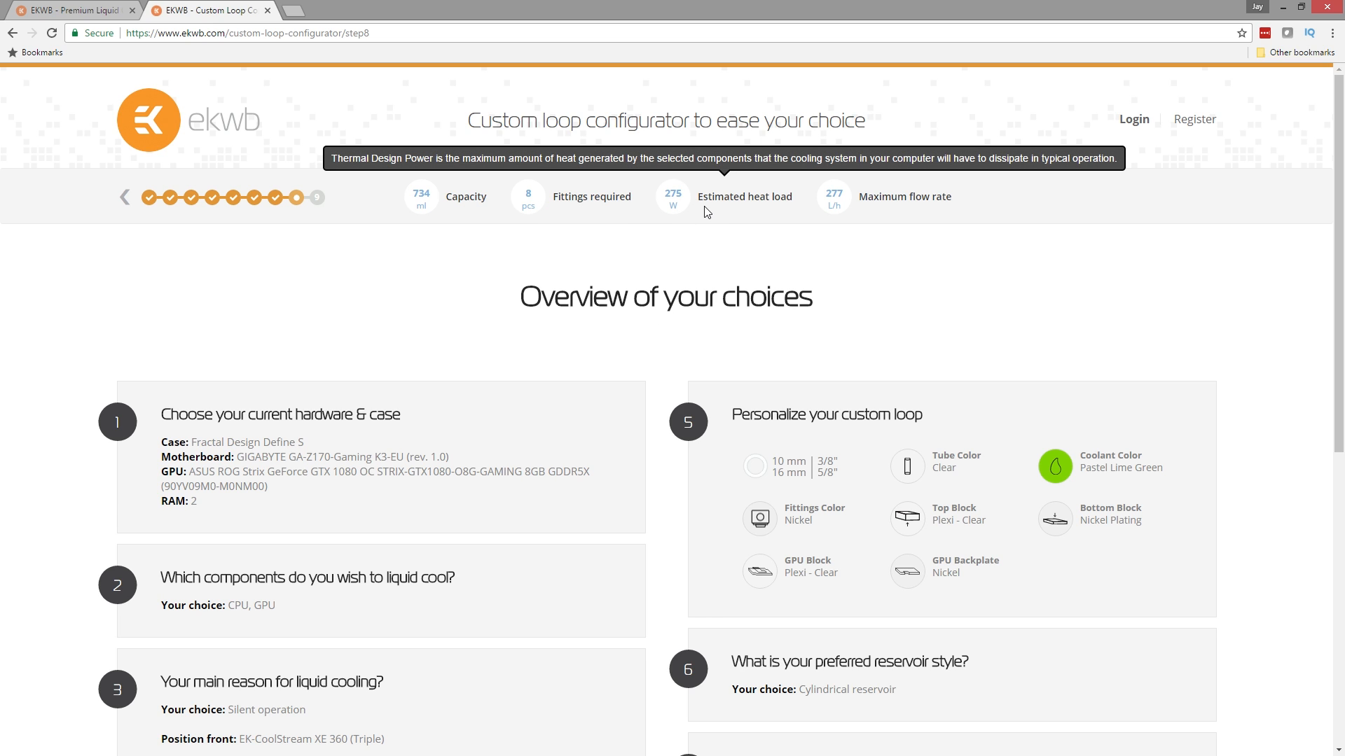
mouse_move(1078, 251)
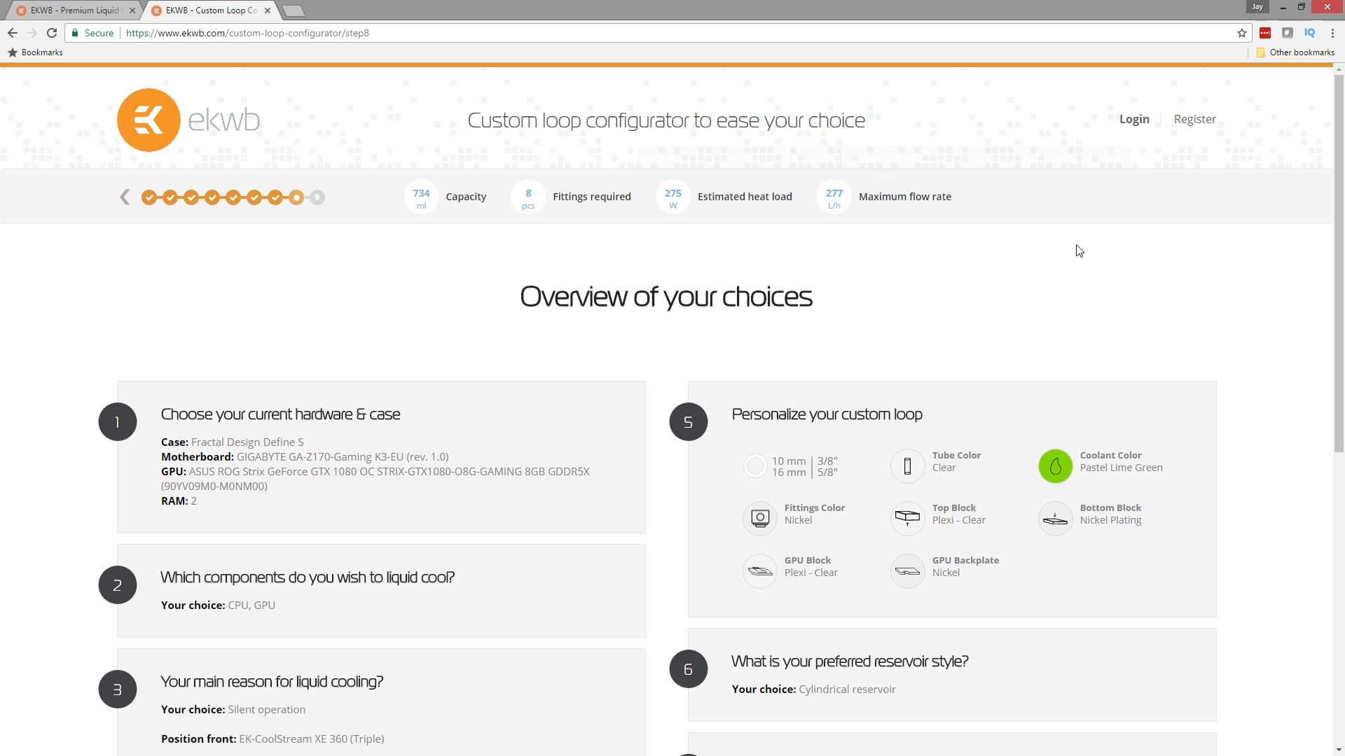
mouse_move(1124, 314)
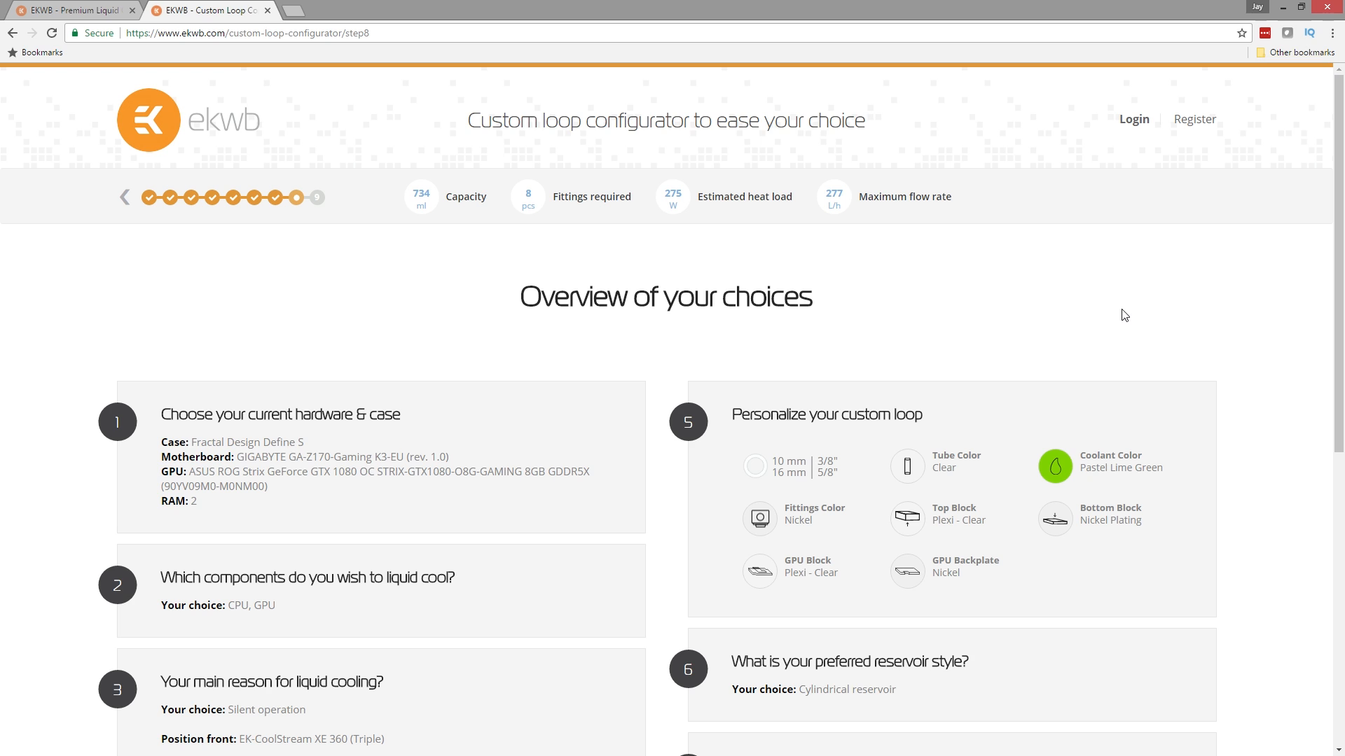
scroll("down", 3)
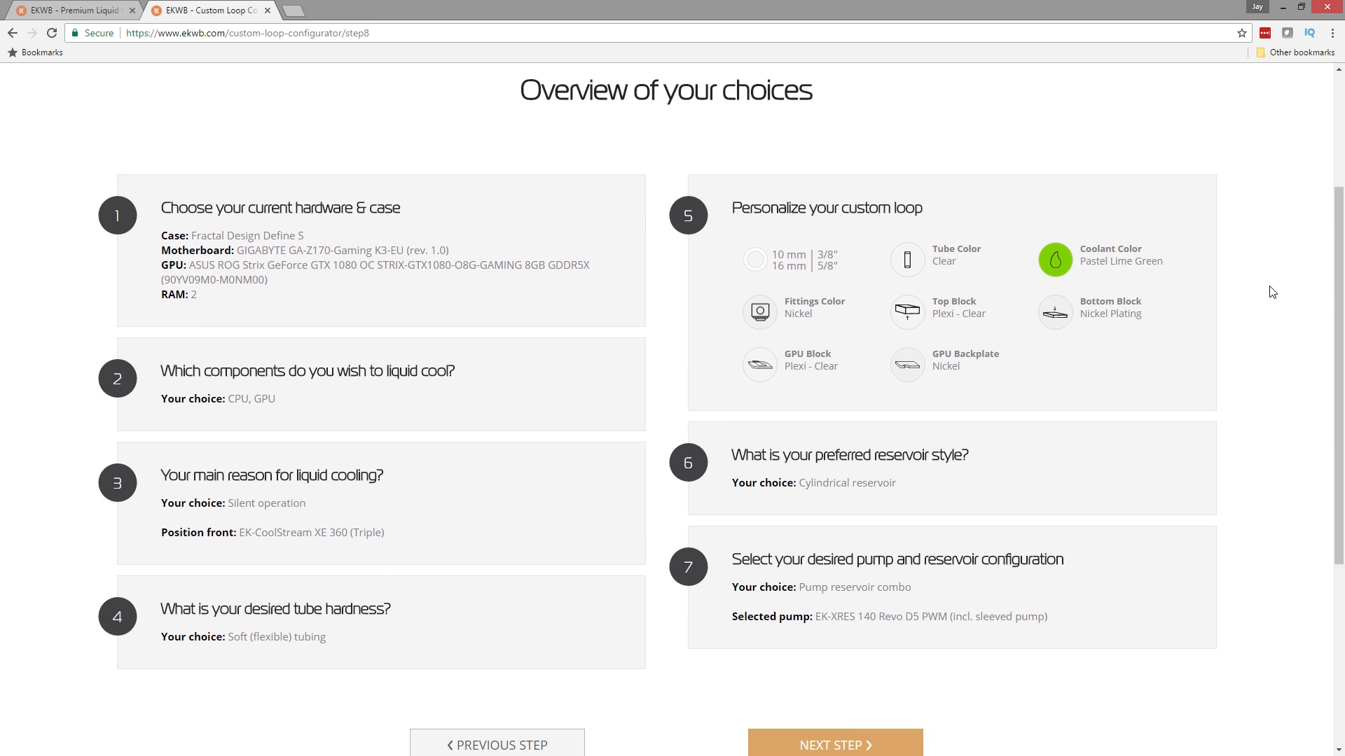
left_click(833, 531)
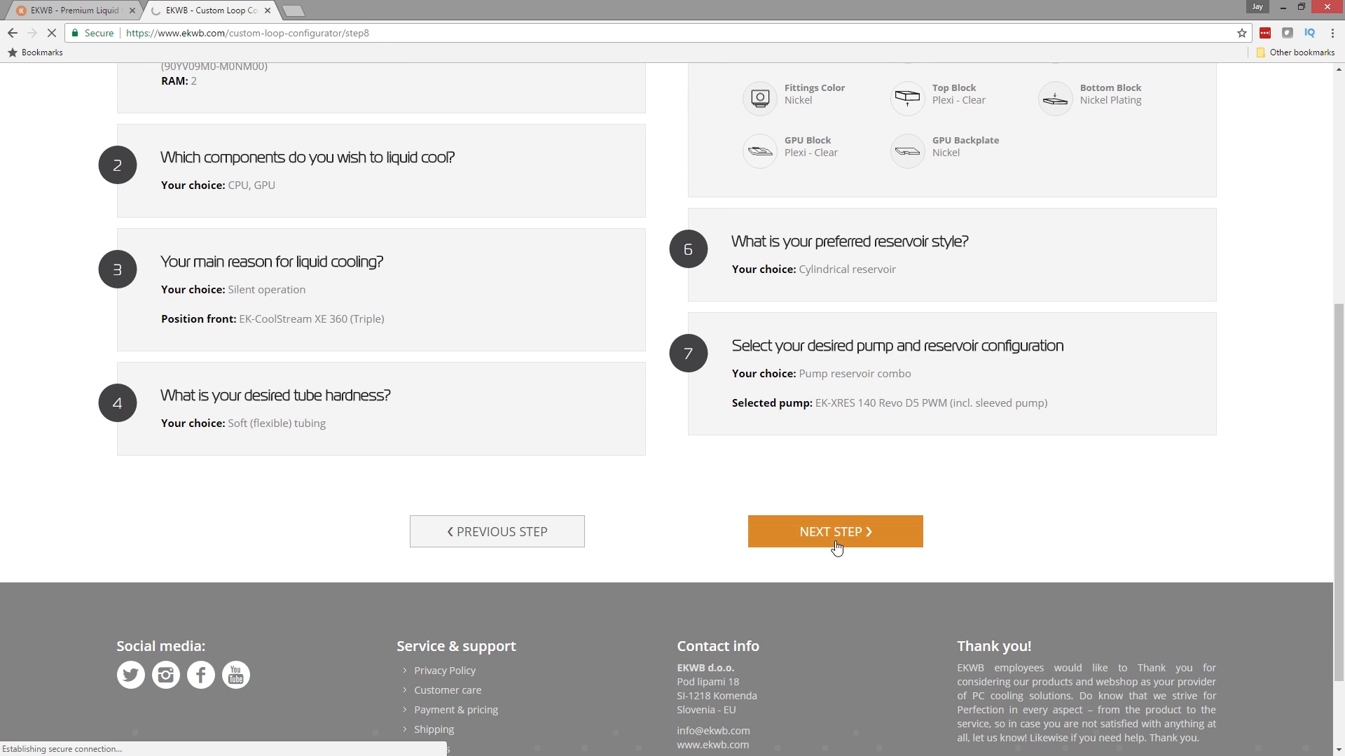
Load step 9 and scroll through the parts list to the 696.79 $ total.
left_click(834, 532)
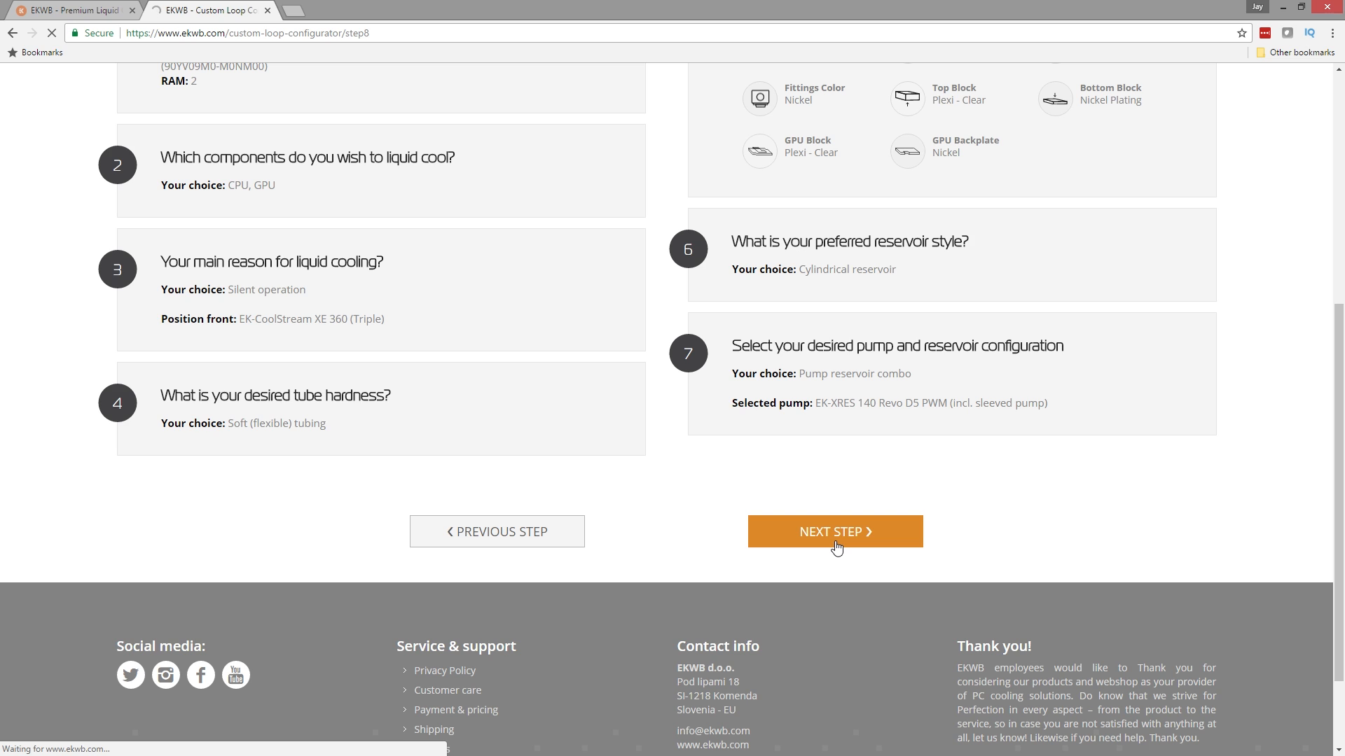
left_click(833, 531)
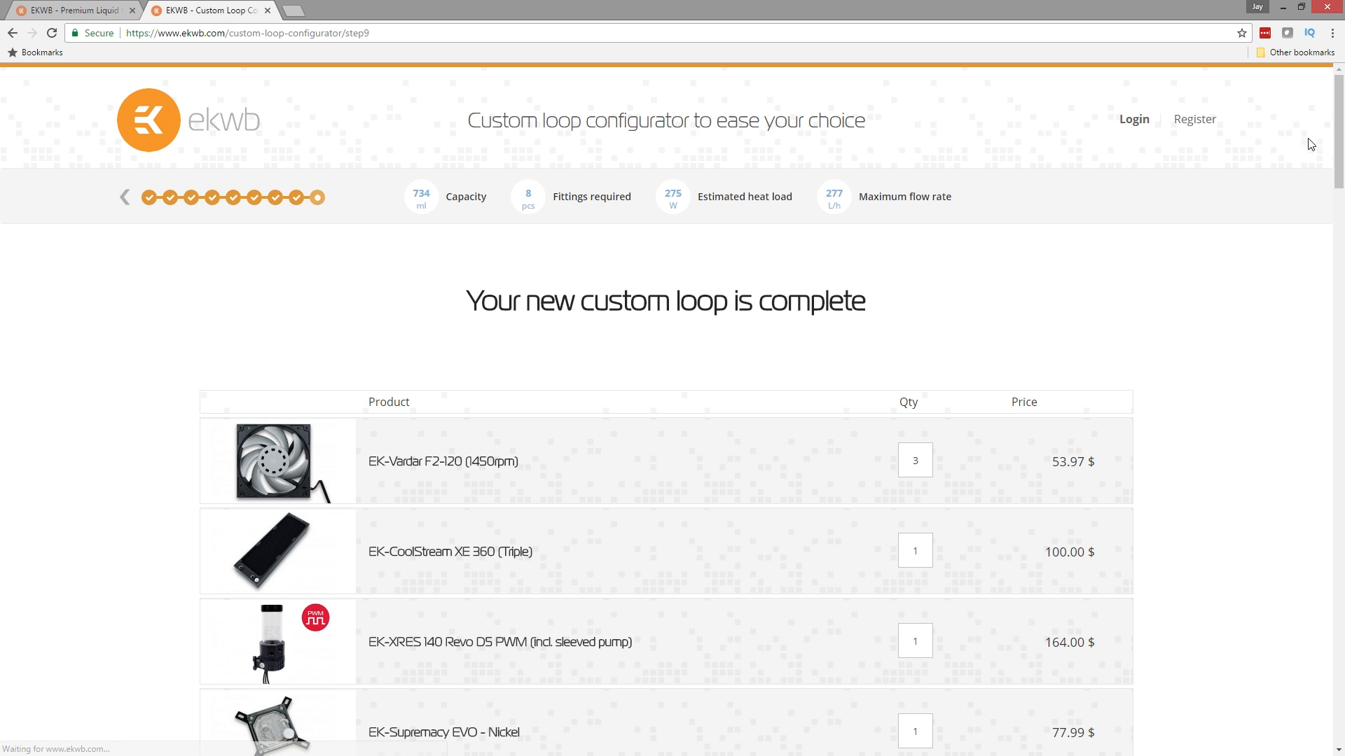
scroll("down", 3)
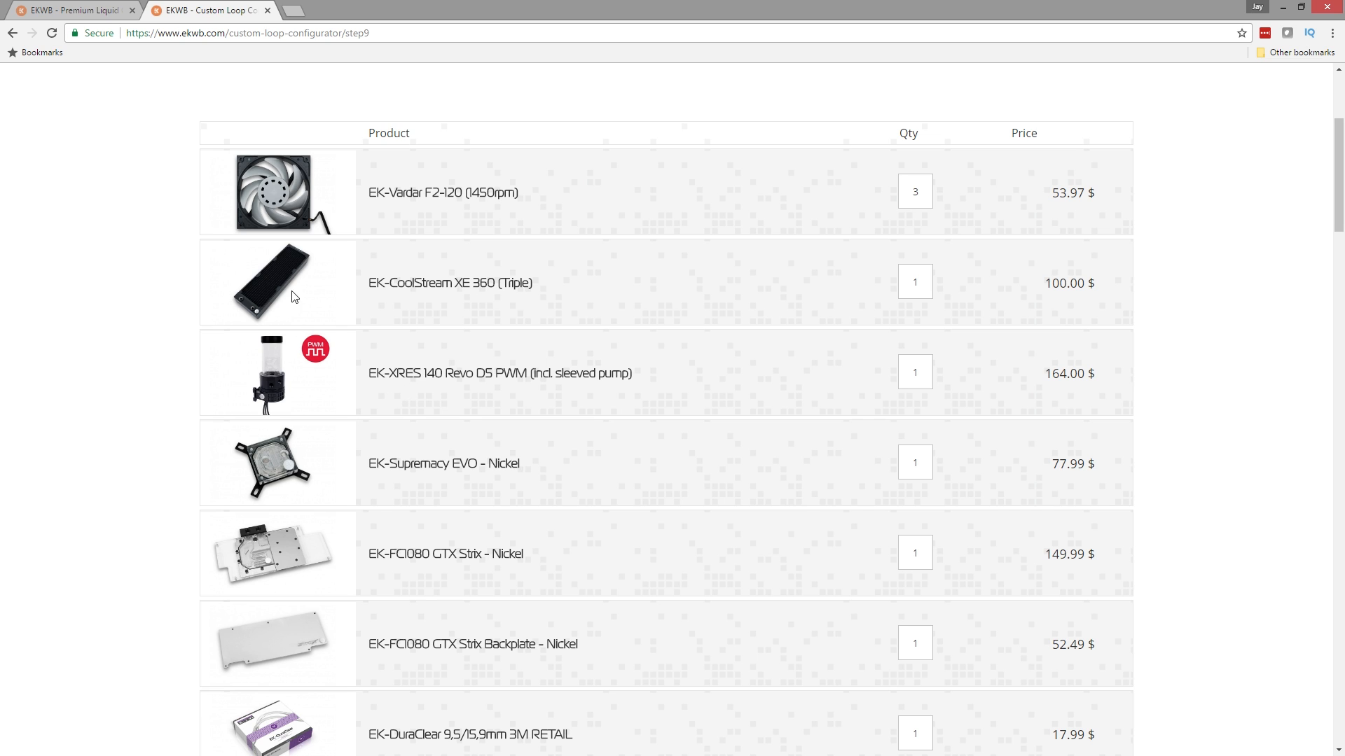
scroll("down", 3)
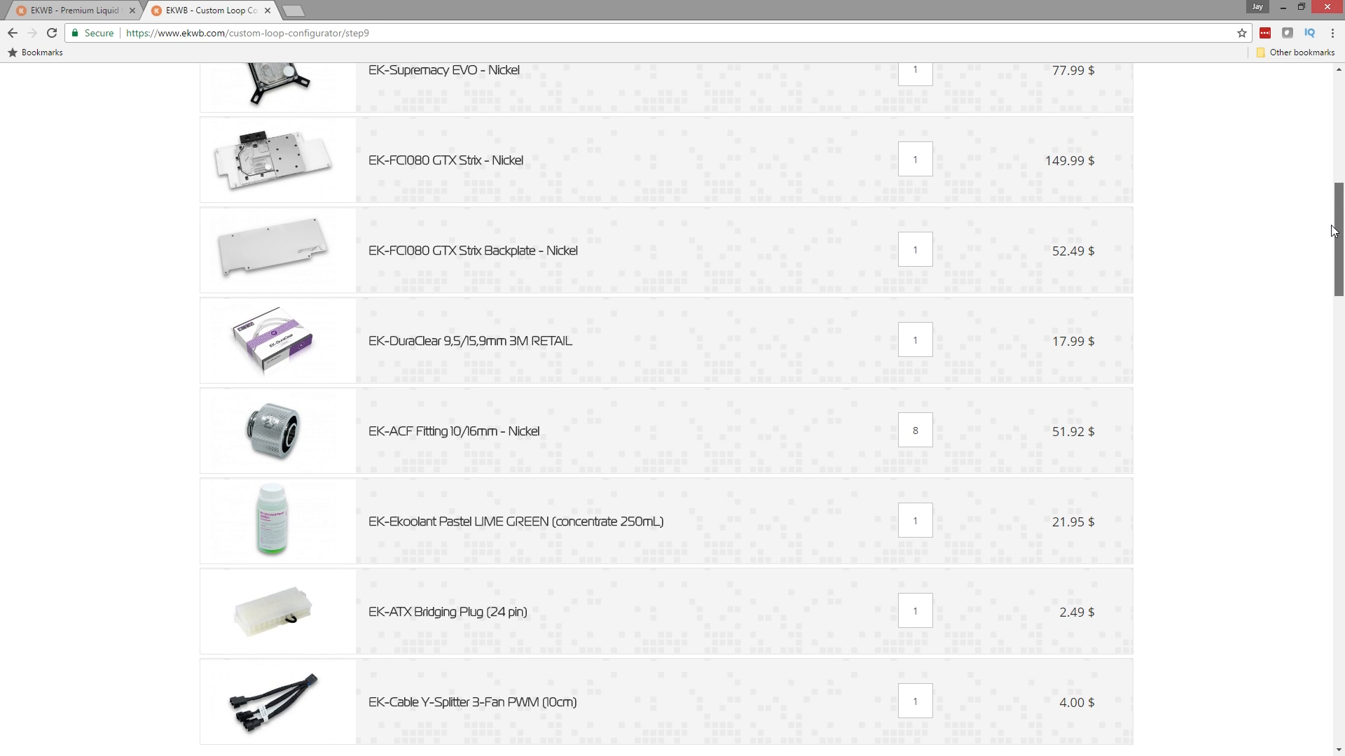
scroll("down", 3)
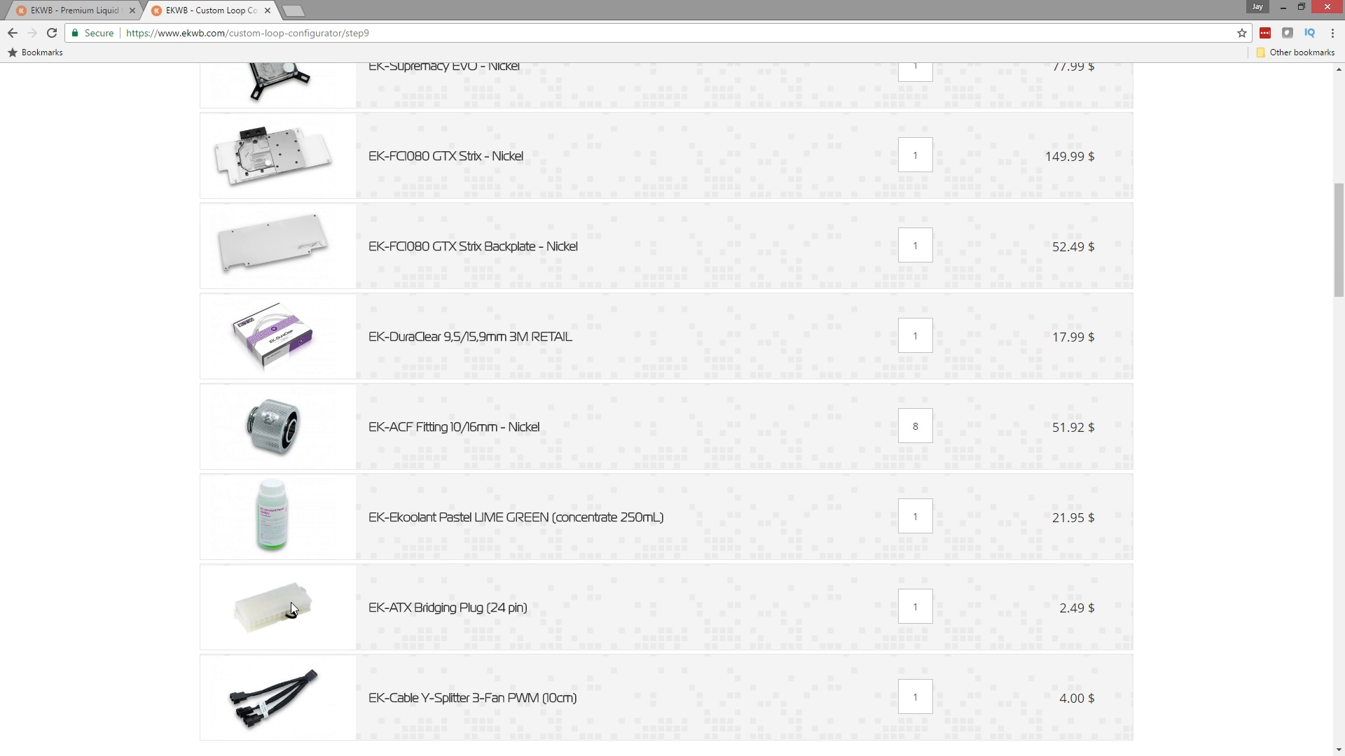
mouse_move(337, 700)
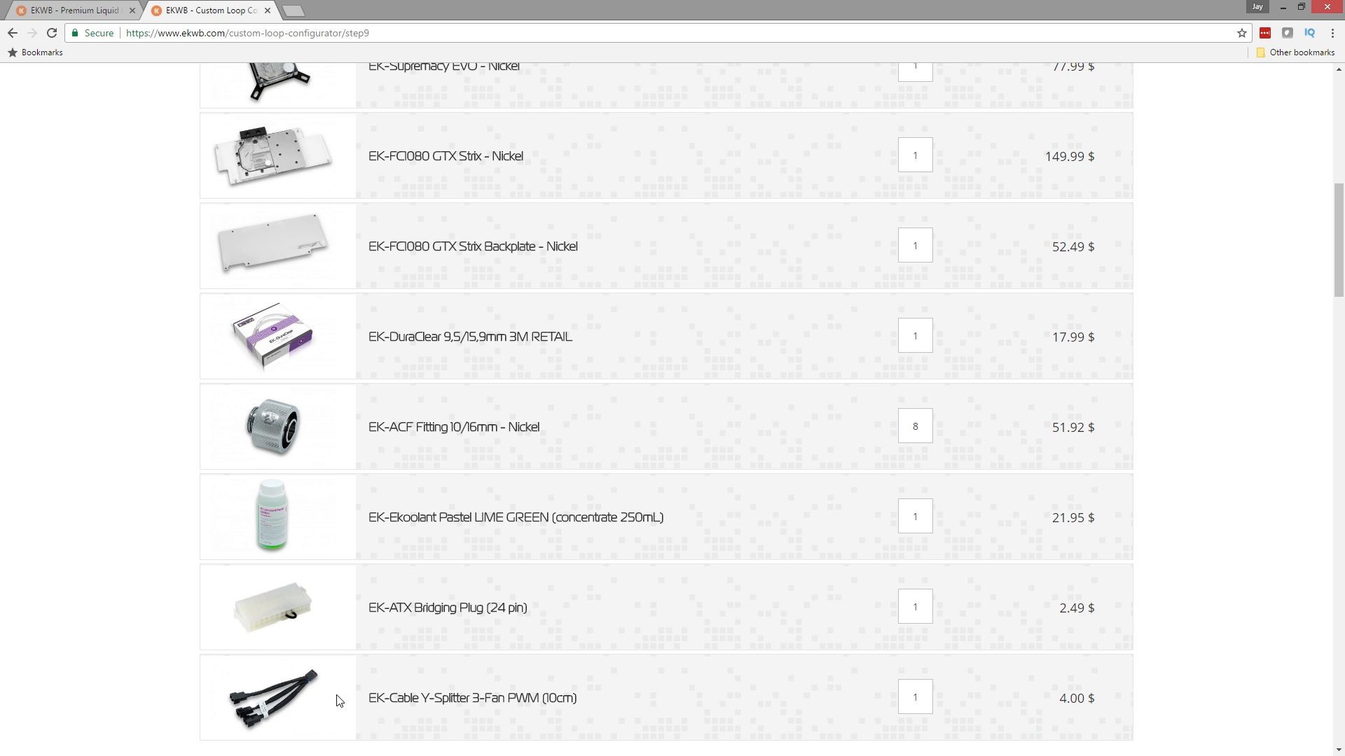
scroll("down", 3)
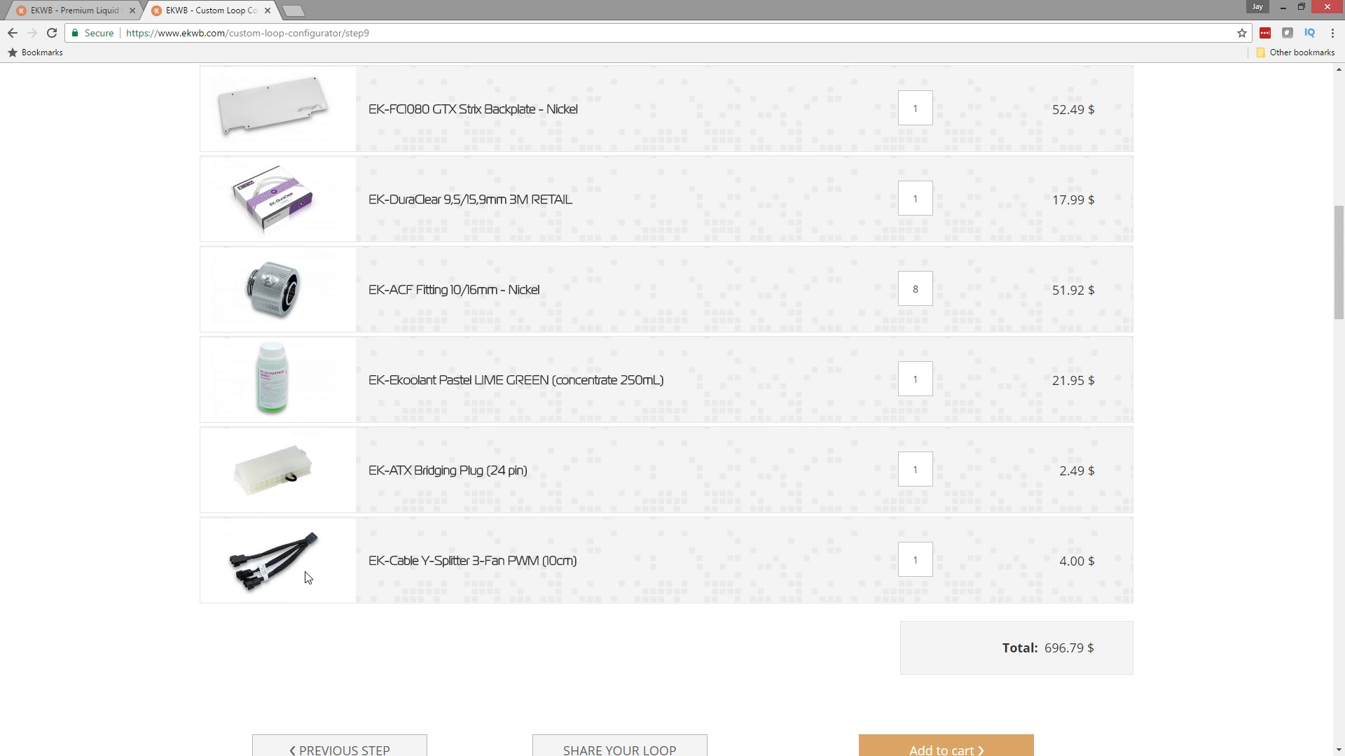
mouse_move(298, 568)
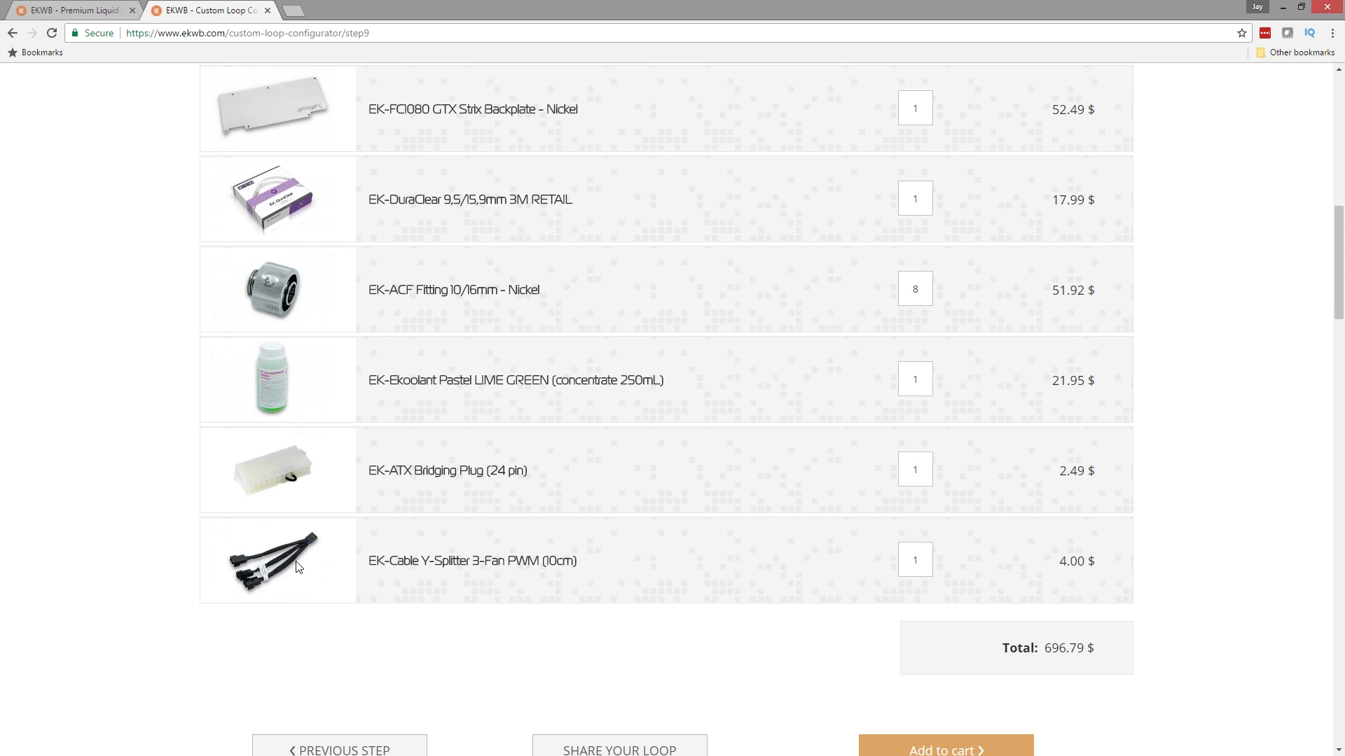
mouse_move(228, 480)
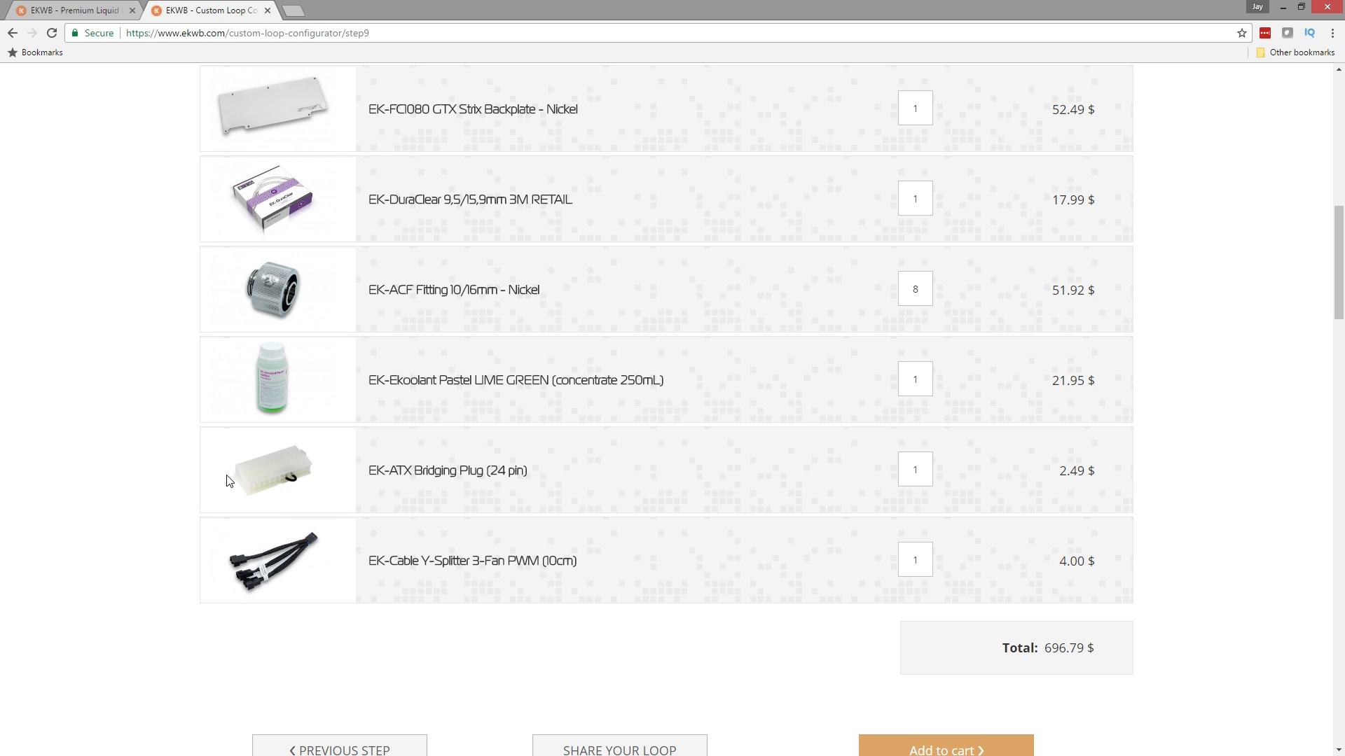
mouse_move(1079, 475)
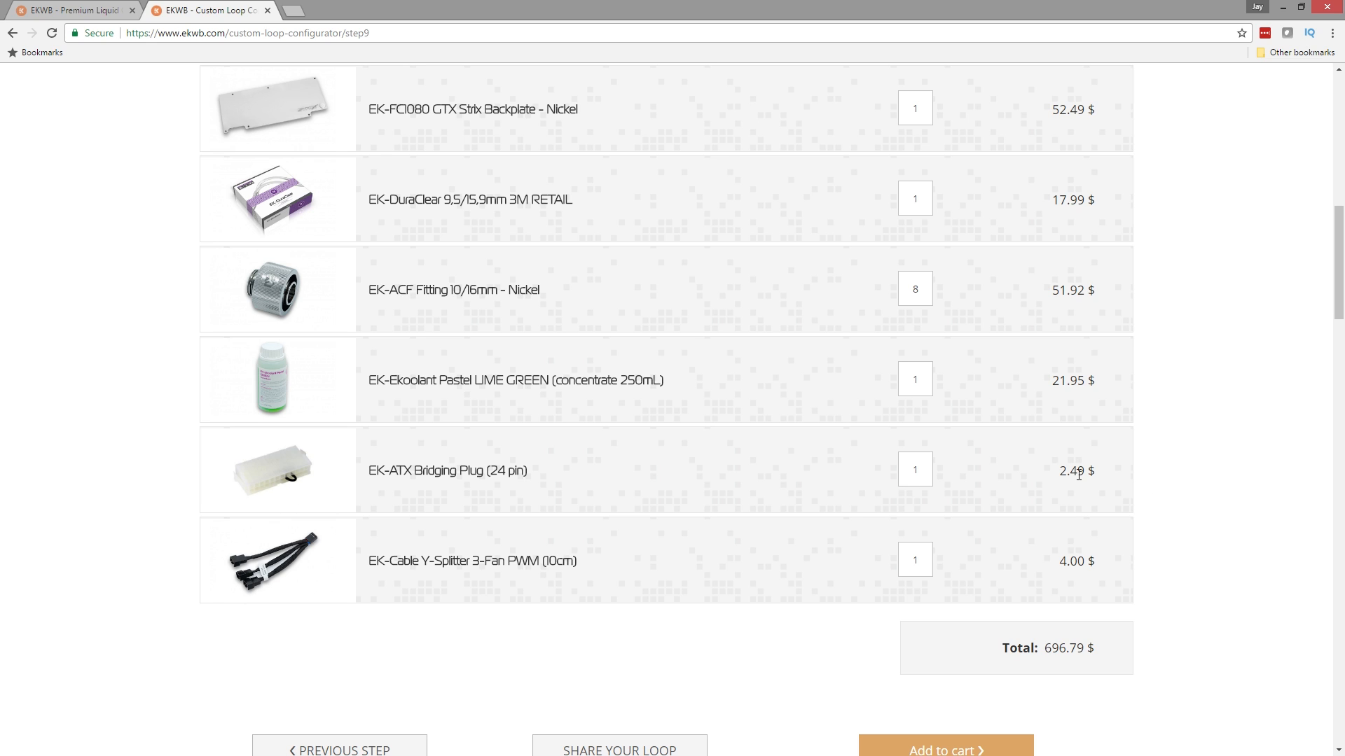
mouse_move(264, 497)
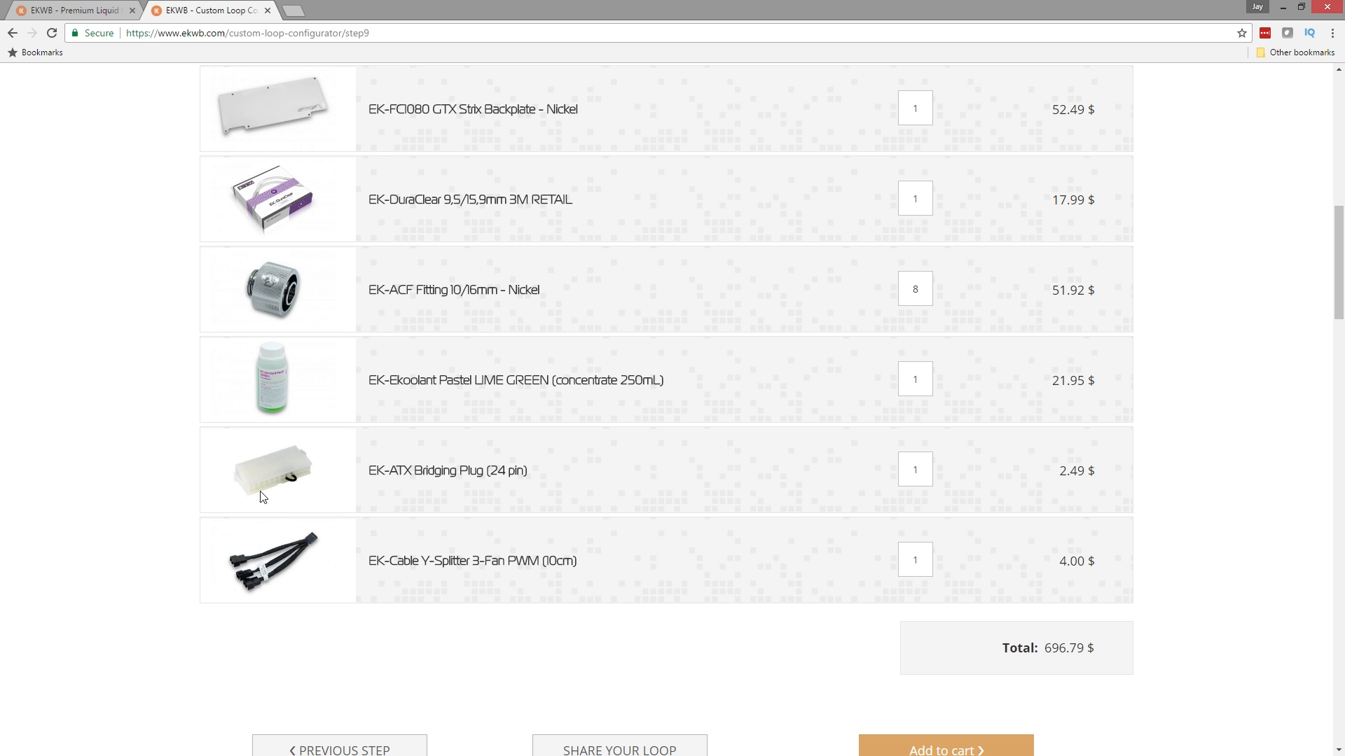
mouse_move(266, 467)
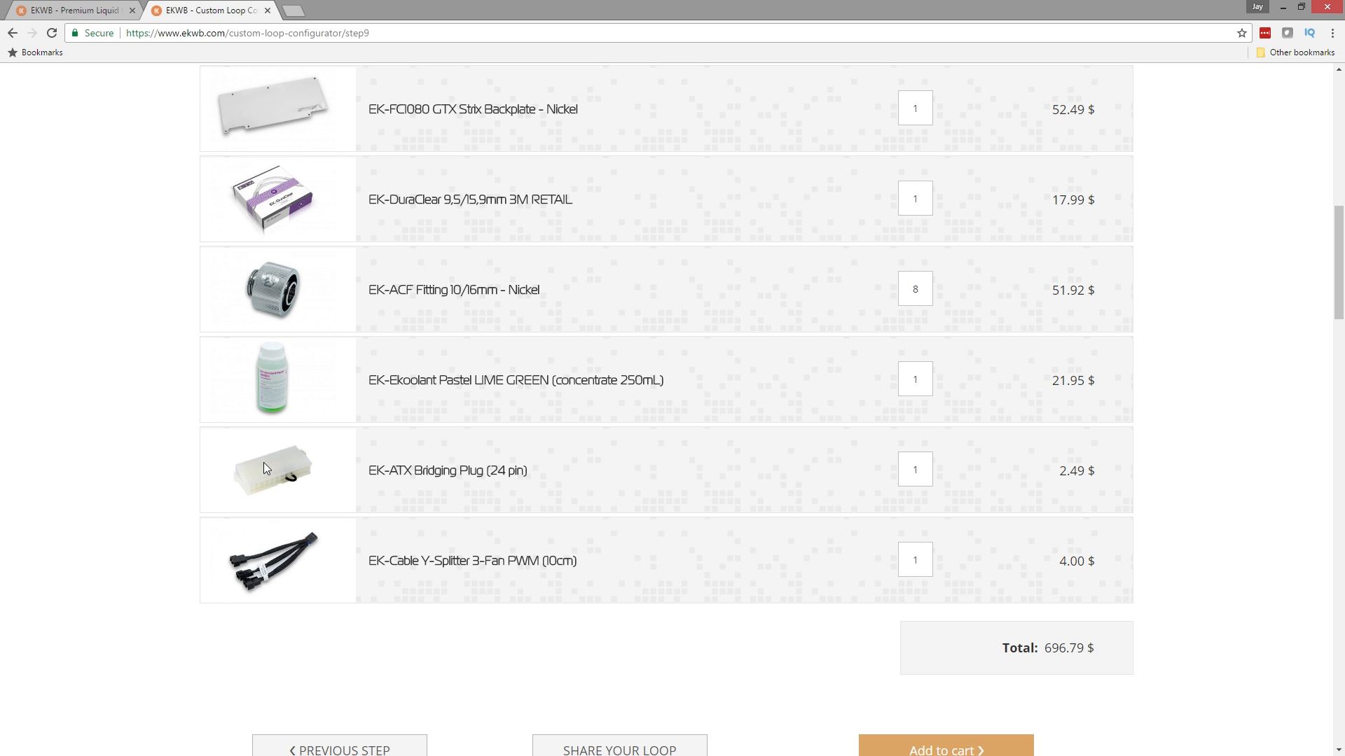
mouse_move(247, 473)
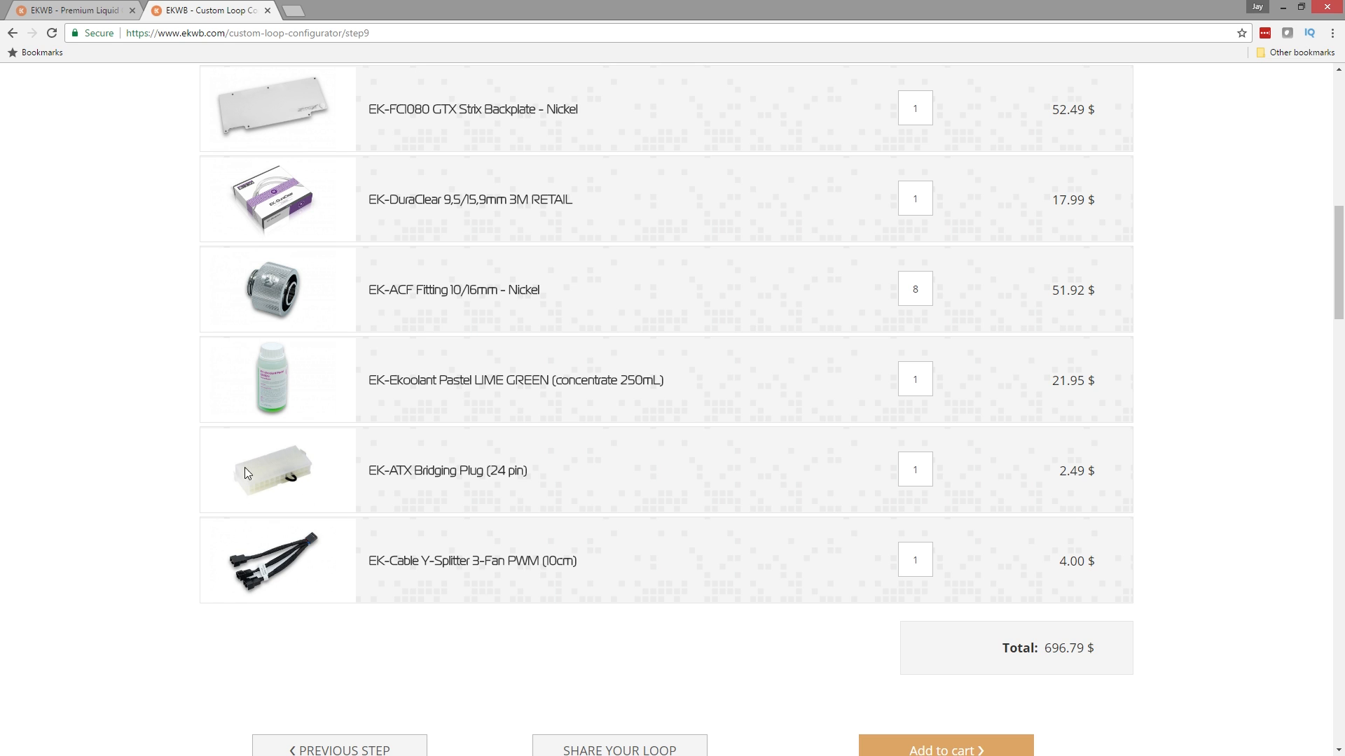
scroll("down", 3)
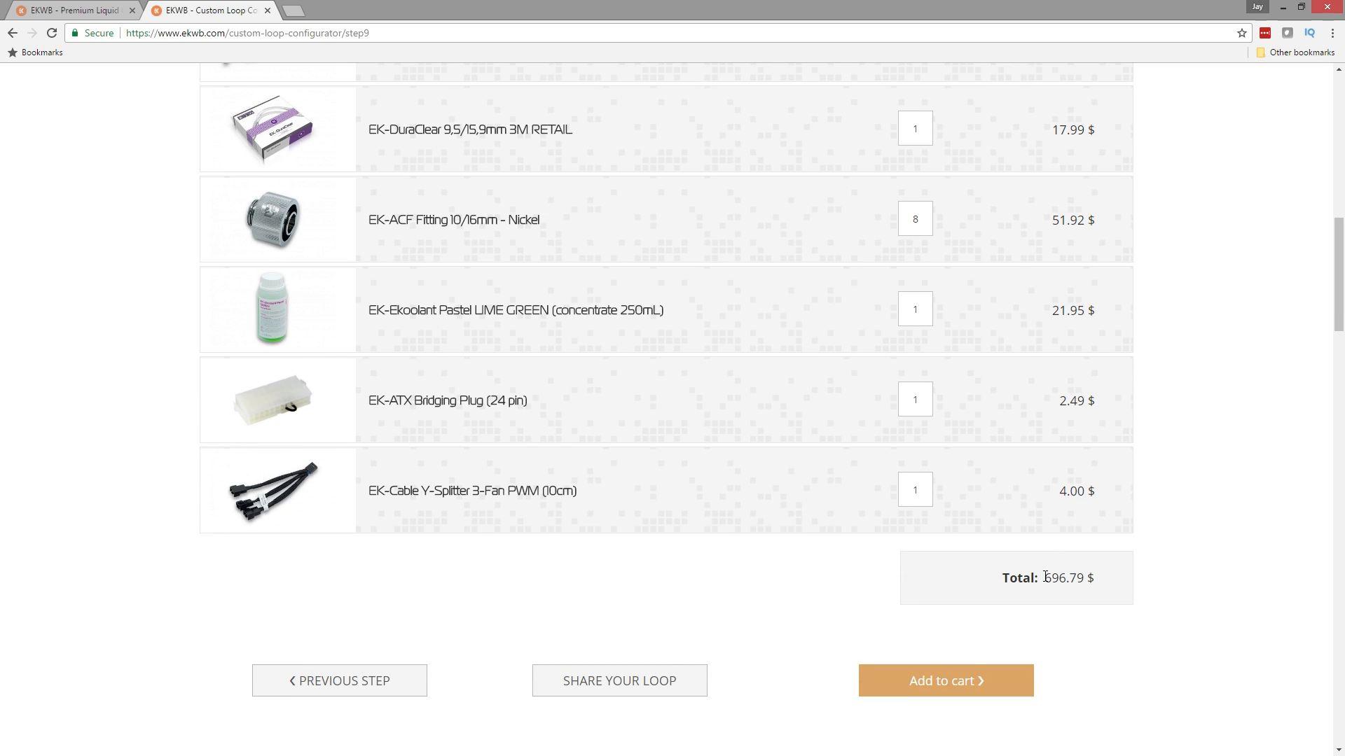
mouse_move(1303, 497)
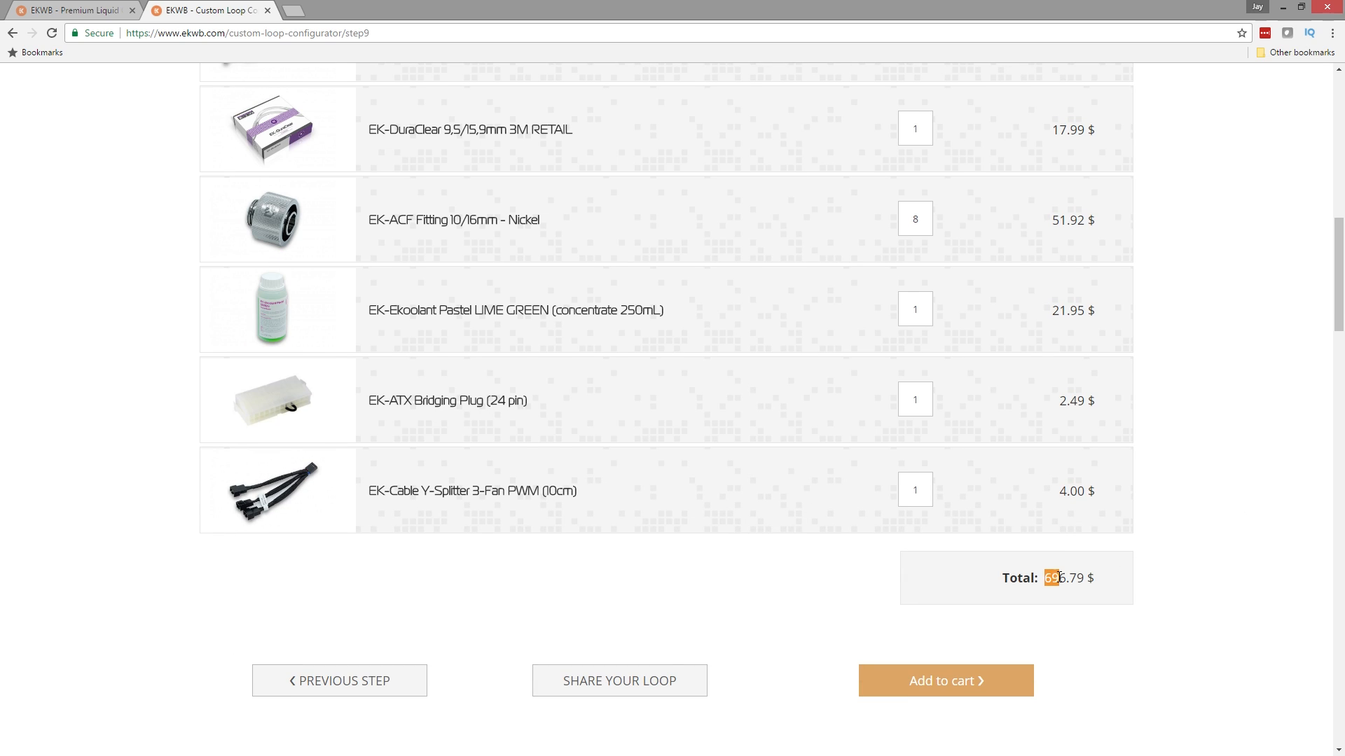
Add the loop parts list to the cart and remove the EK-Vardar F2-120 fans.
left_click(945, 680)
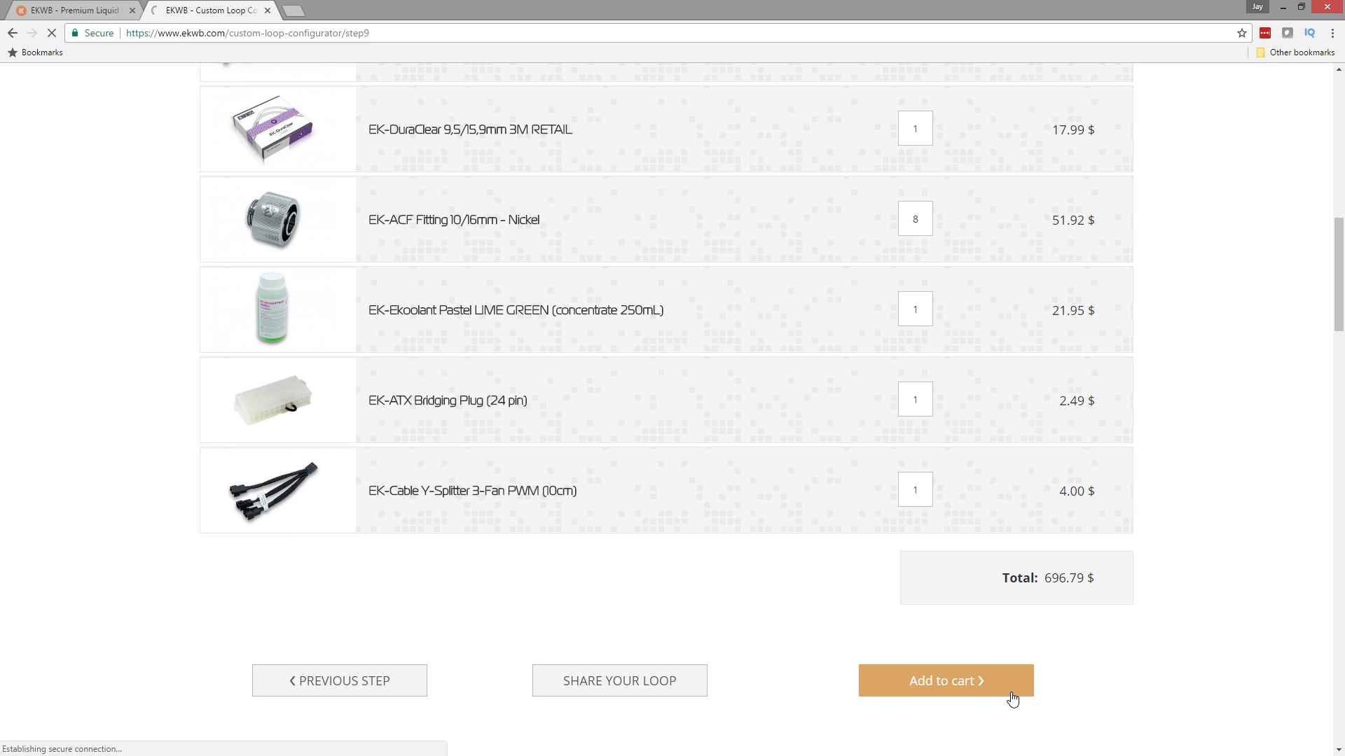
left_click(945, 680)
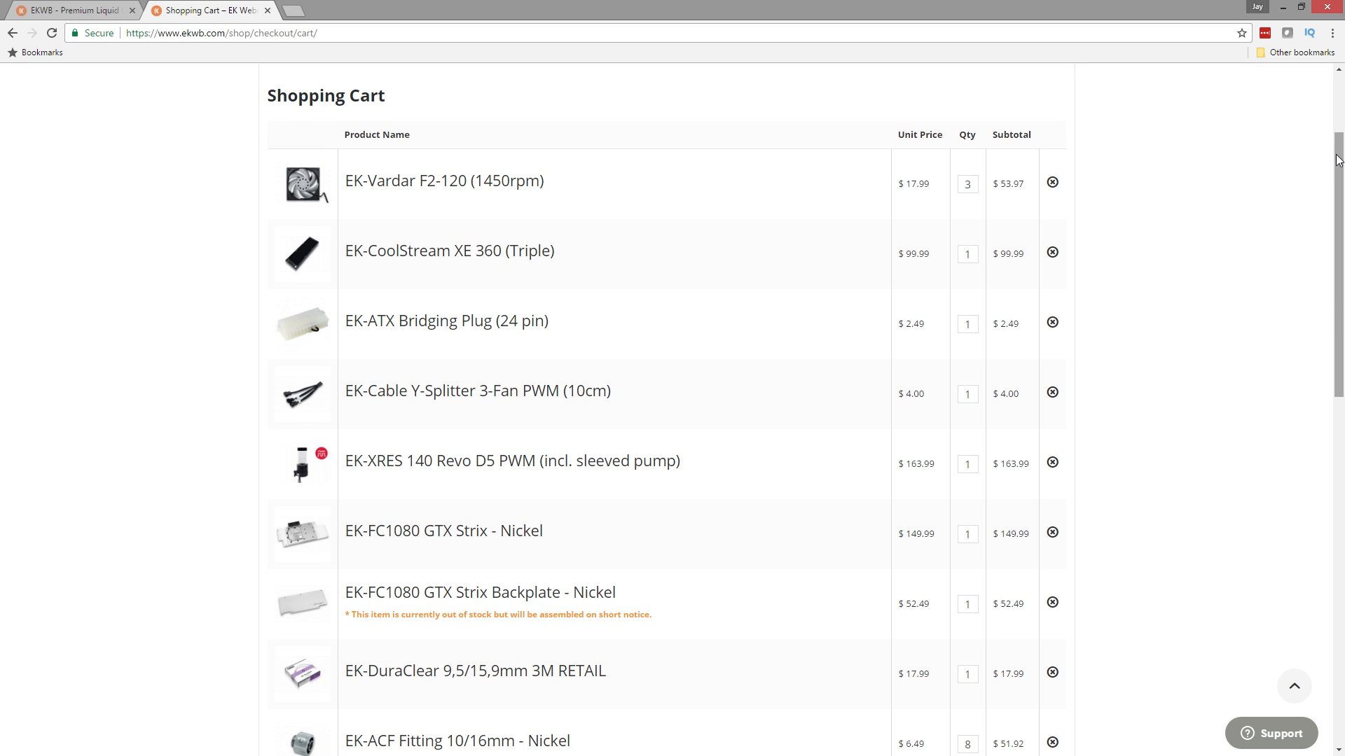
mouse_move(530, 229)
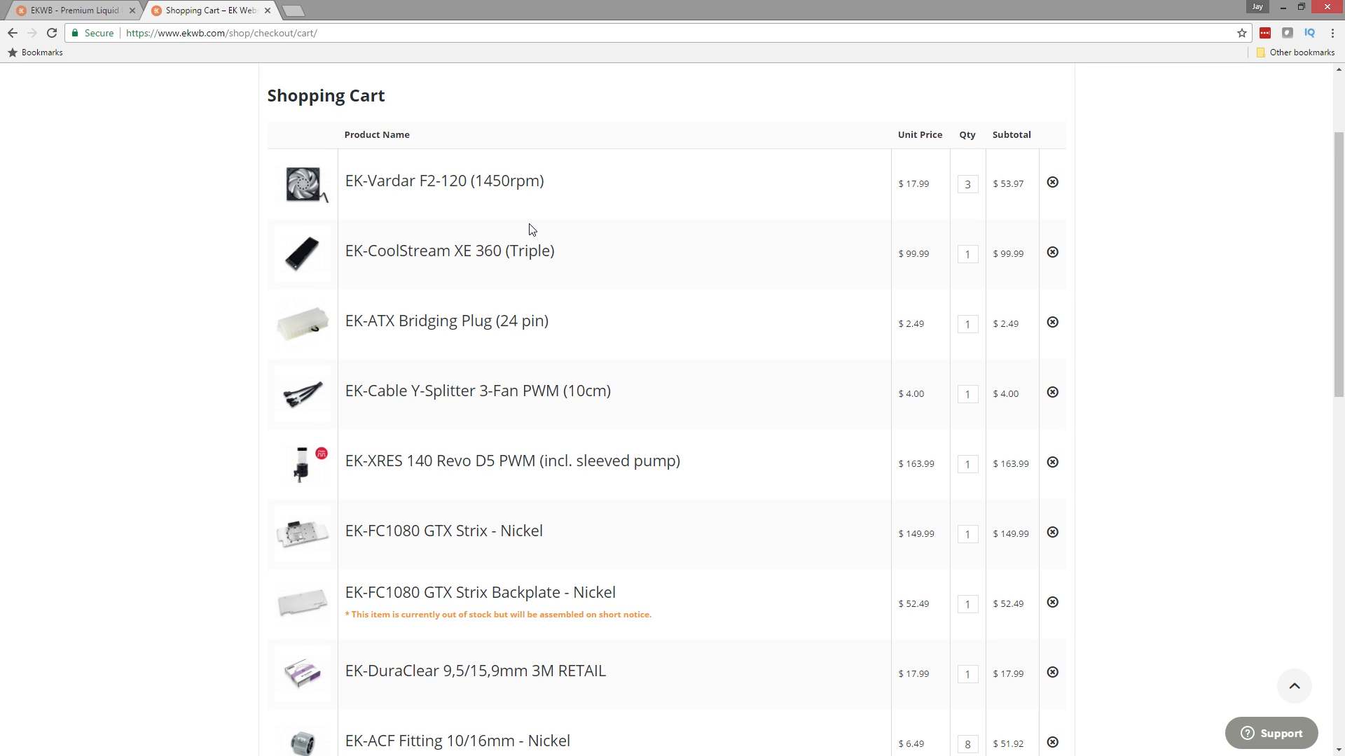
left_click(51, 33)
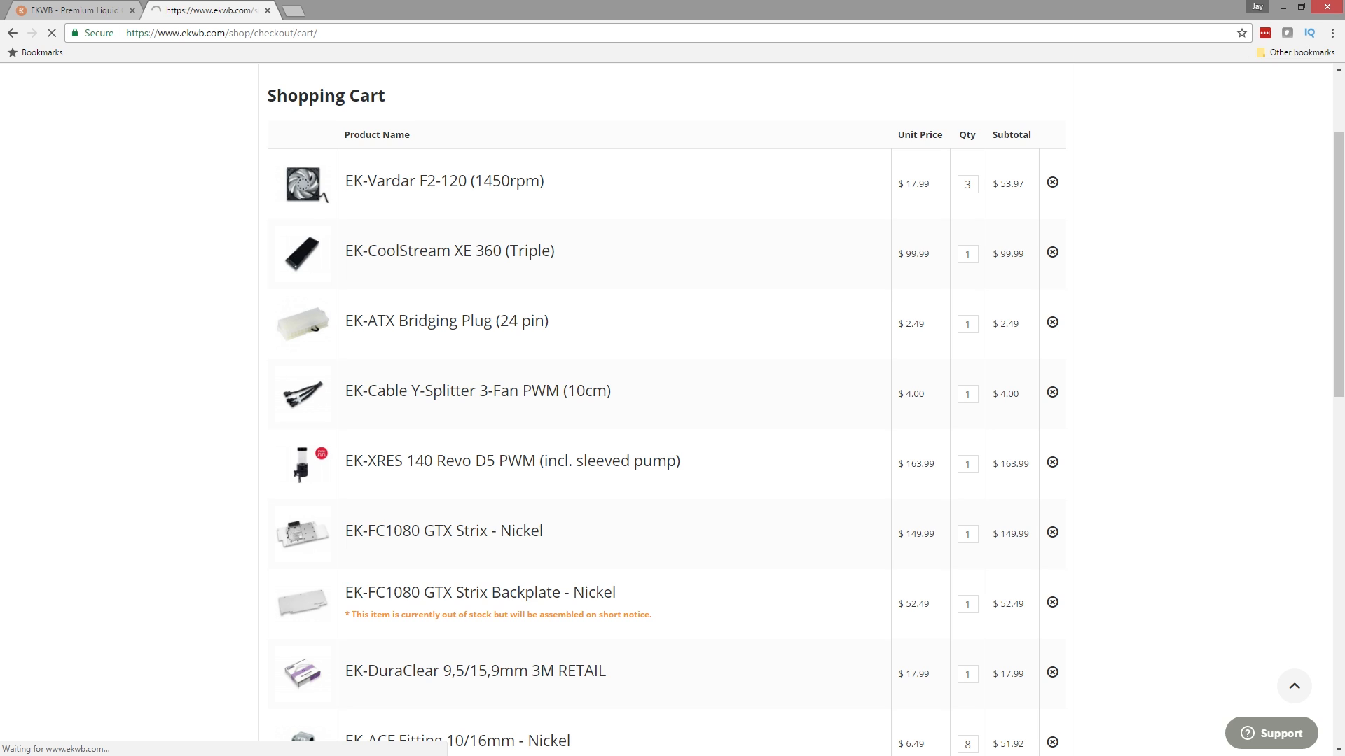
left_click(1052, 183)
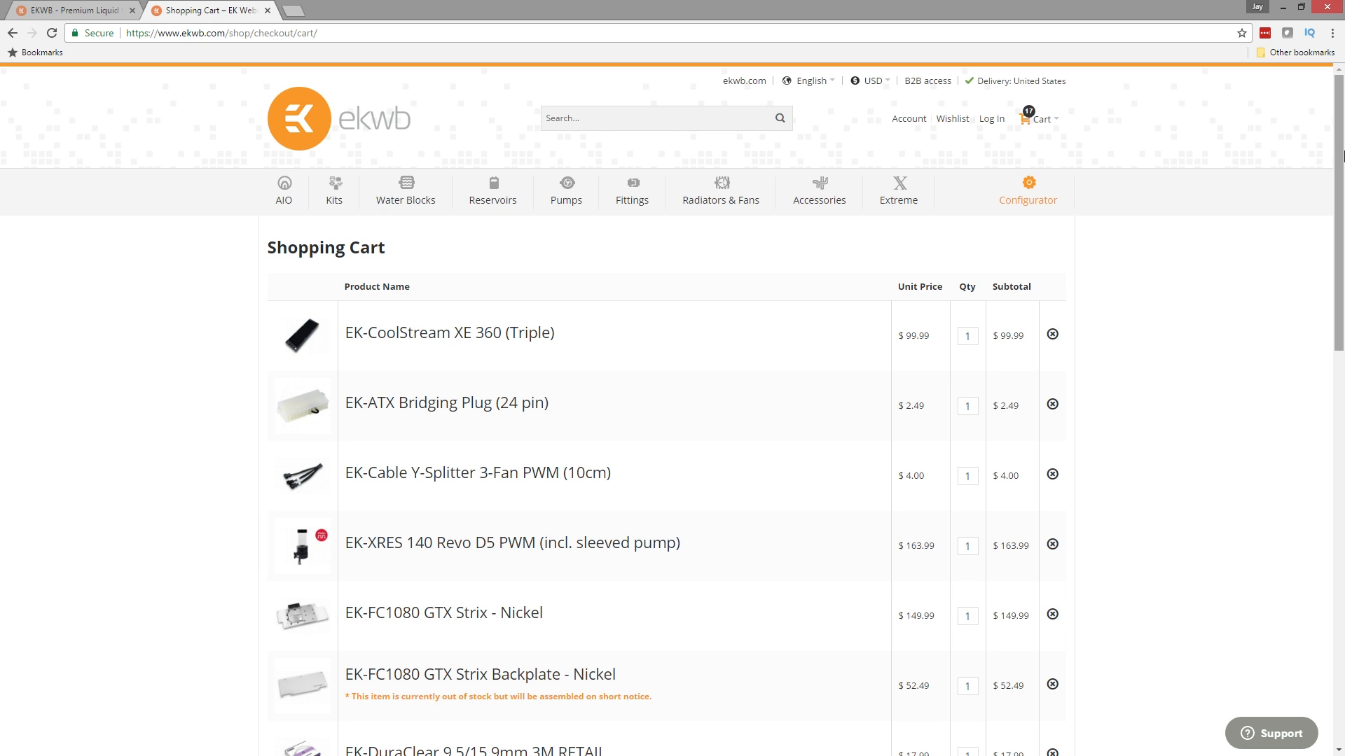
Drop the GTX Strix backplate and confirm the $590.31 grand total.
scroll("down", 3)
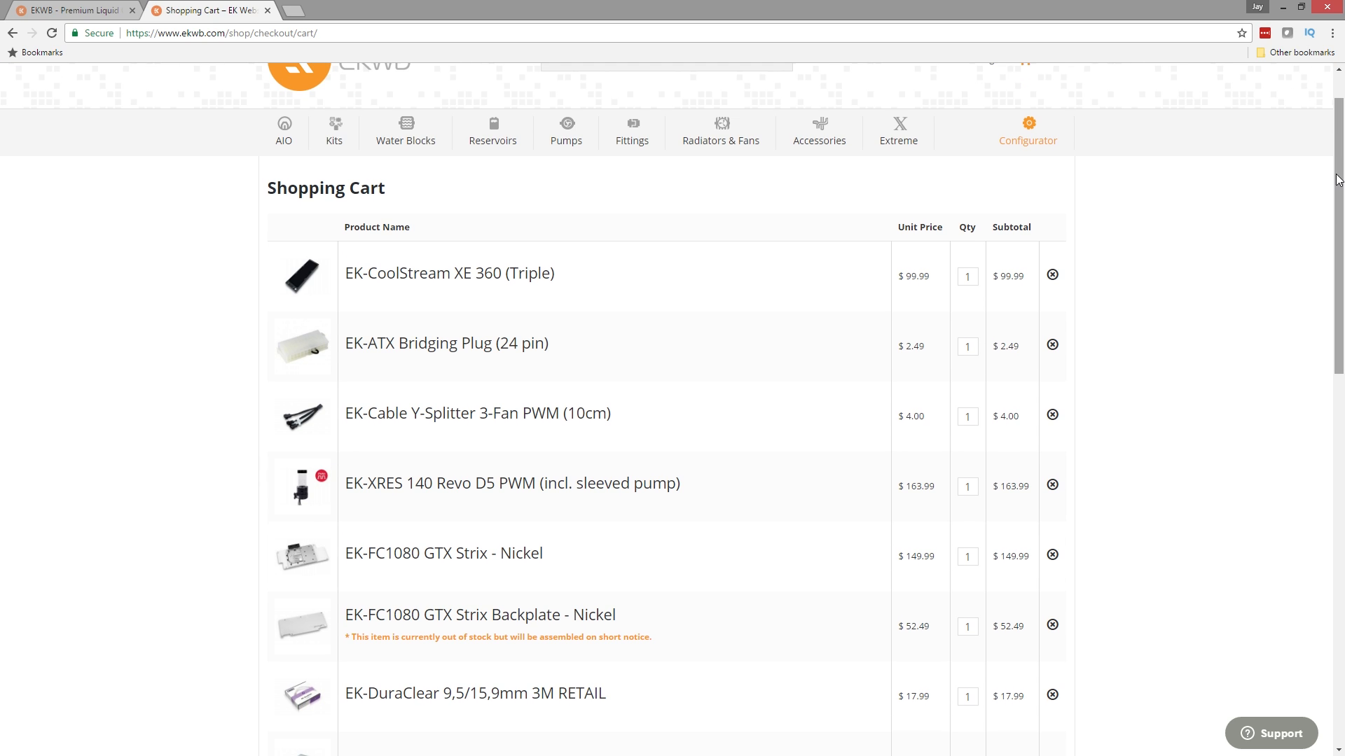
scroll("down", 3)
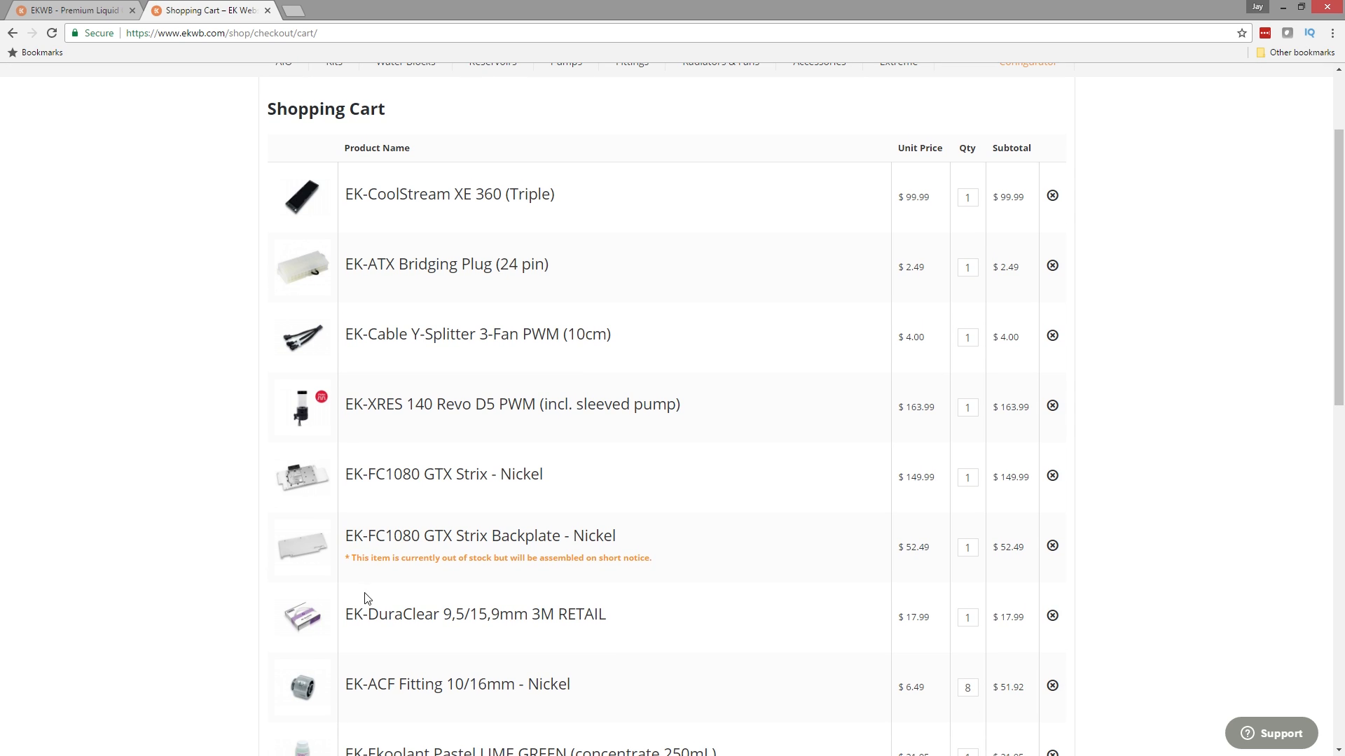
left_click_drag(344, 558, 649, 558)
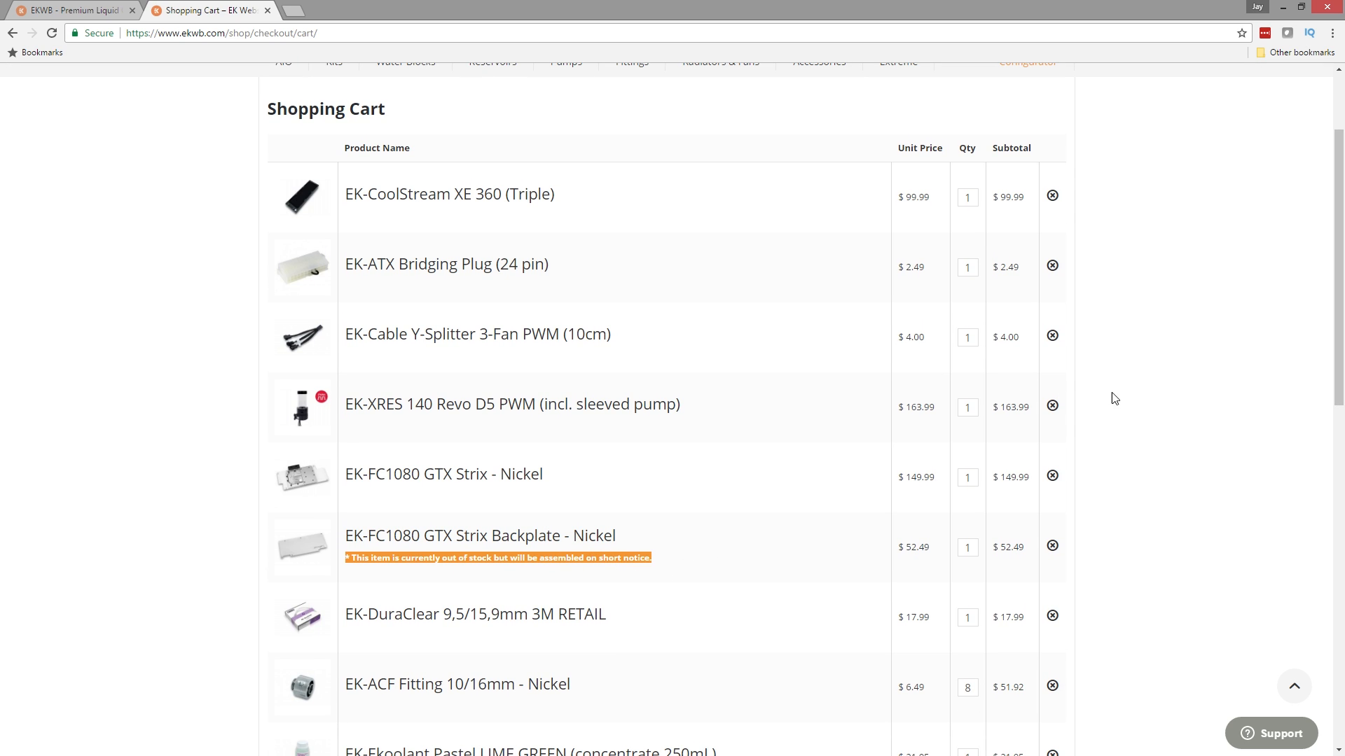
scroll("down", 3)
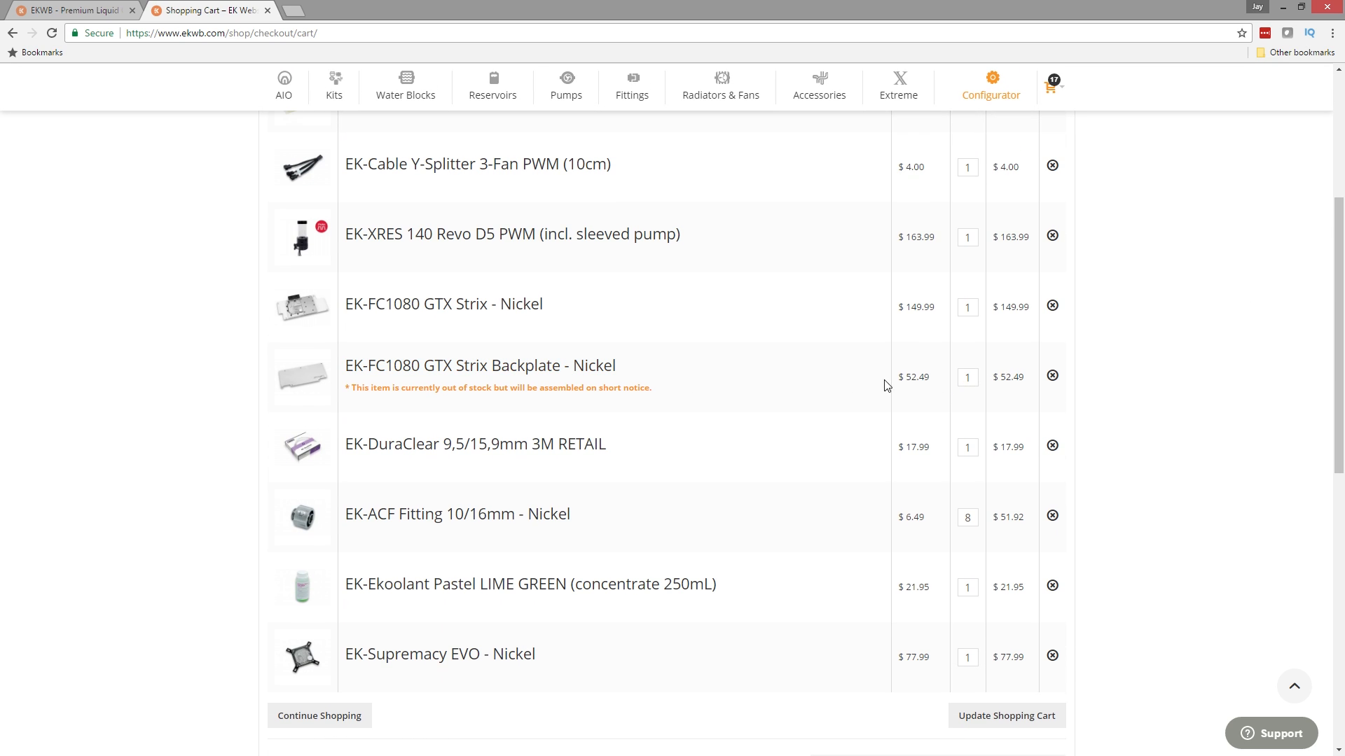
mouse_move(1041, 393)
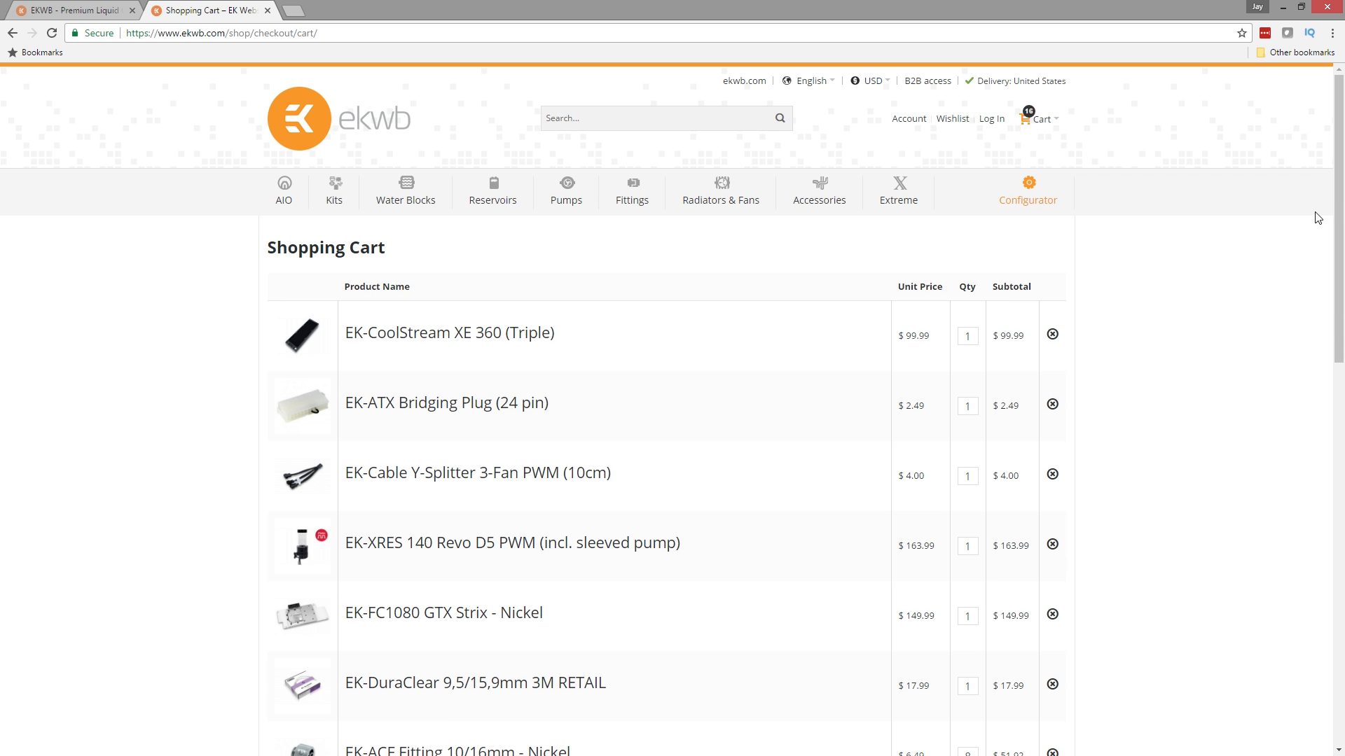
scroll("down", 3)
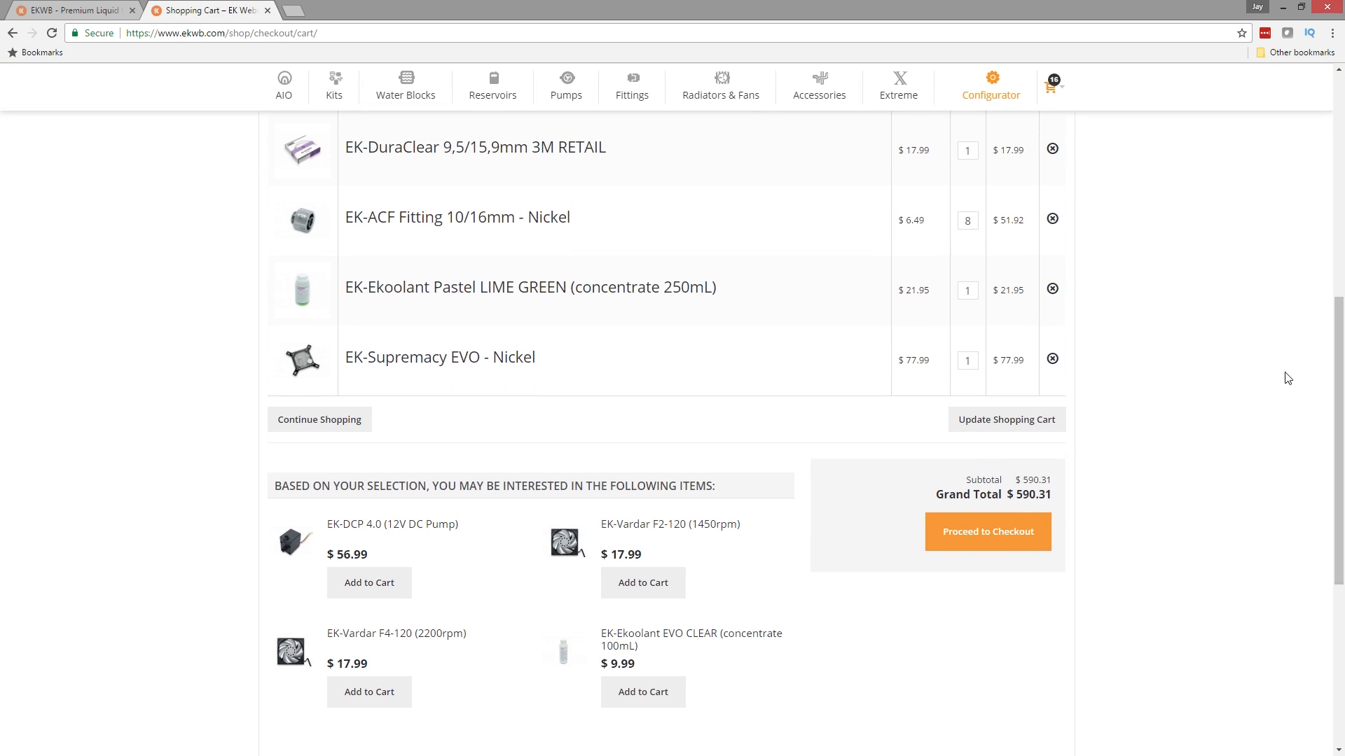